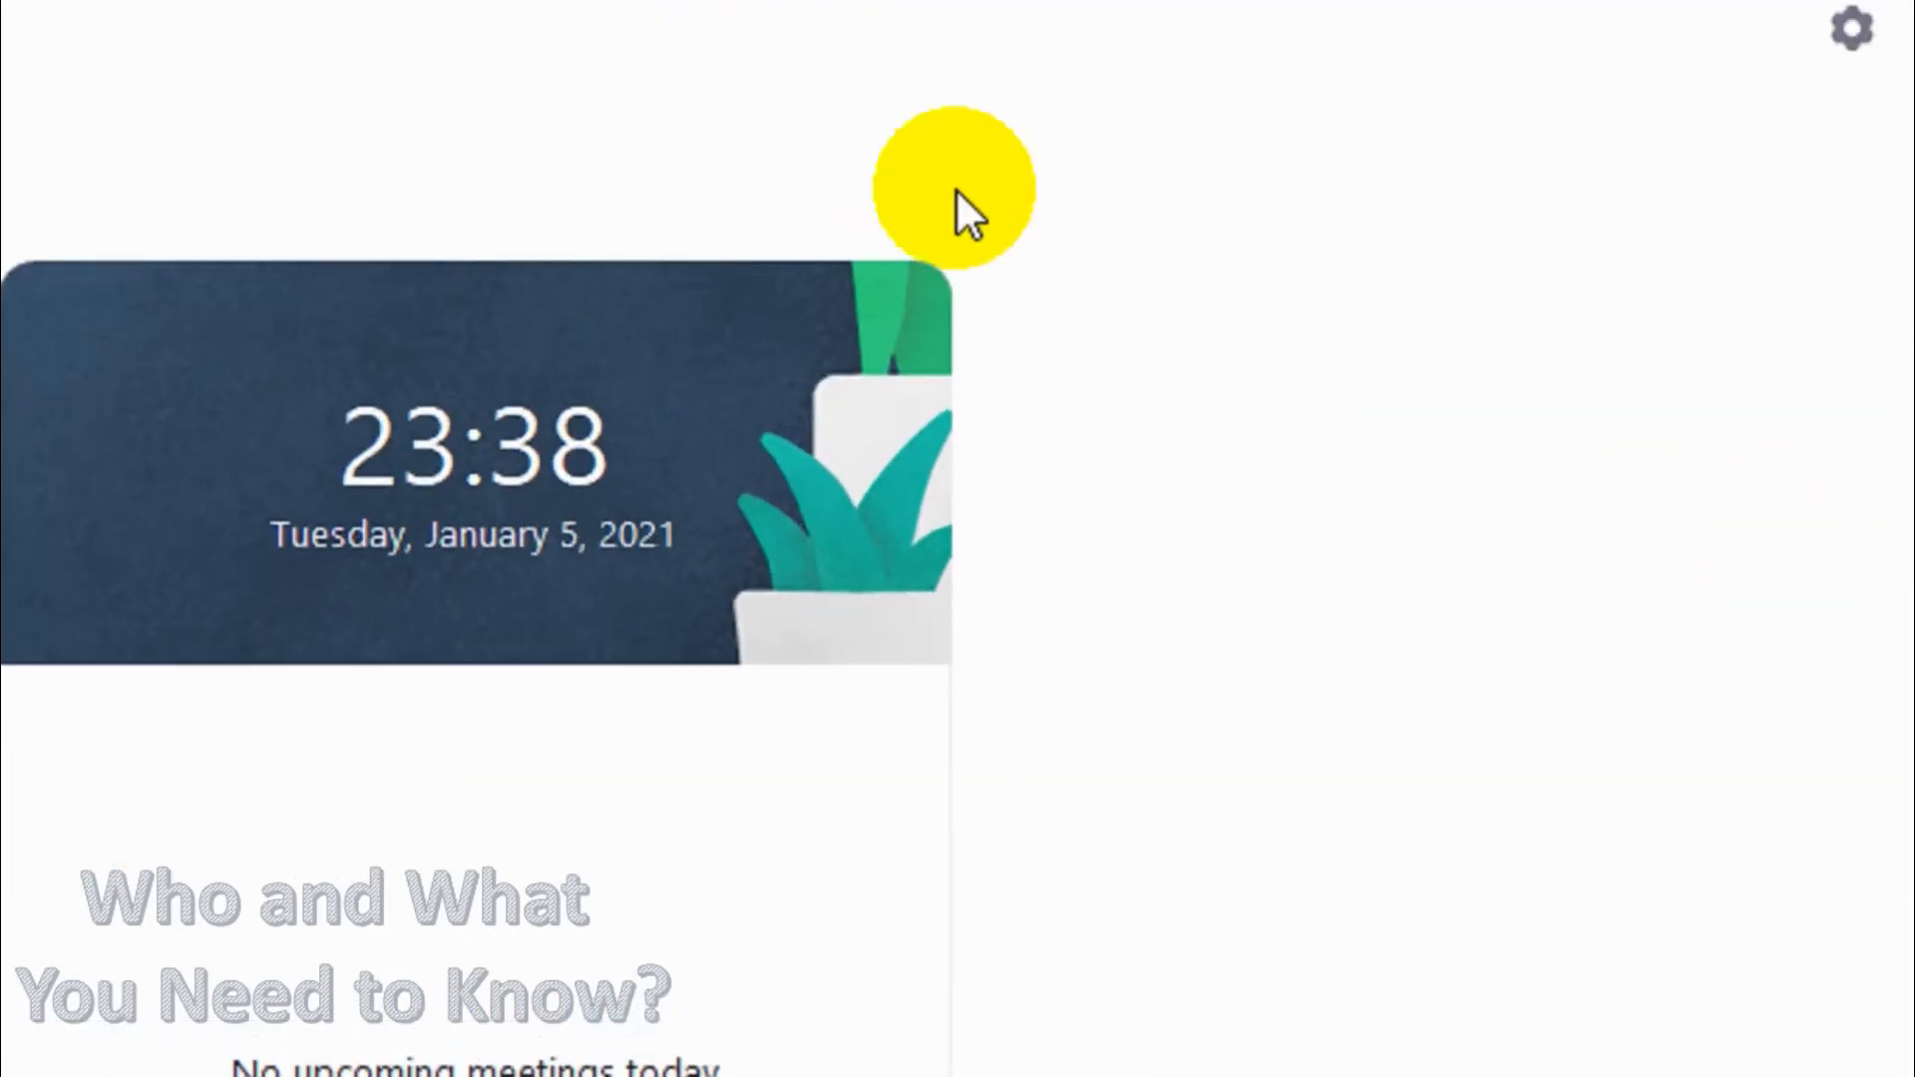
# Show the Channels list in the Contacts area, which is still empty.
pyautogui.click(858, 133)
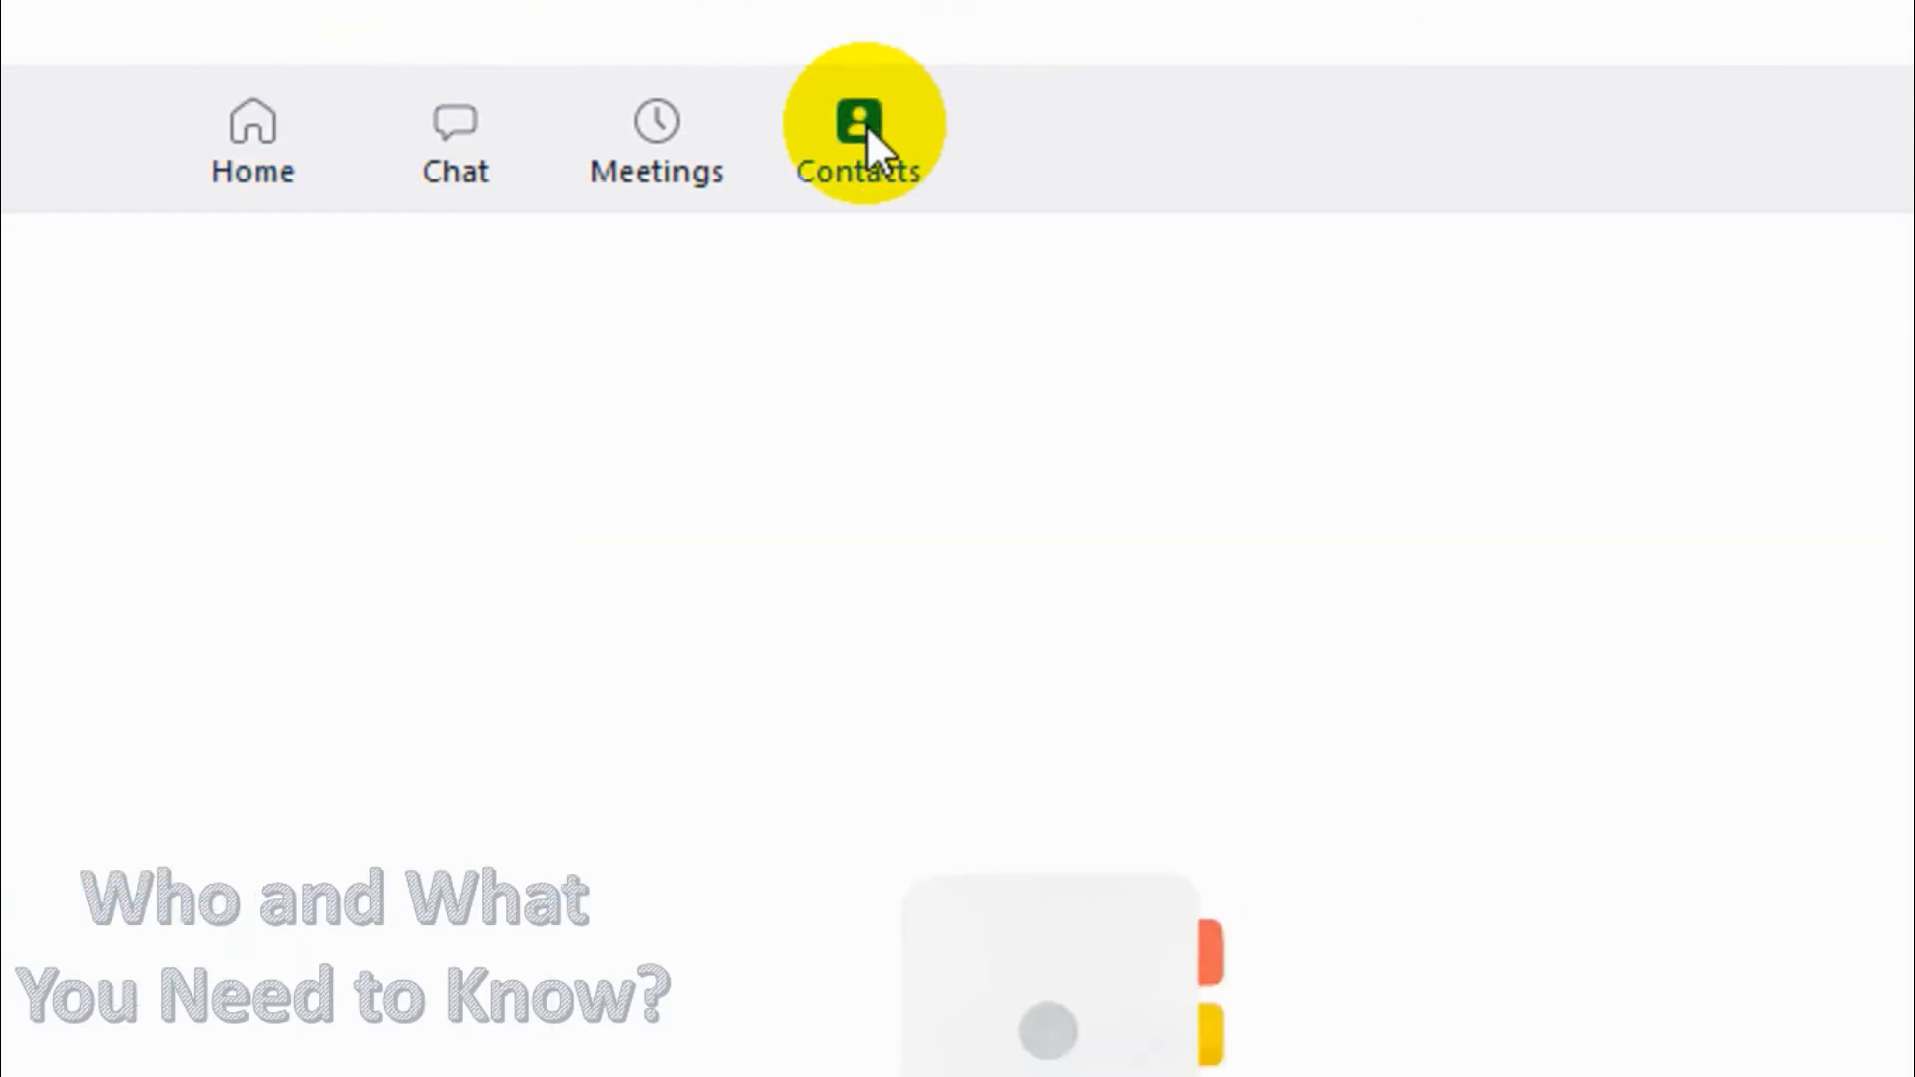
pyautogui.click(858, 122)
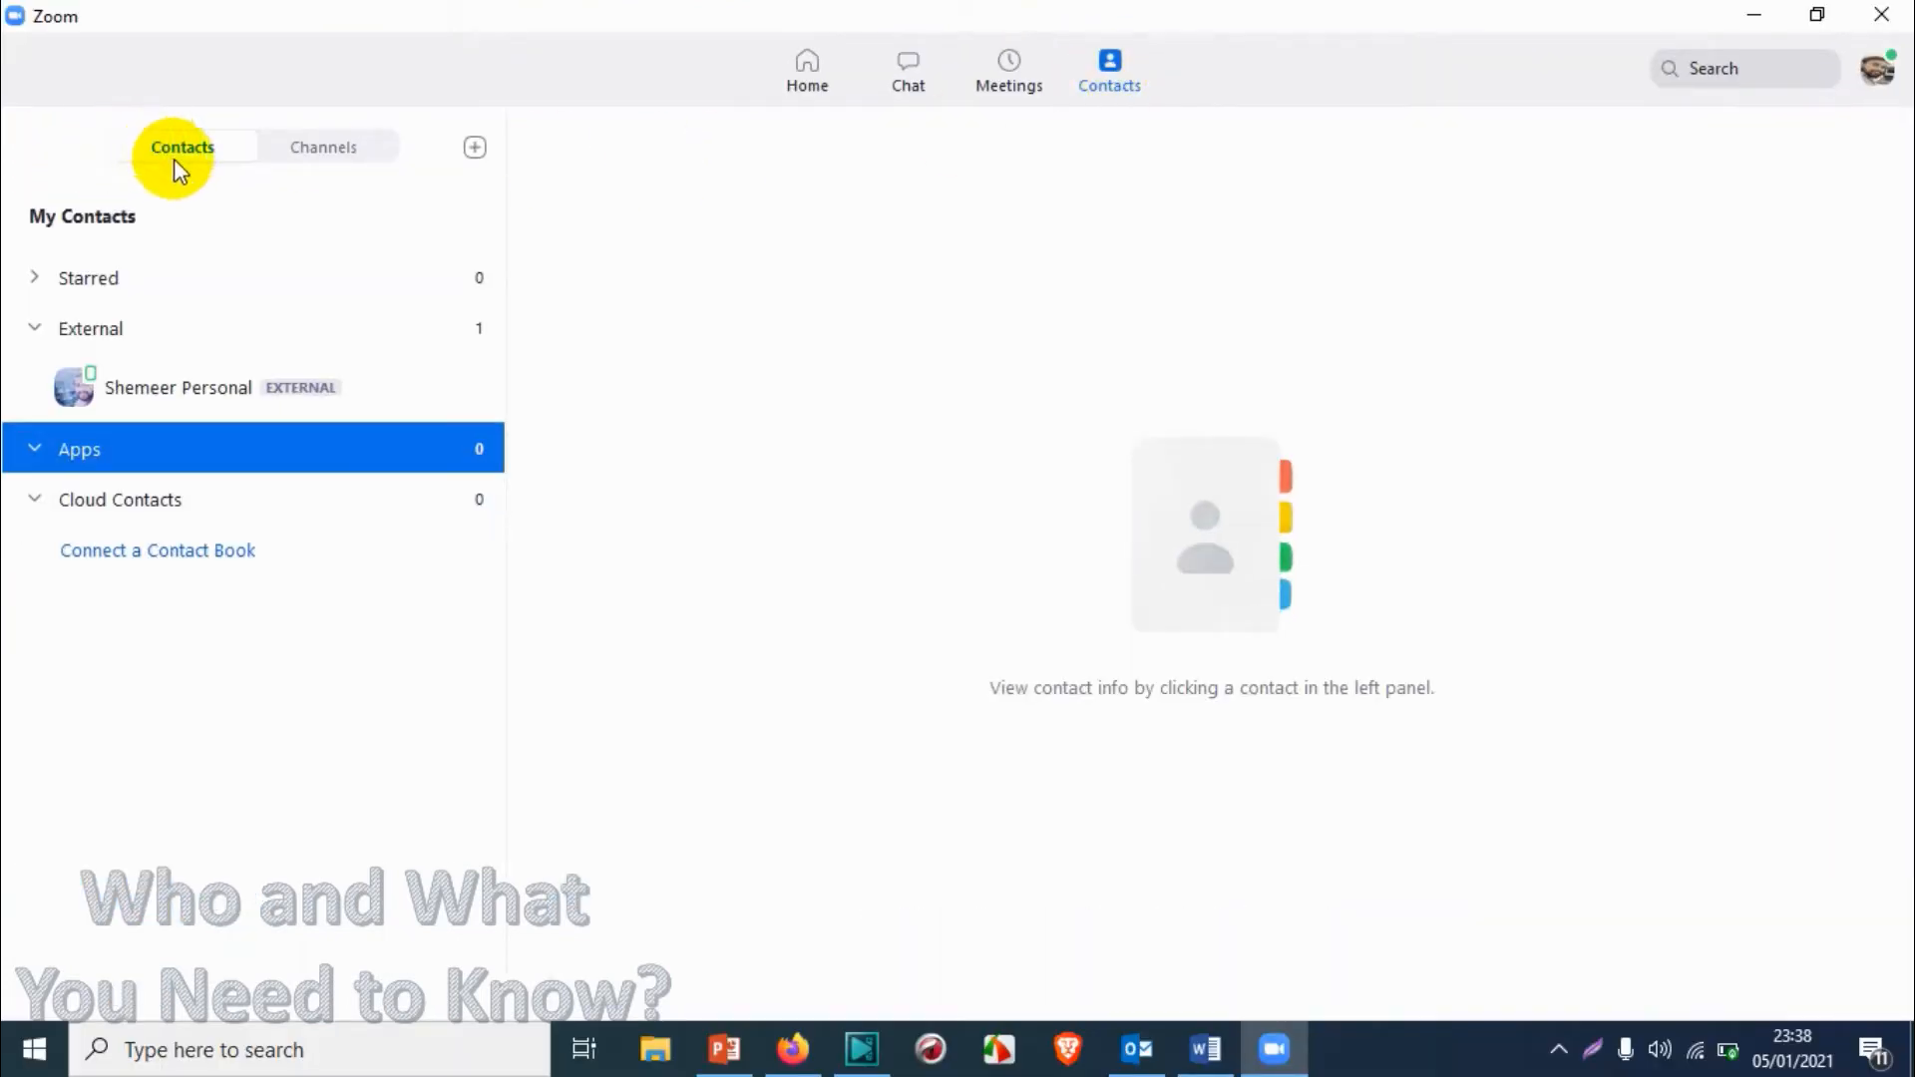
pyautogui.click(323, 146)
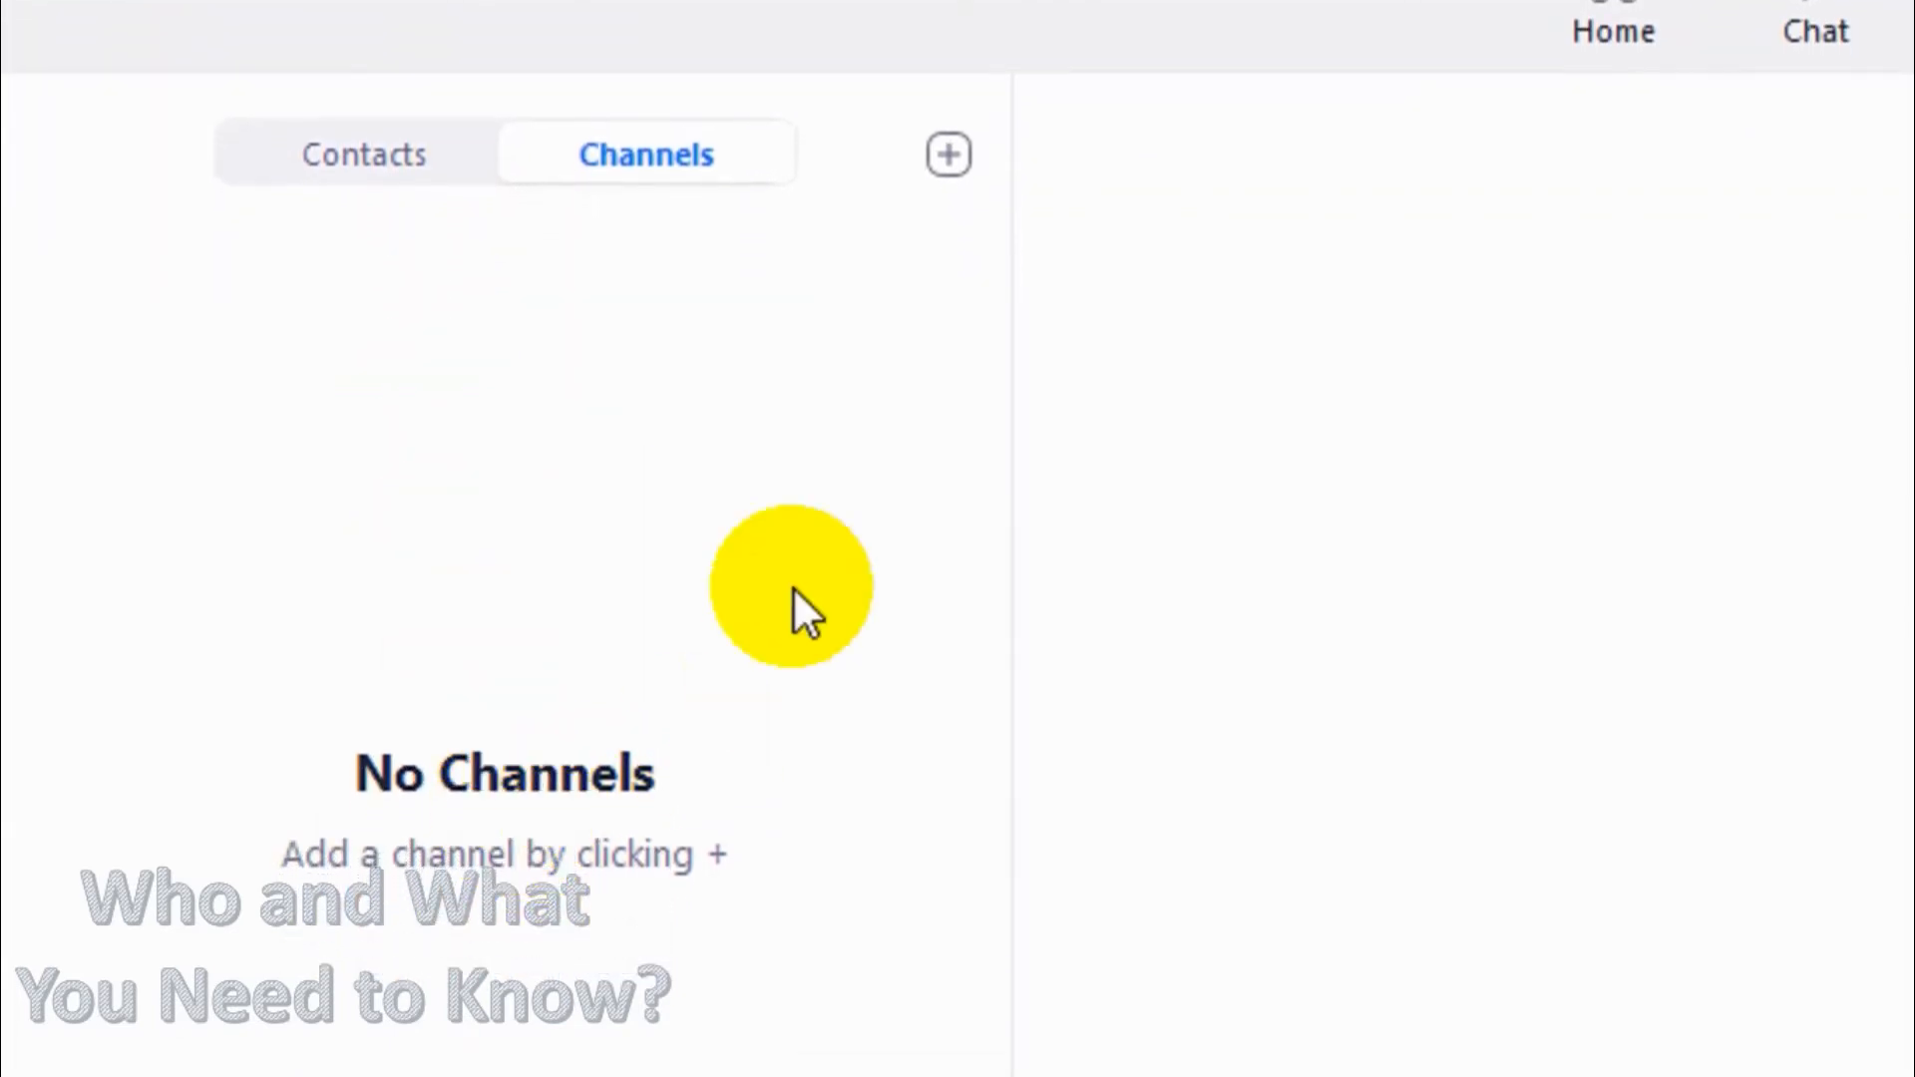
pyautogui.moveTo(726, 403)
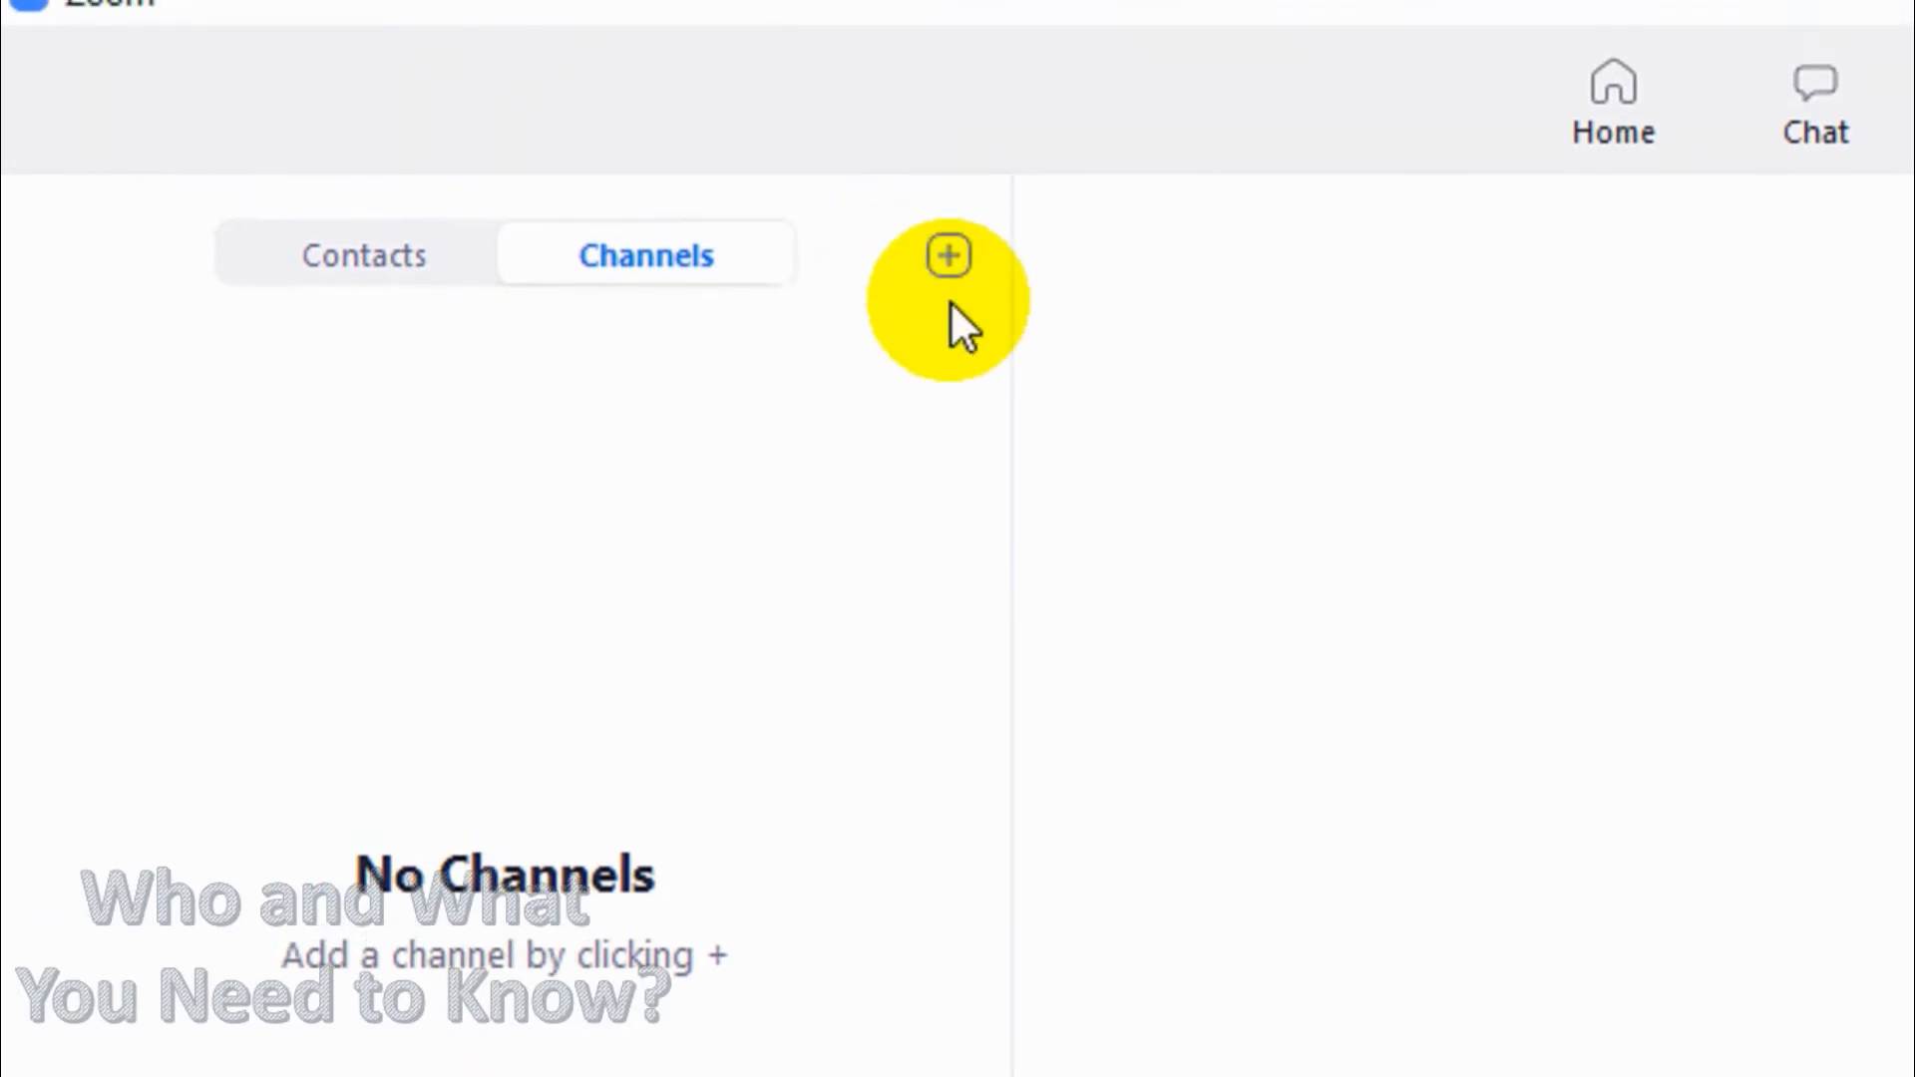
# Start a new channel and name it 'test channel'.
pyautogui.click(950, 256)
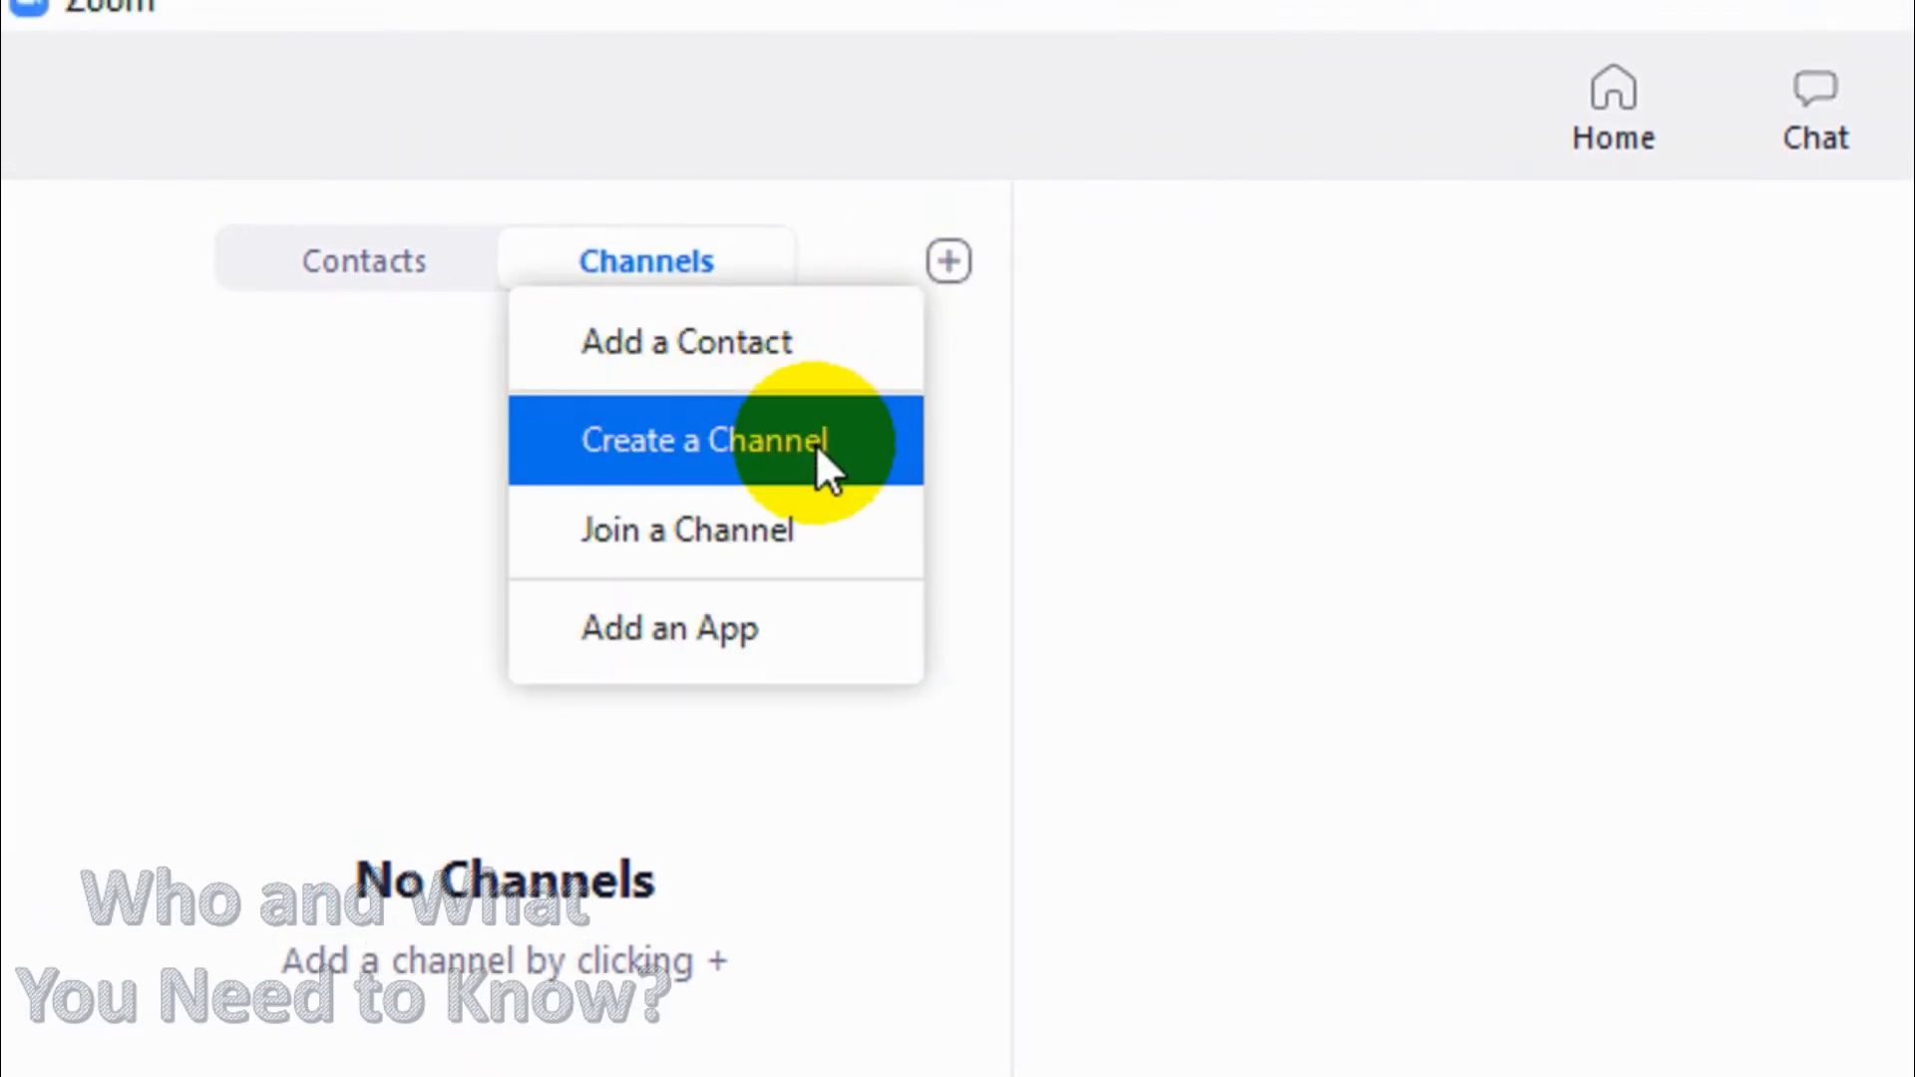
pyautogui.click(705, 441)
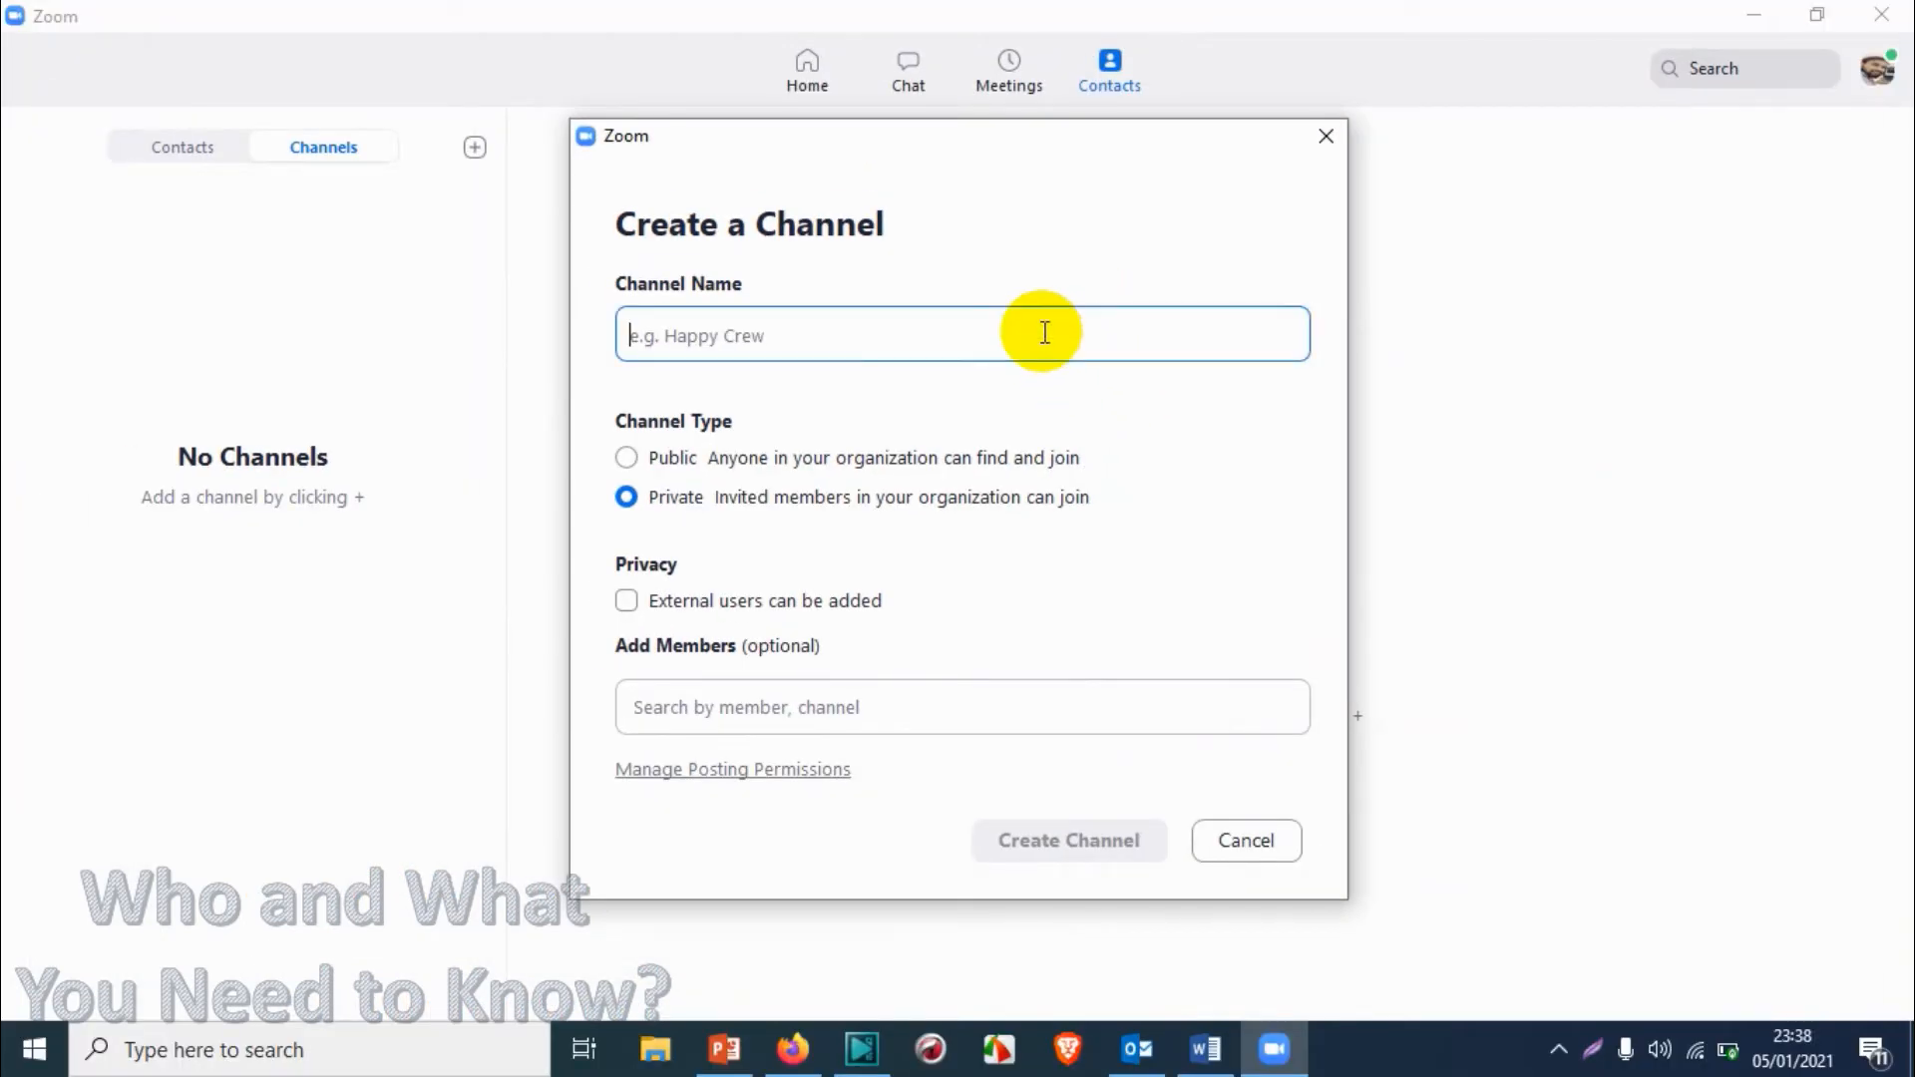
pyautogui.write('test')
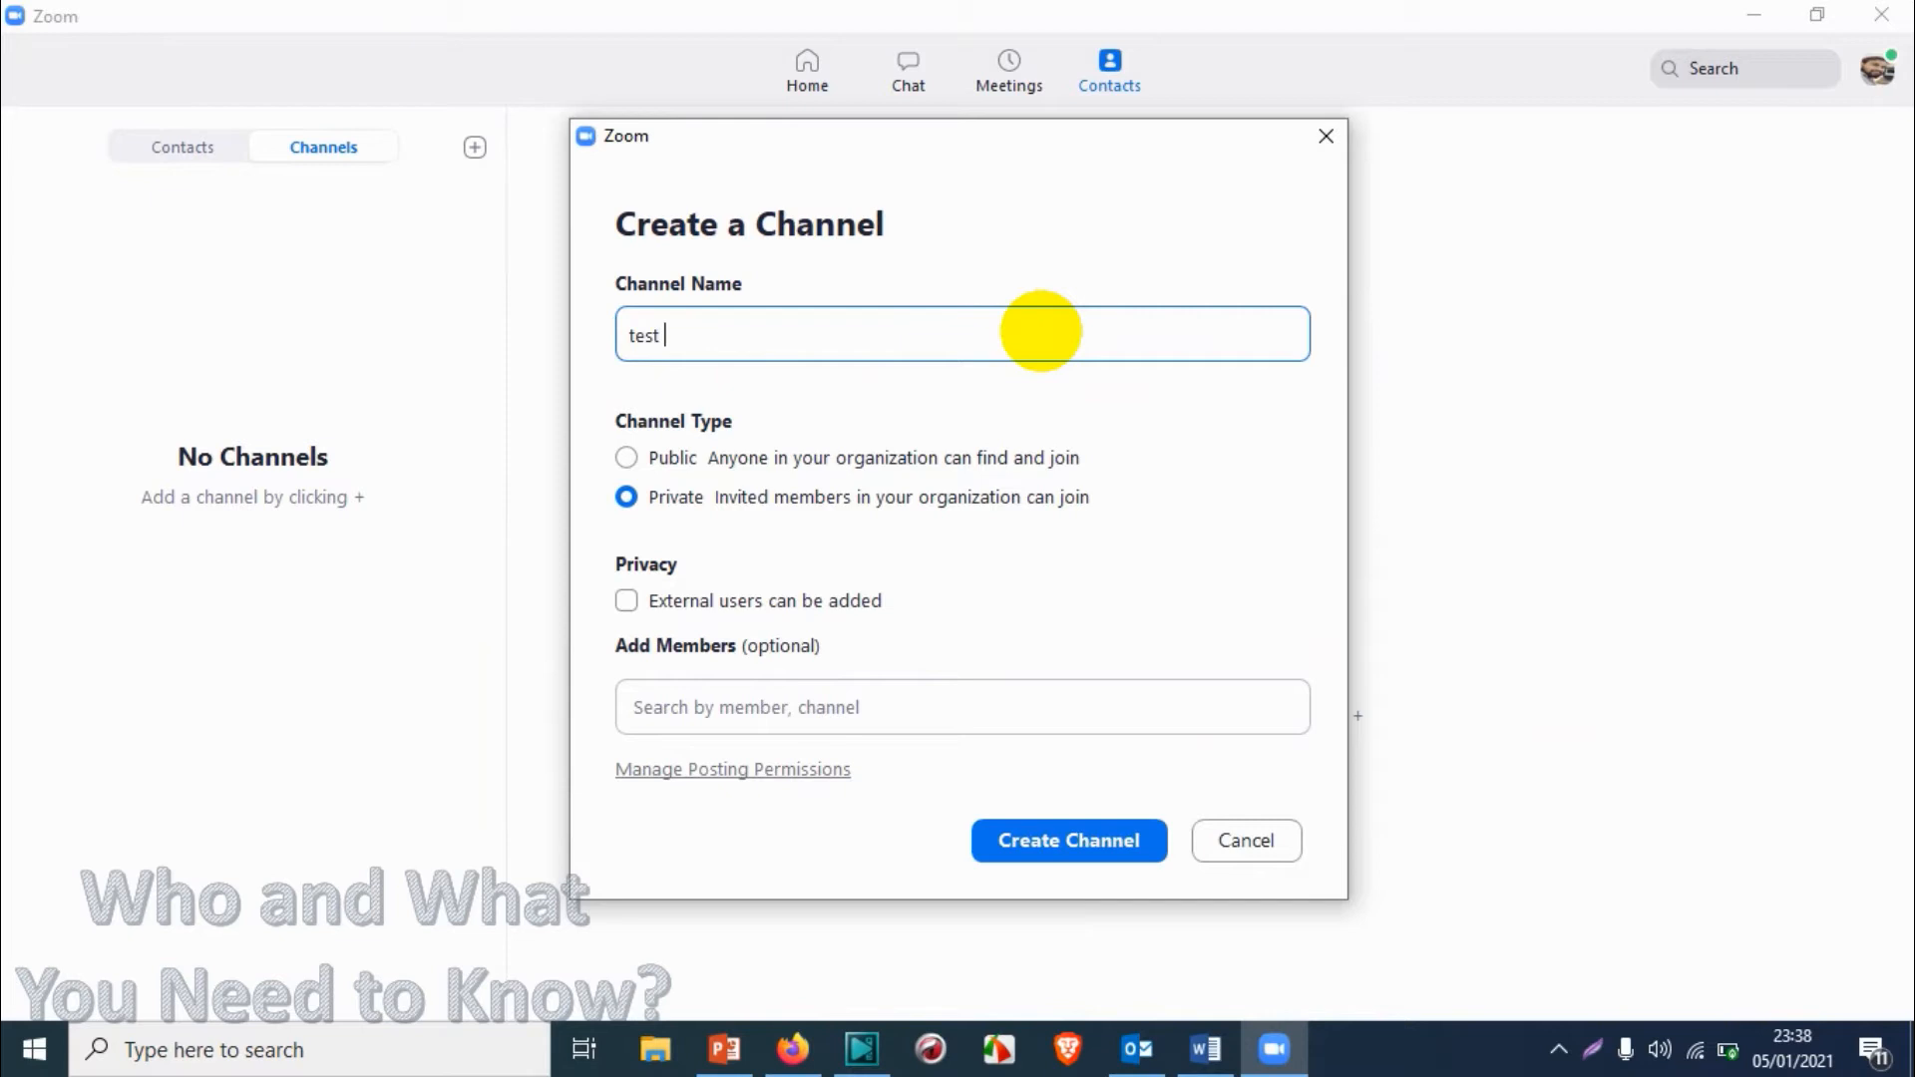
pyautogui.write('cha')
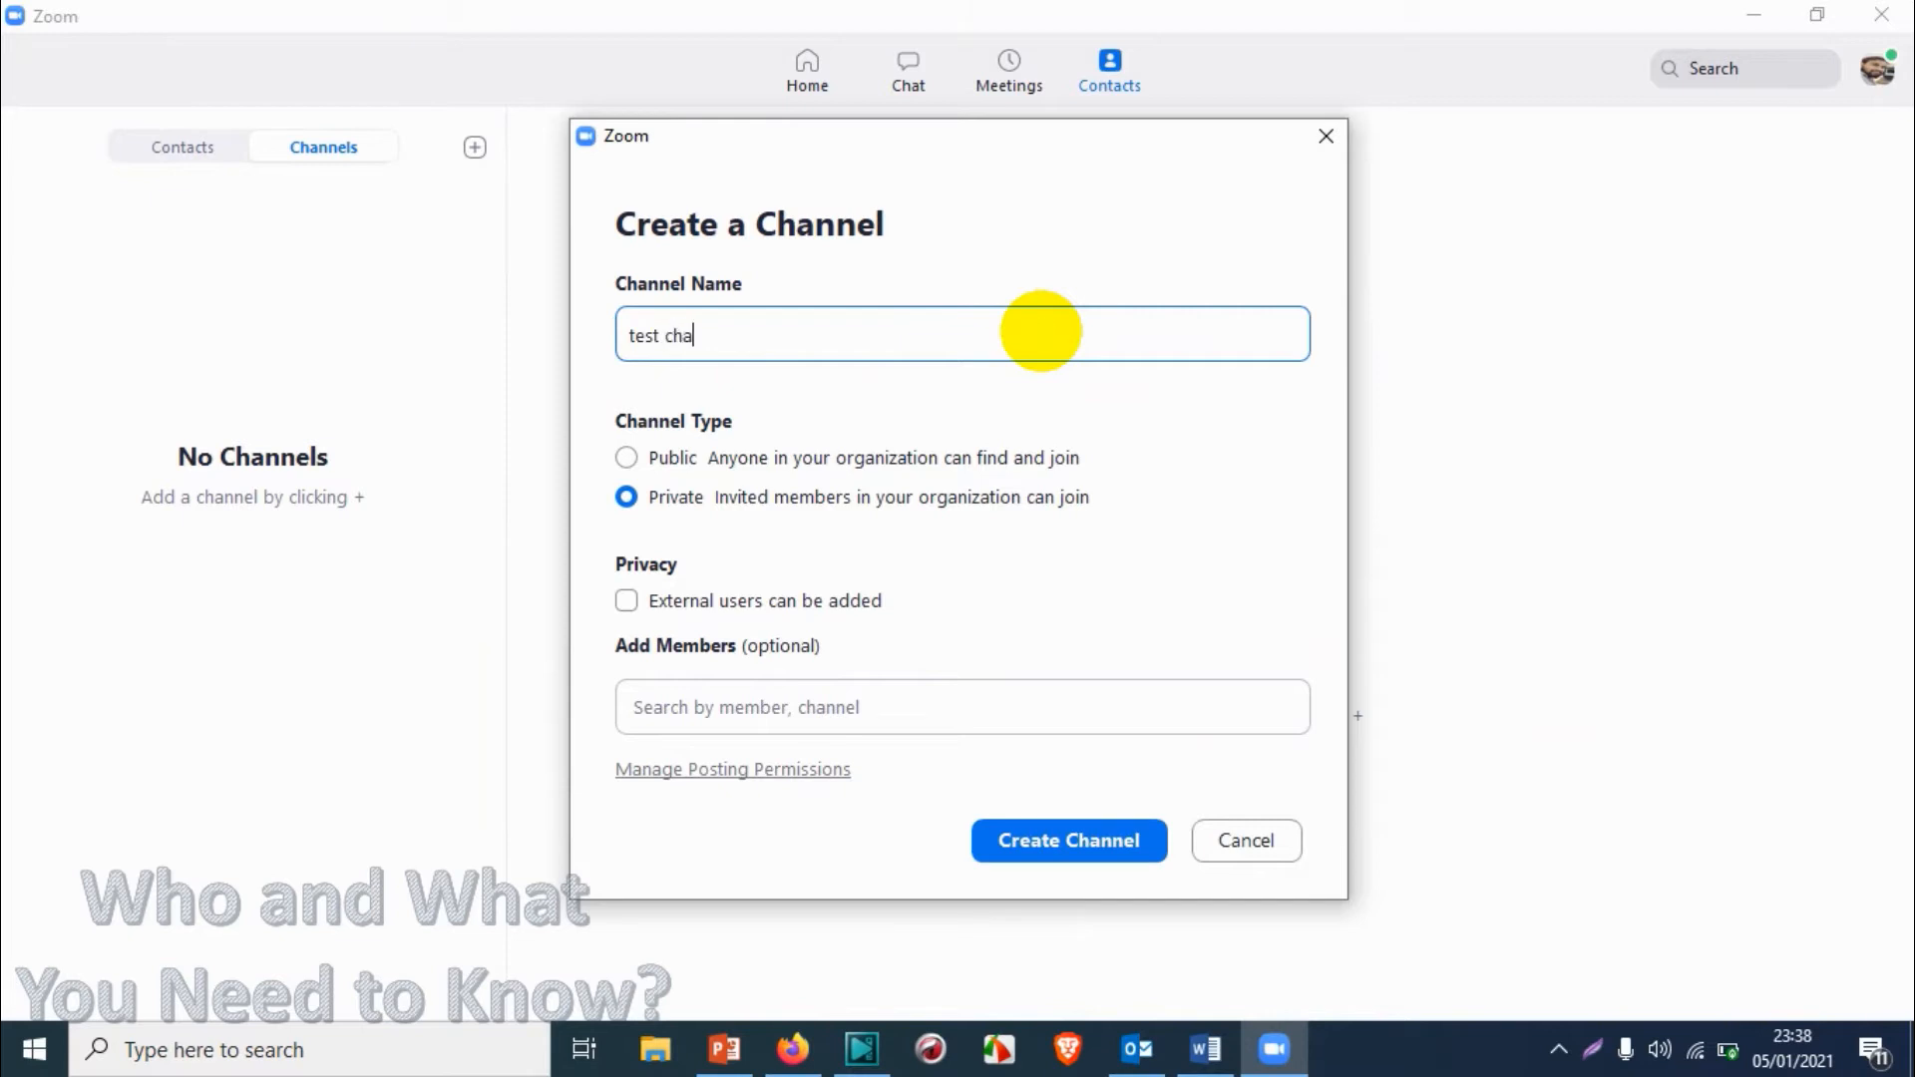
pyautogui.write('nnel')
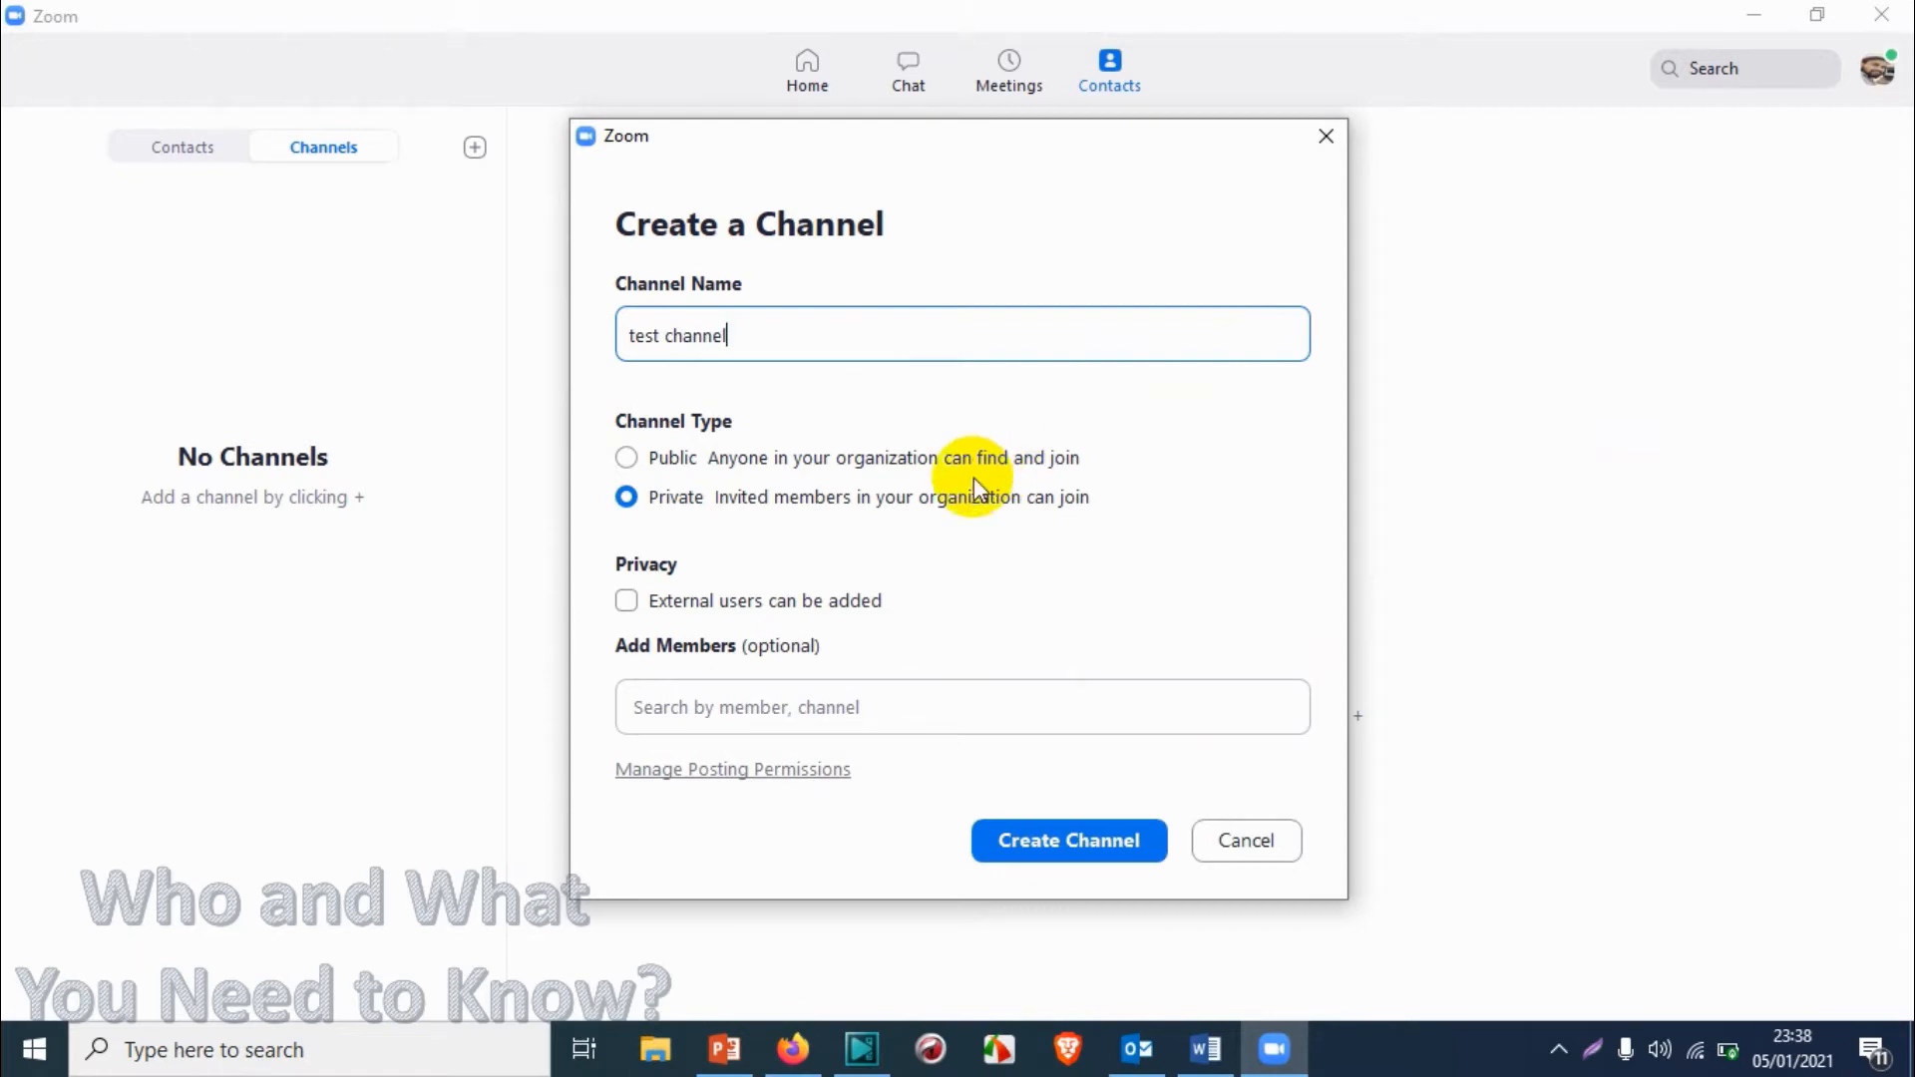
# Make the channel Public and allow external users, added by all channel members.
pyautogui.click(626, 456)
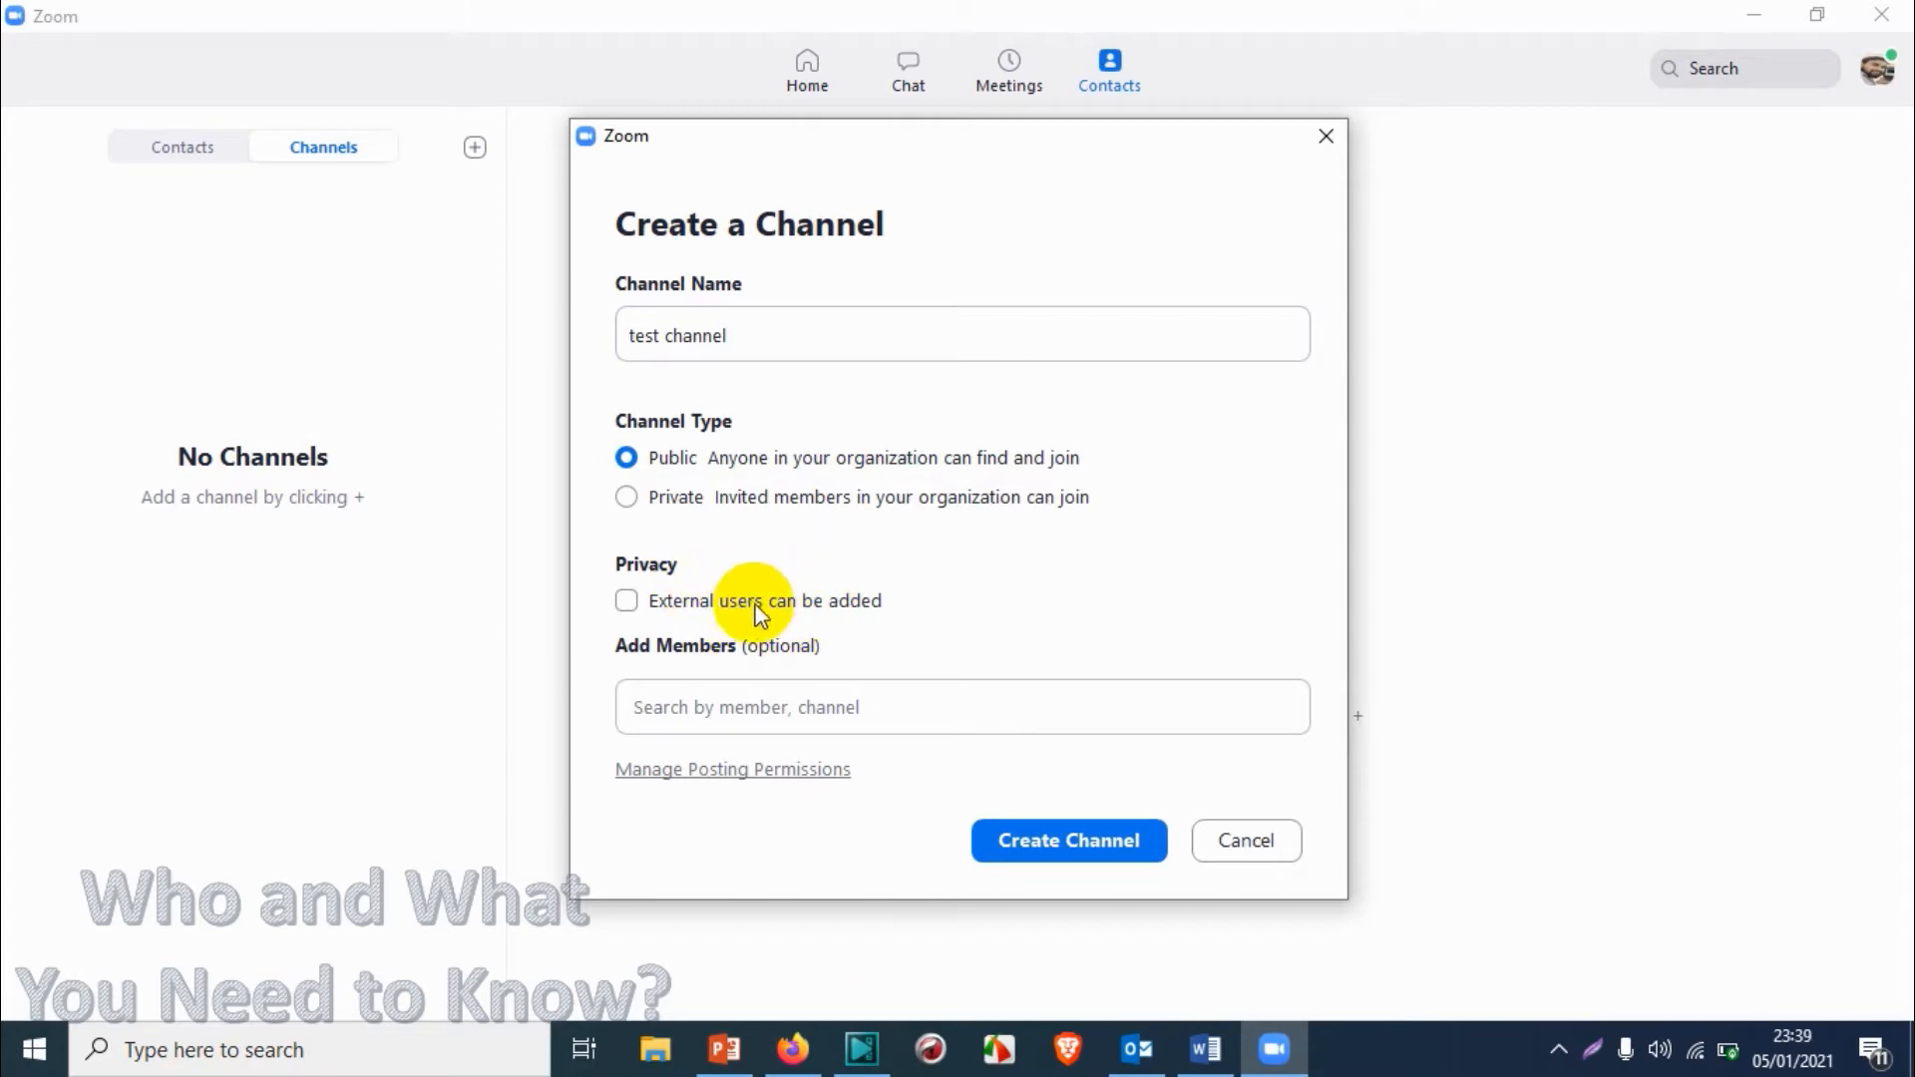
pyautogui.click(626, 600)
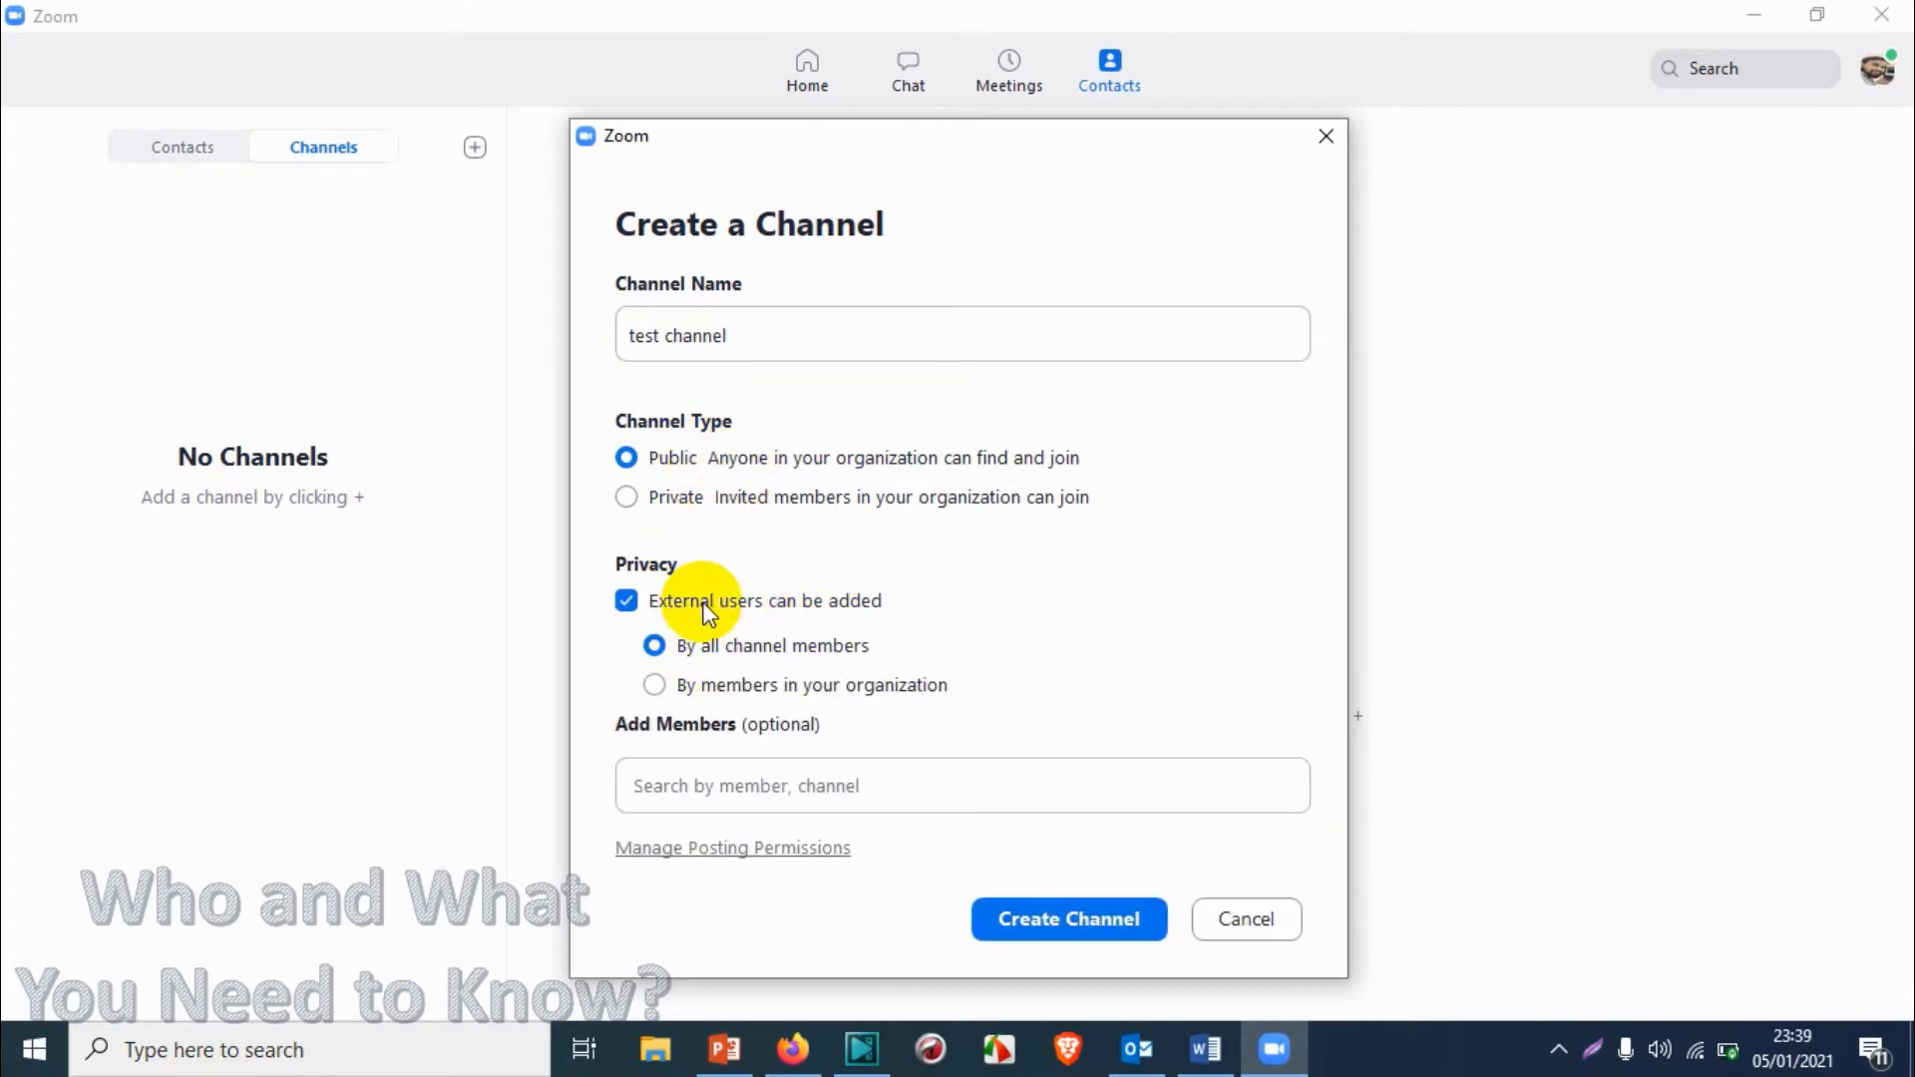
pyautogui.moveTo(836, 616)
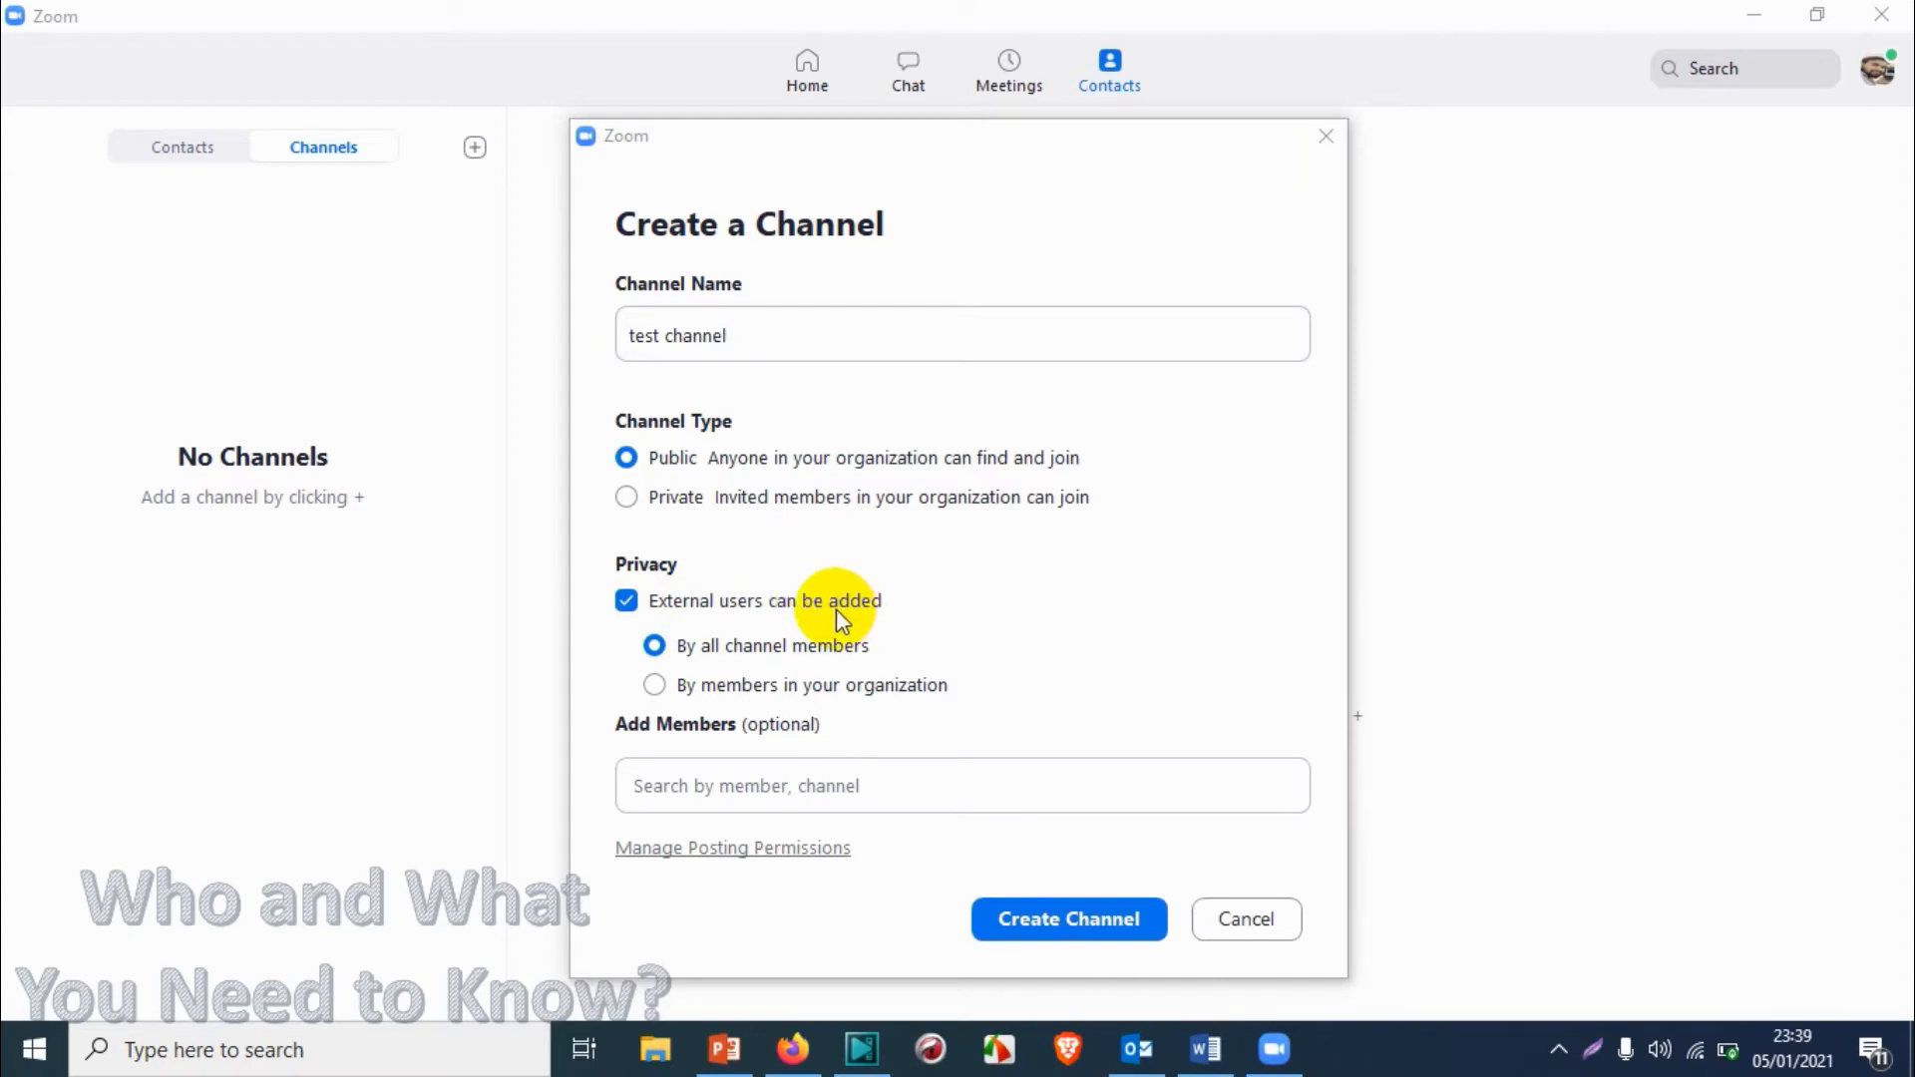
pyautogui.moveTo(840, 655)
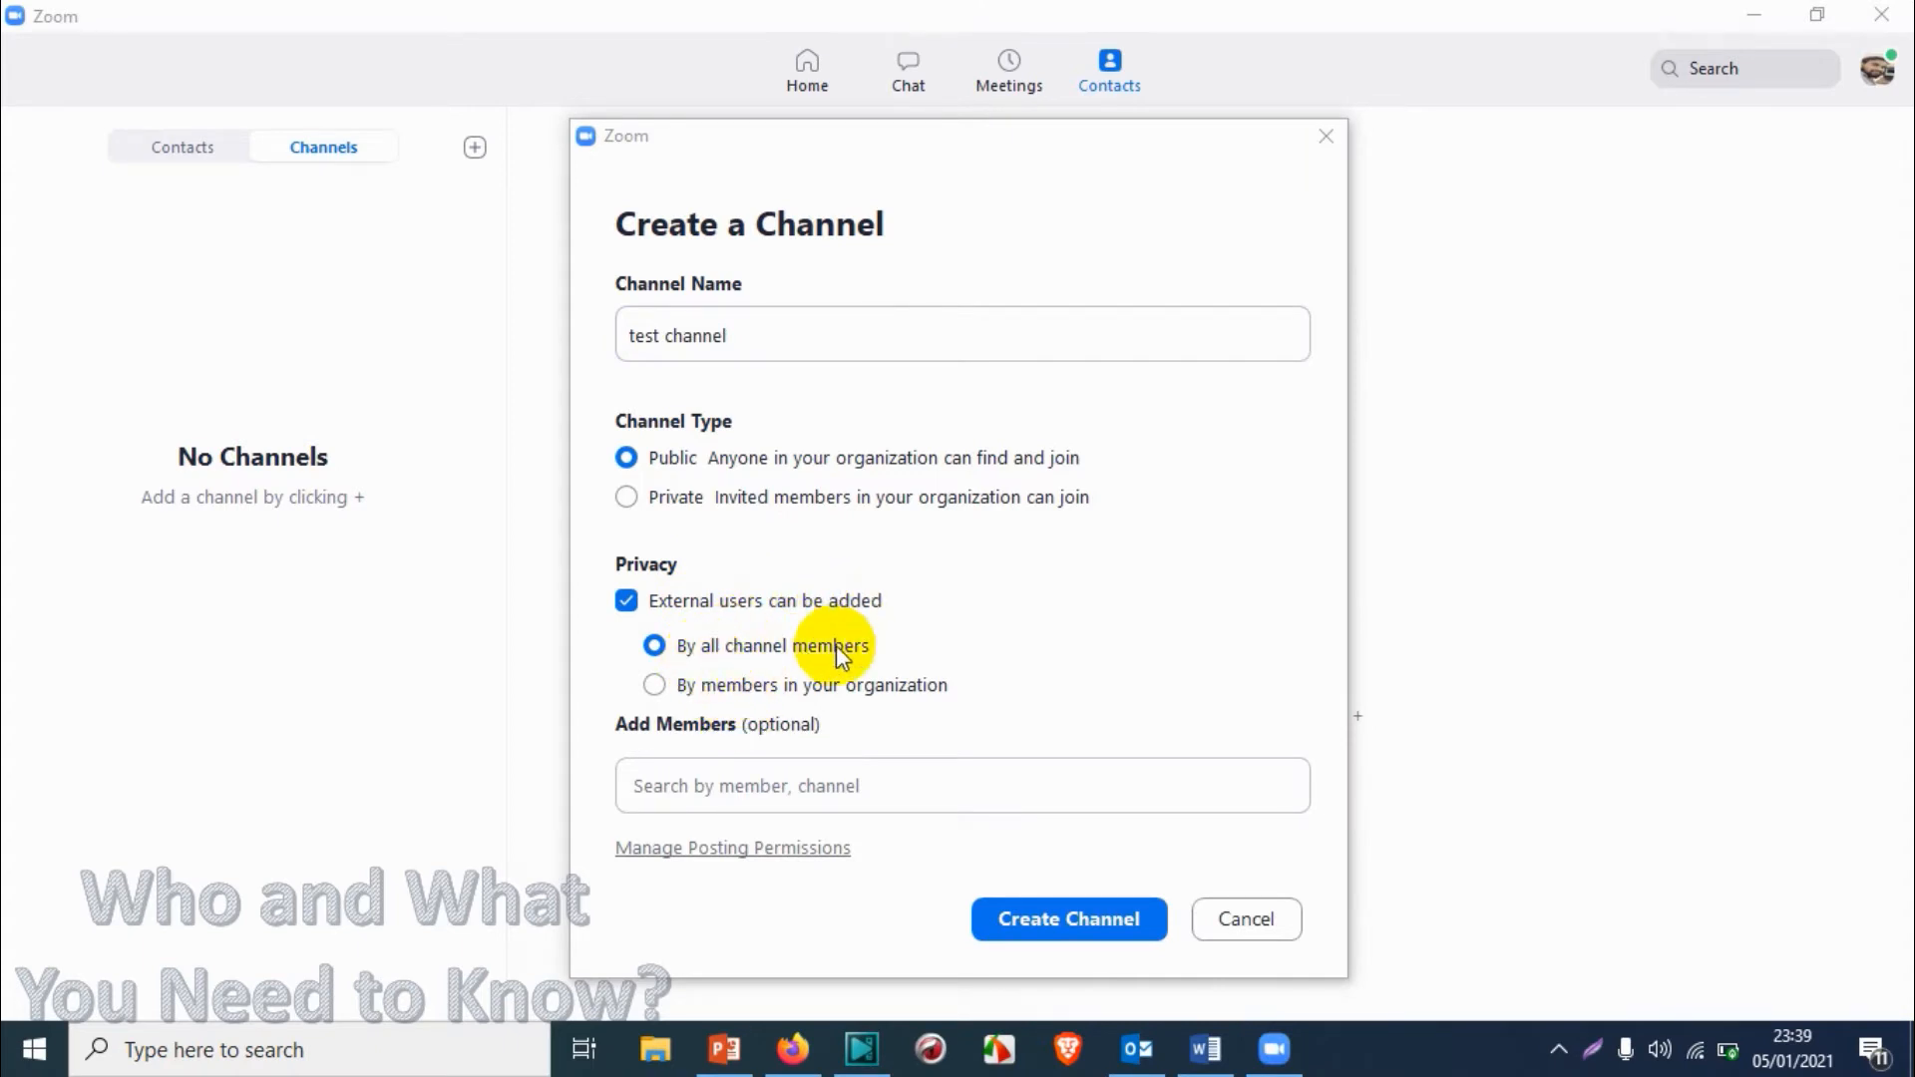
pyautogui.moveTo(712, 644)
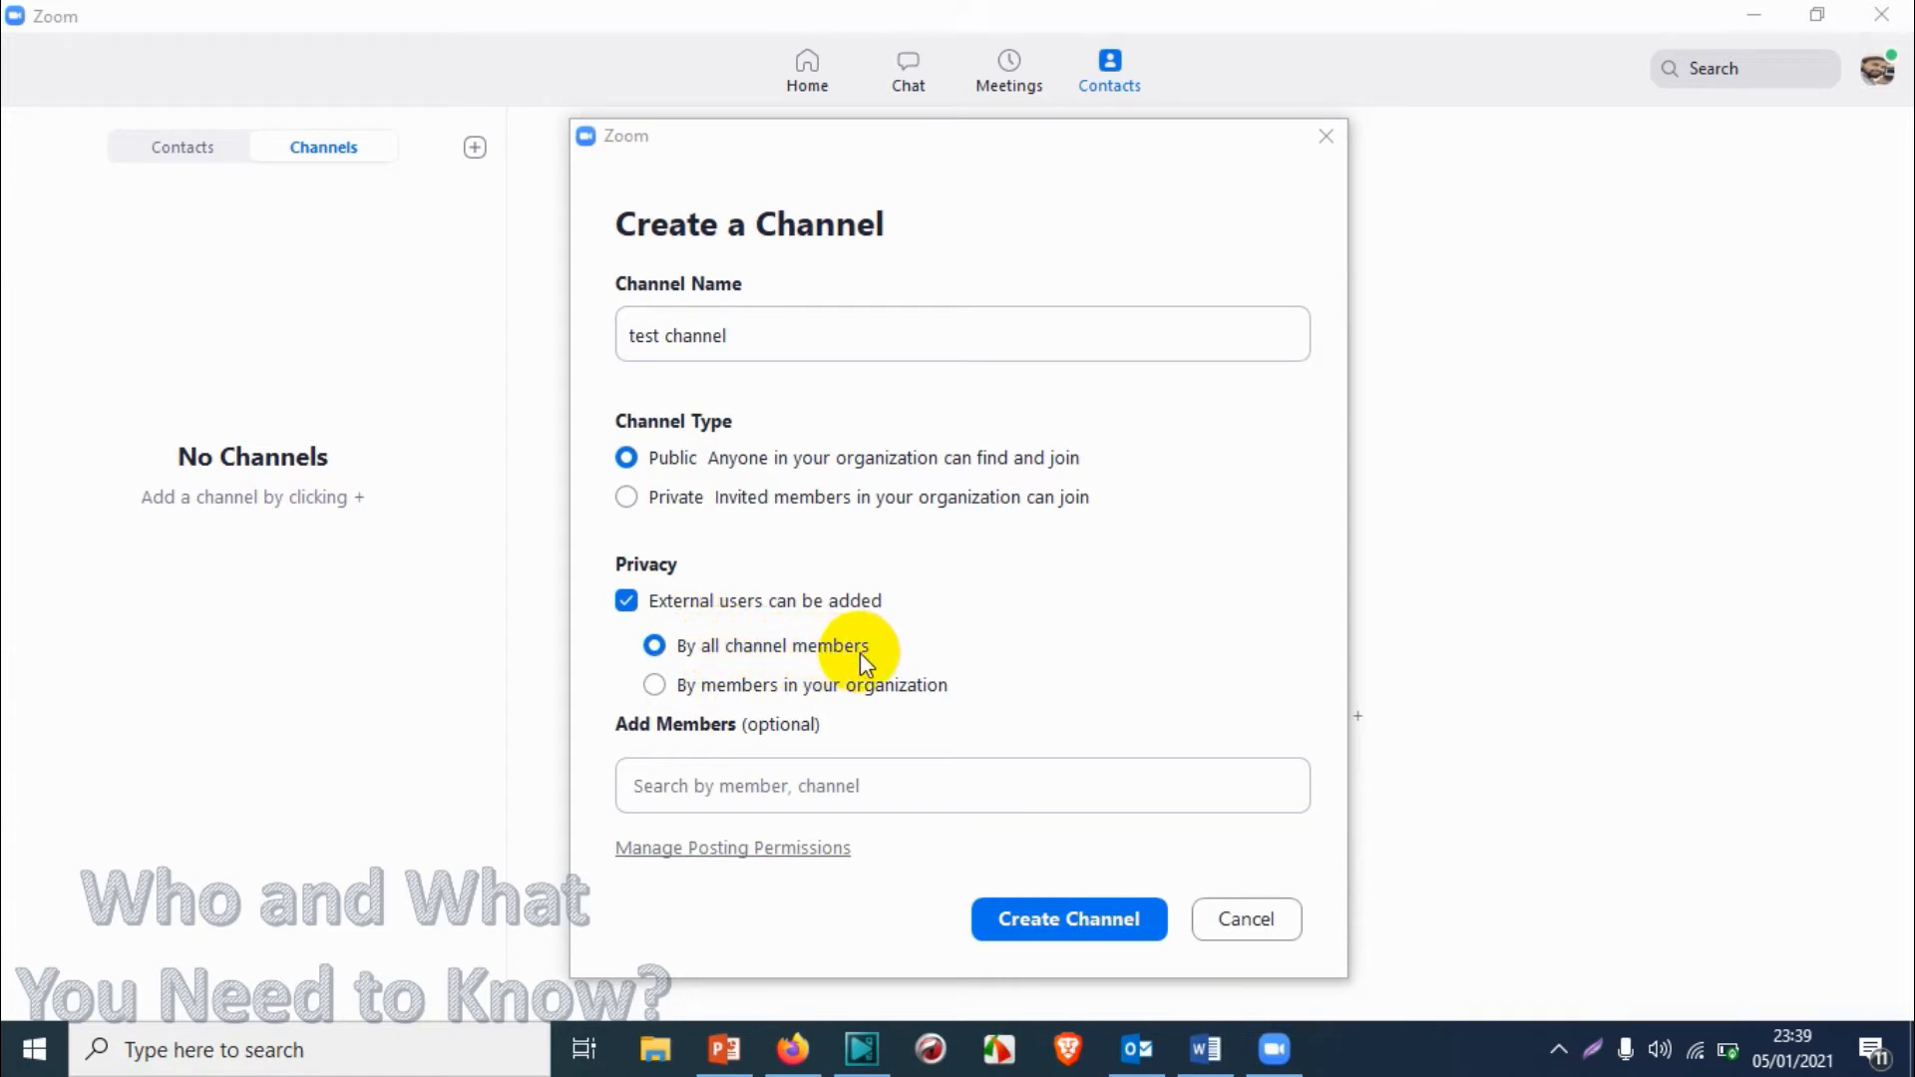
pyautogui.click(654, 685)
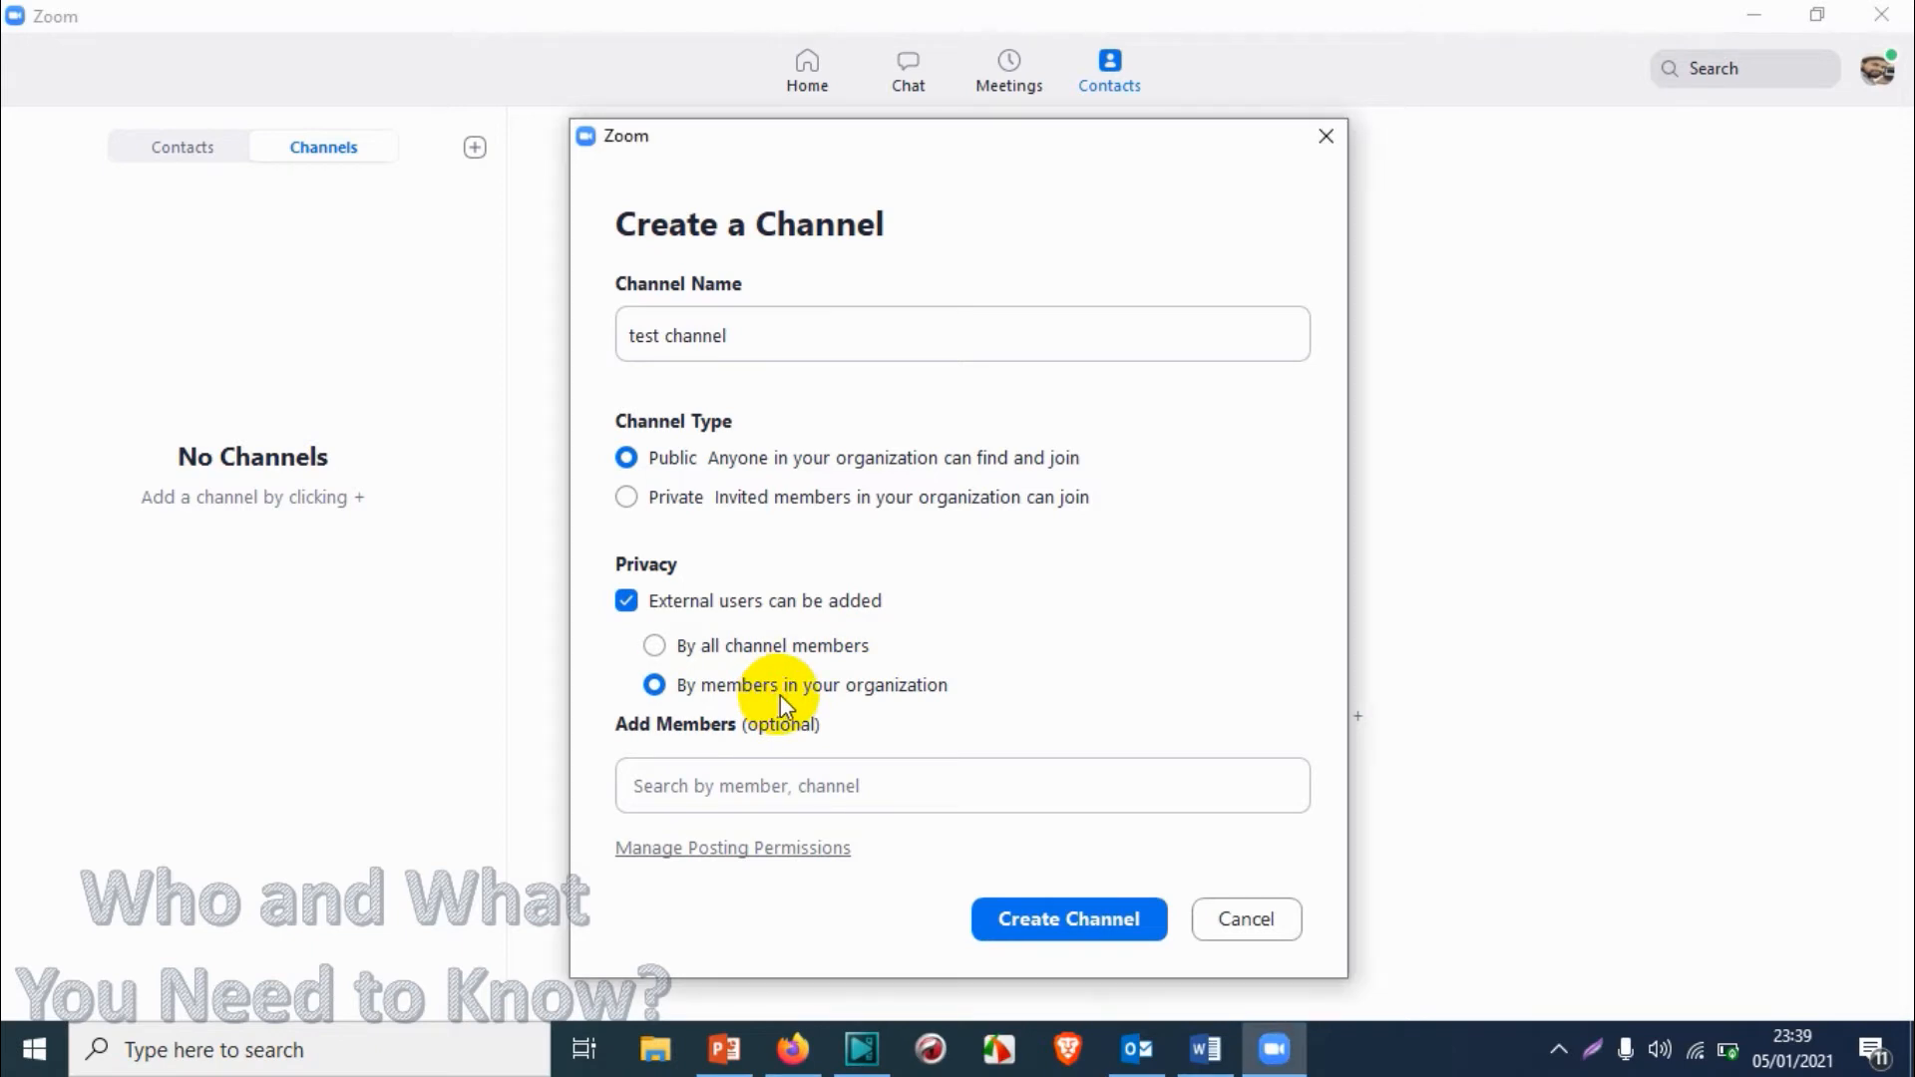
pyautogui.click(654, 644)
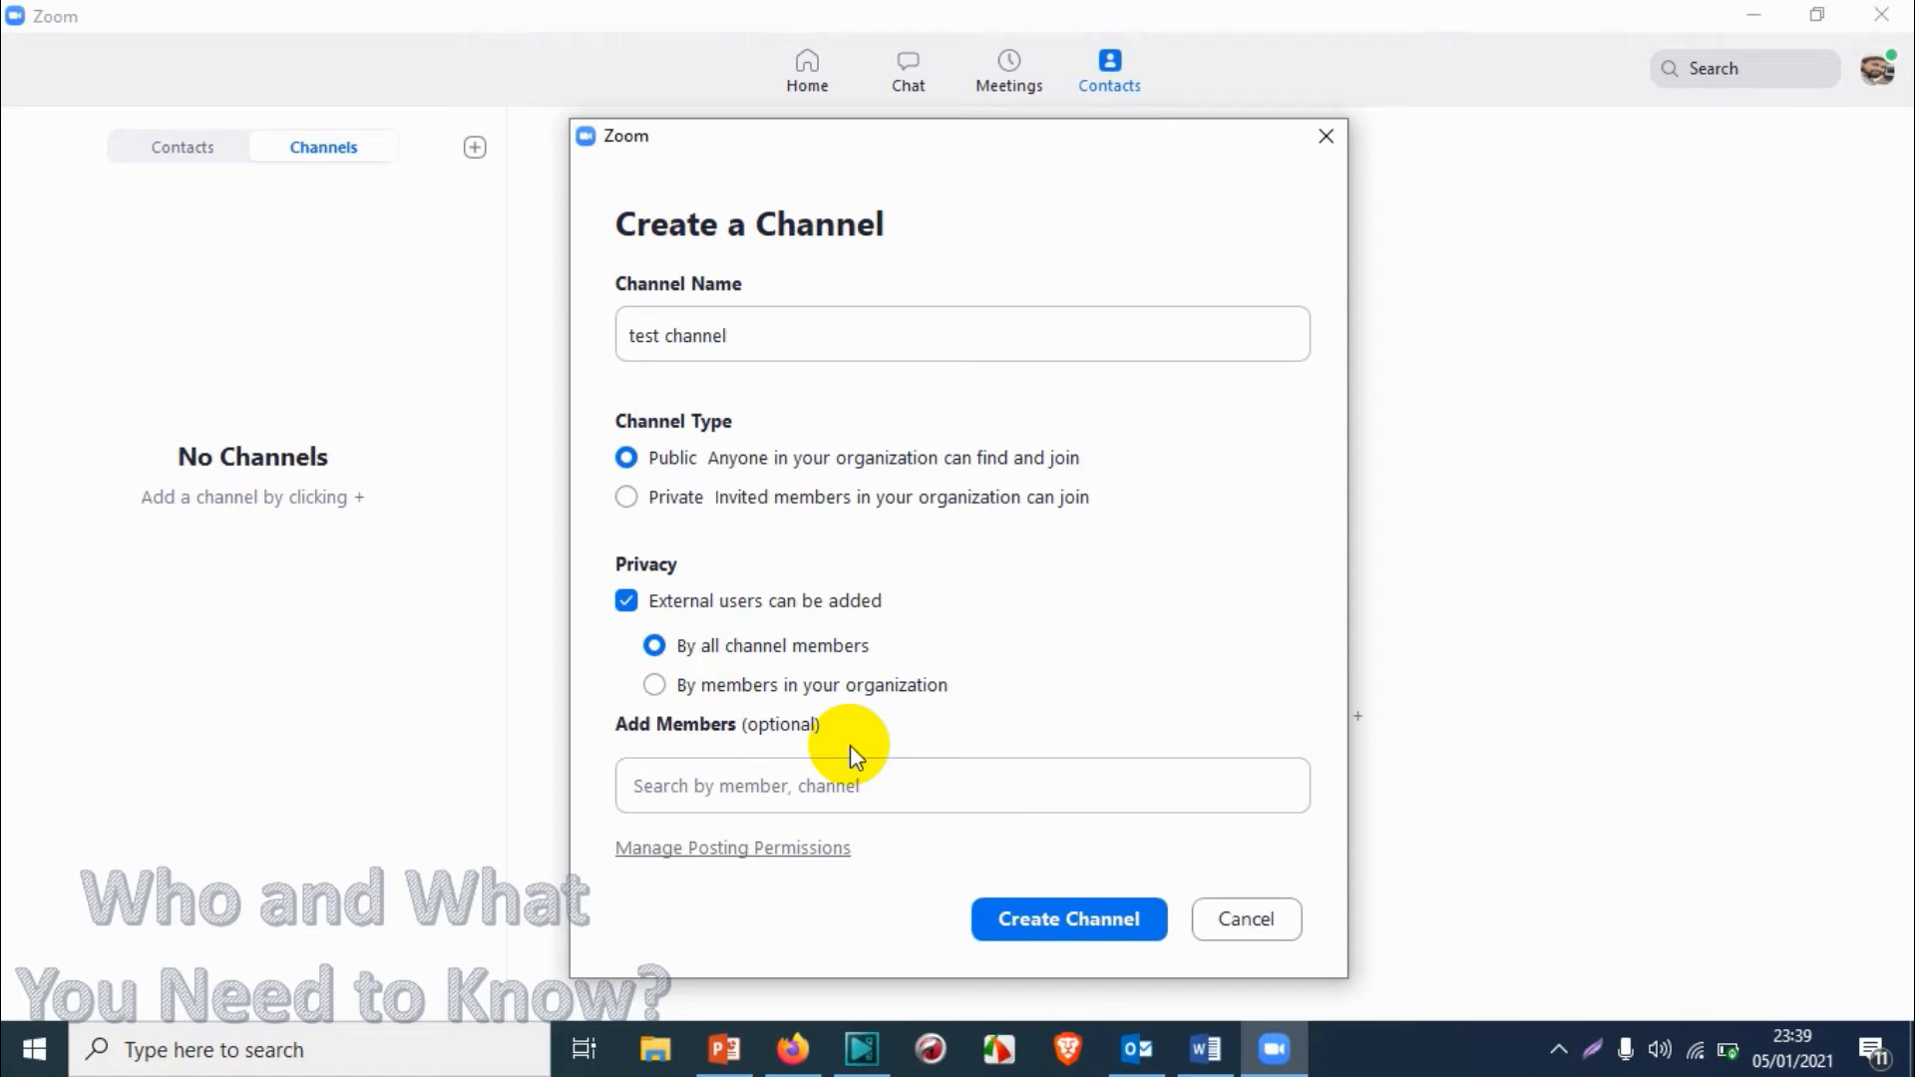
# Add PERSONAL CHANNEL as a member and show the posting permission options.
pyautogui.click(961, 786)
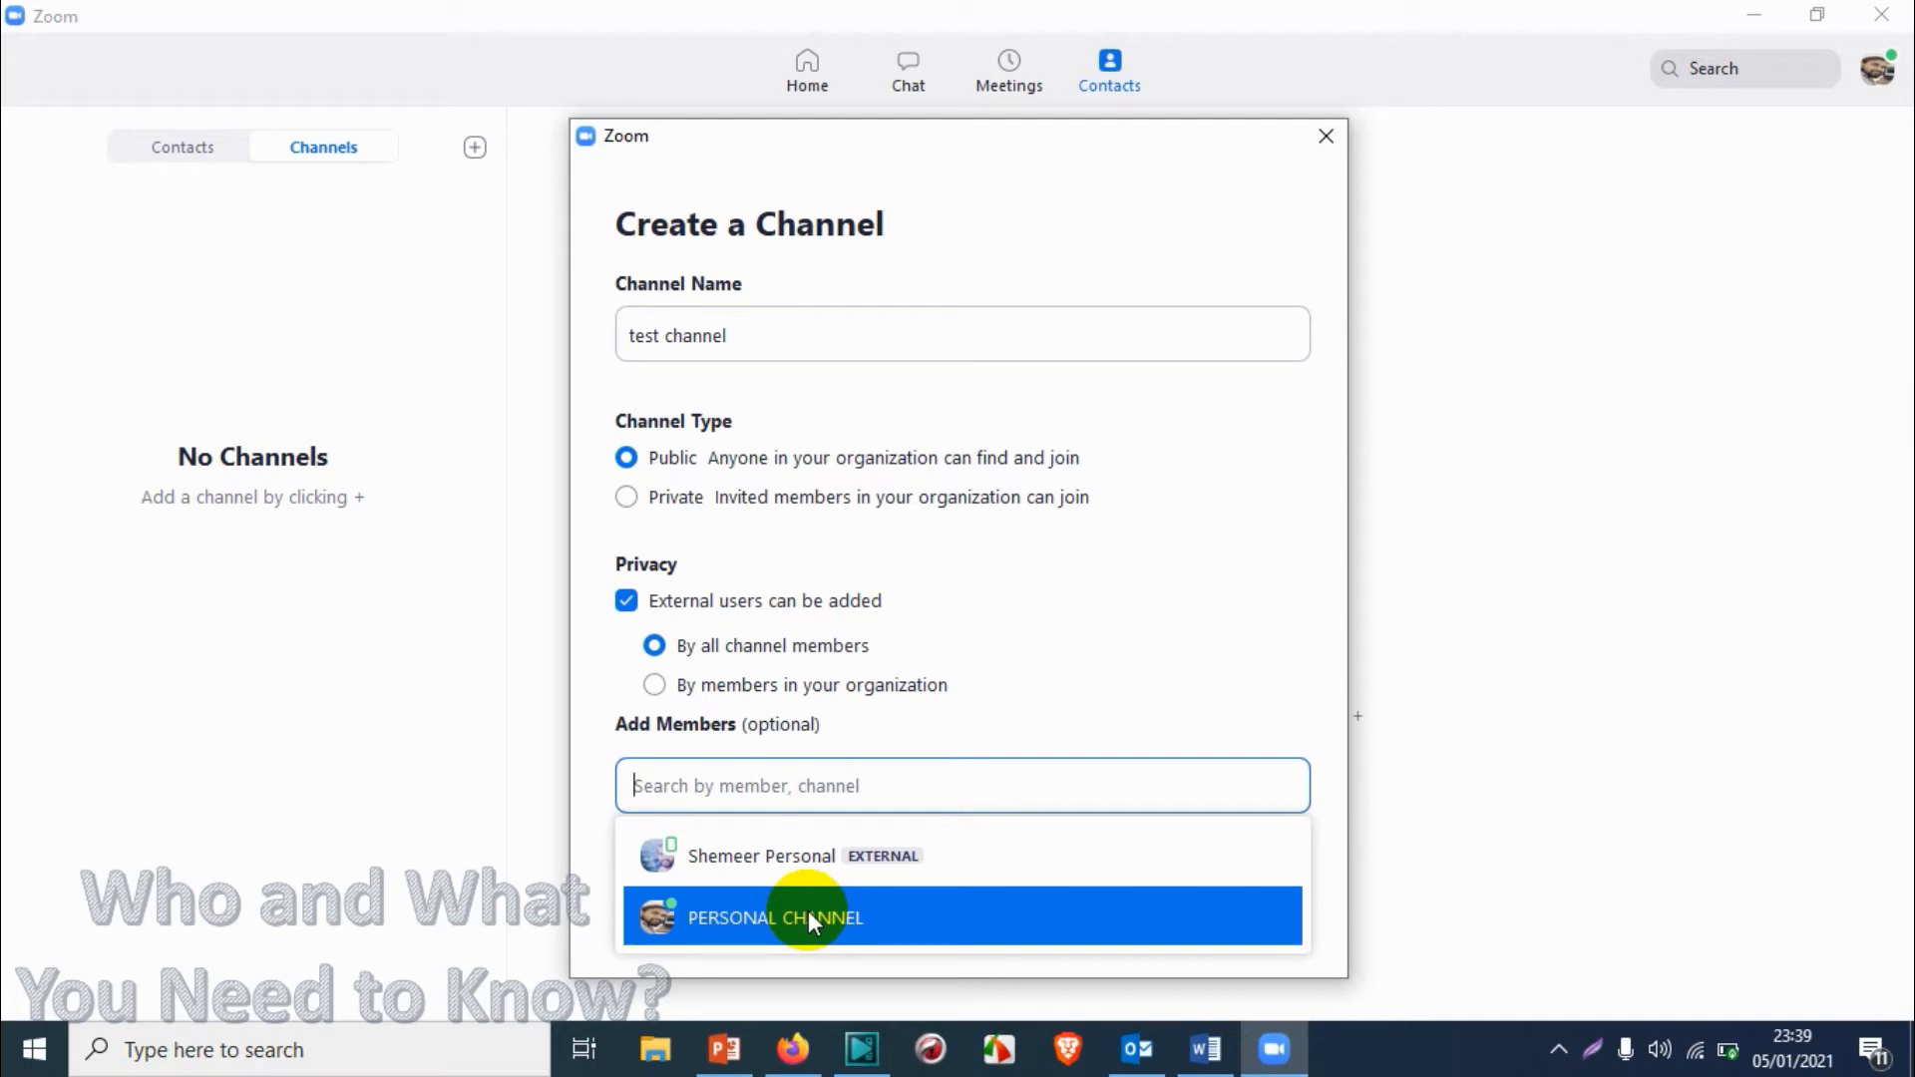
pyautogui.click(774, 917)
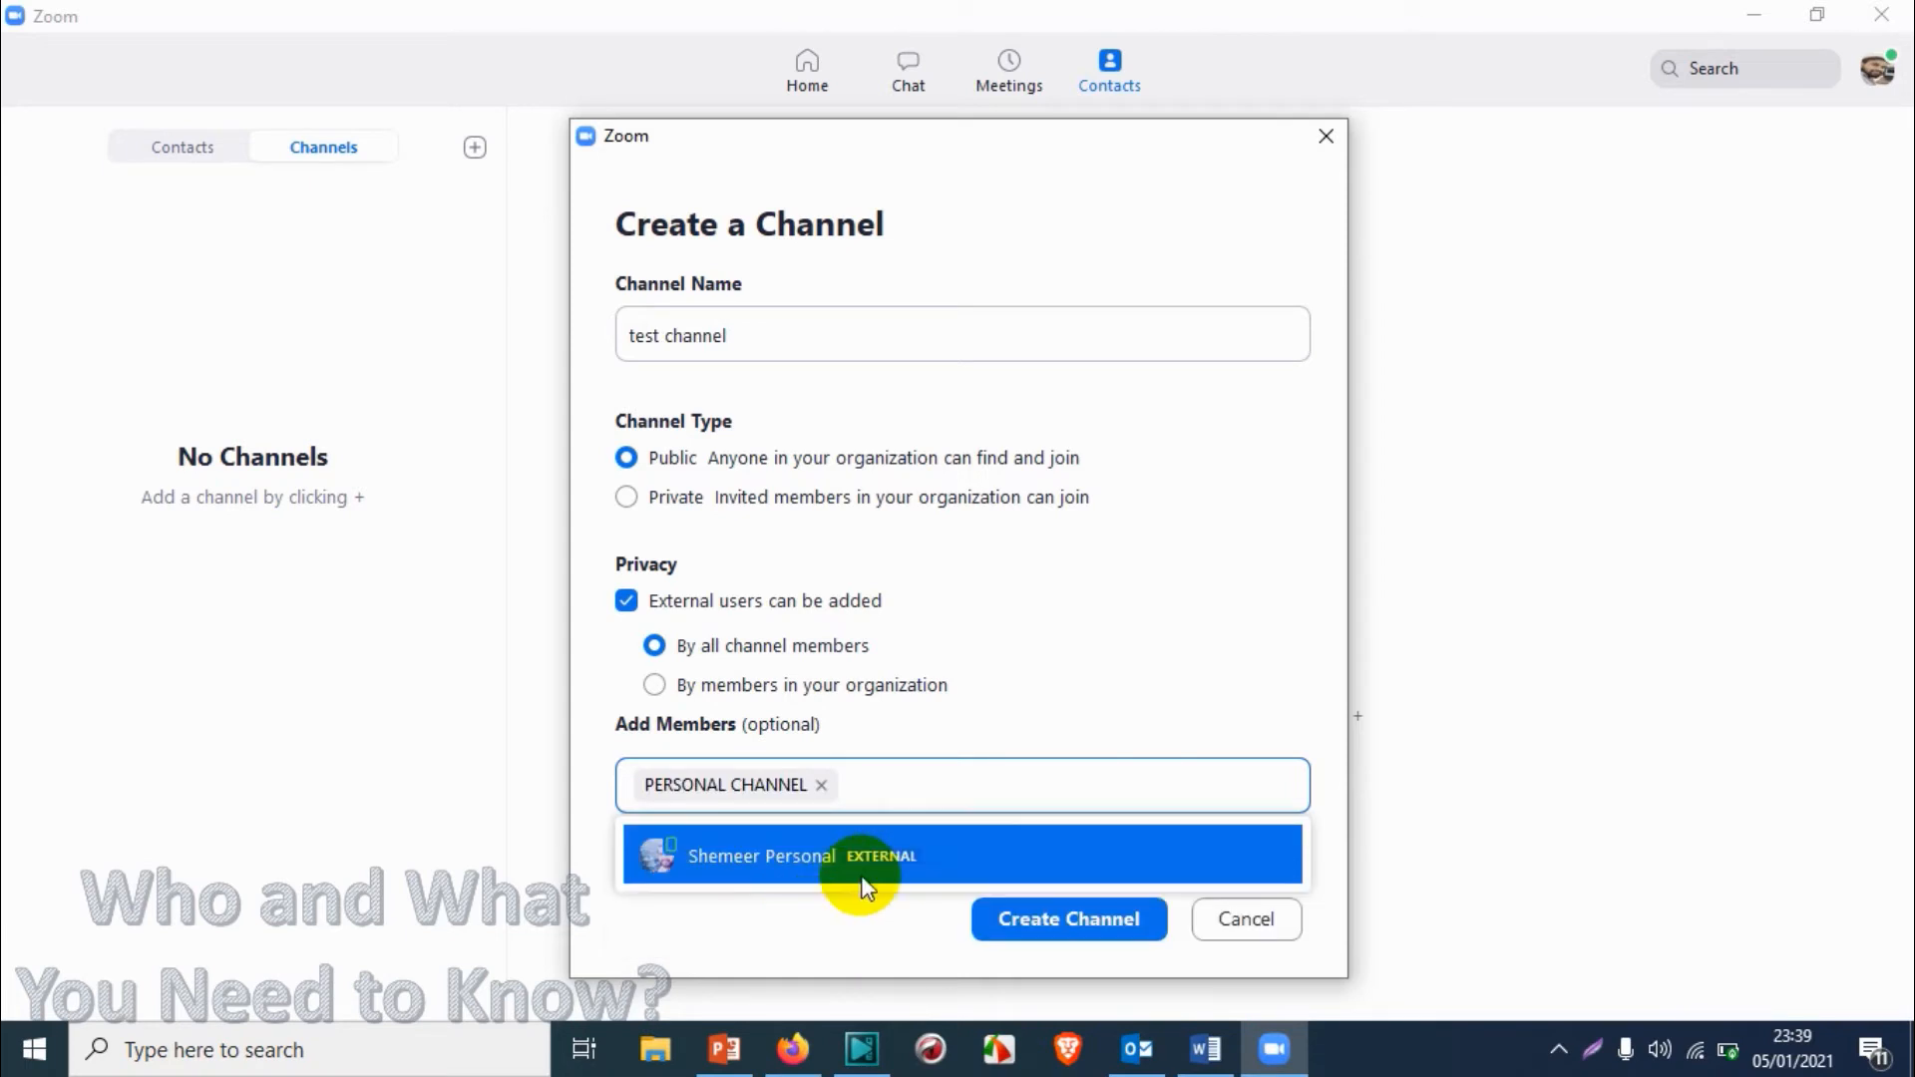
pyautogui.click(865, 856)
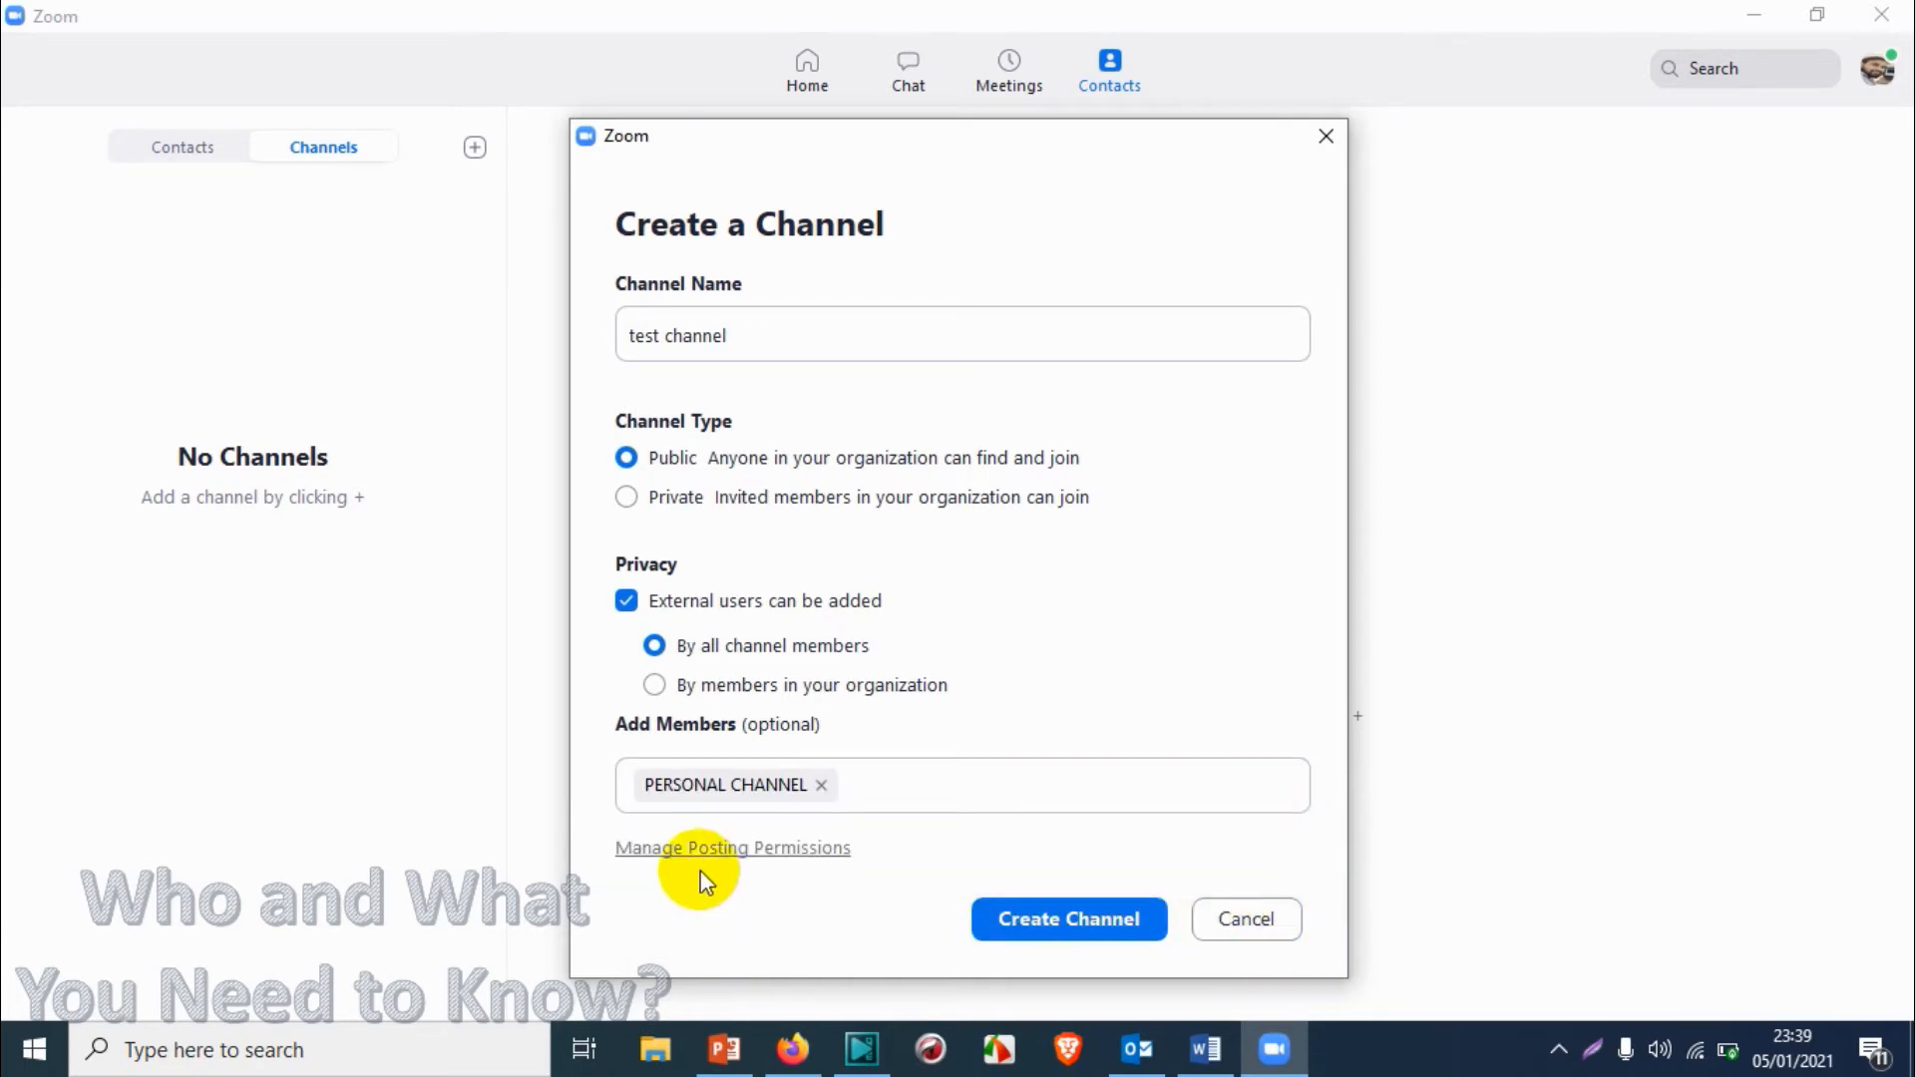
pyautogui.click(732, 845)
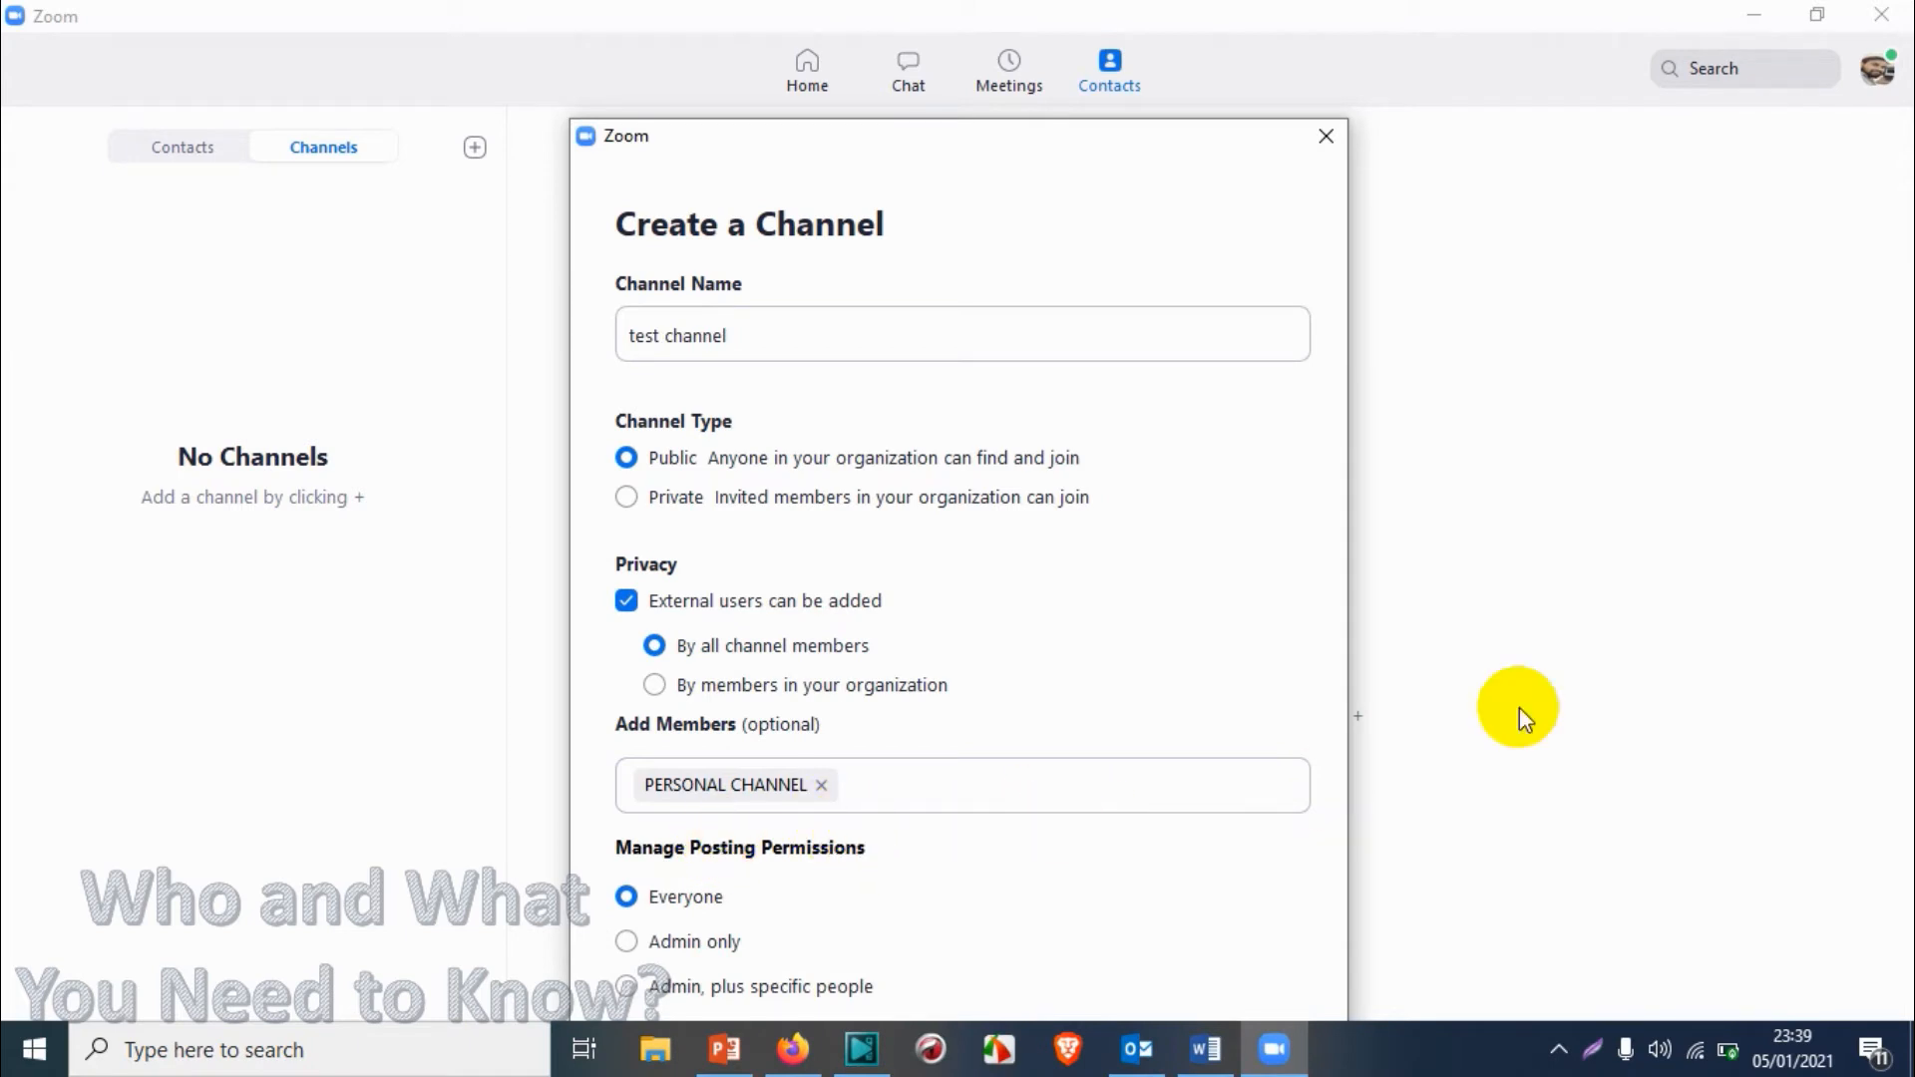
# Try the posting permission options, settle on Everyone, and create the channel.
pyautogui.scroll(-3)
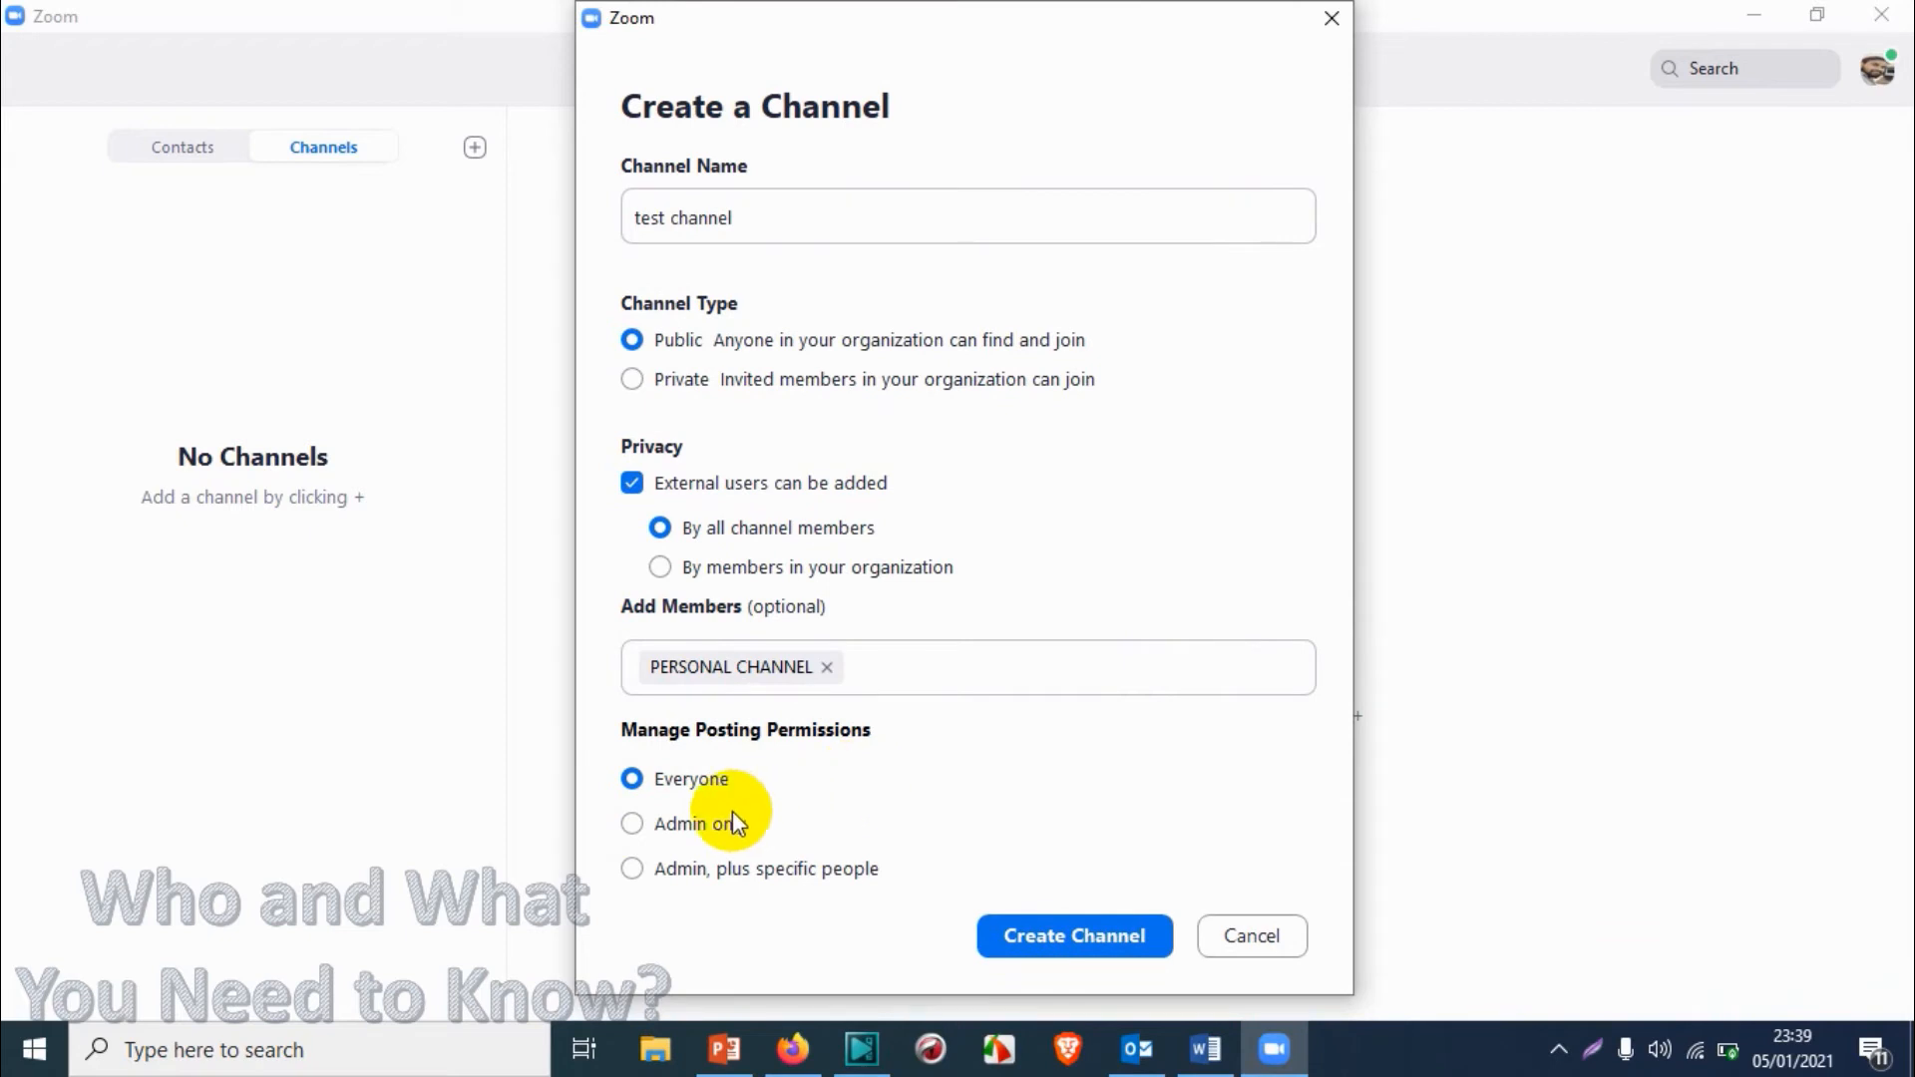
pyautogui.click(632, 824)
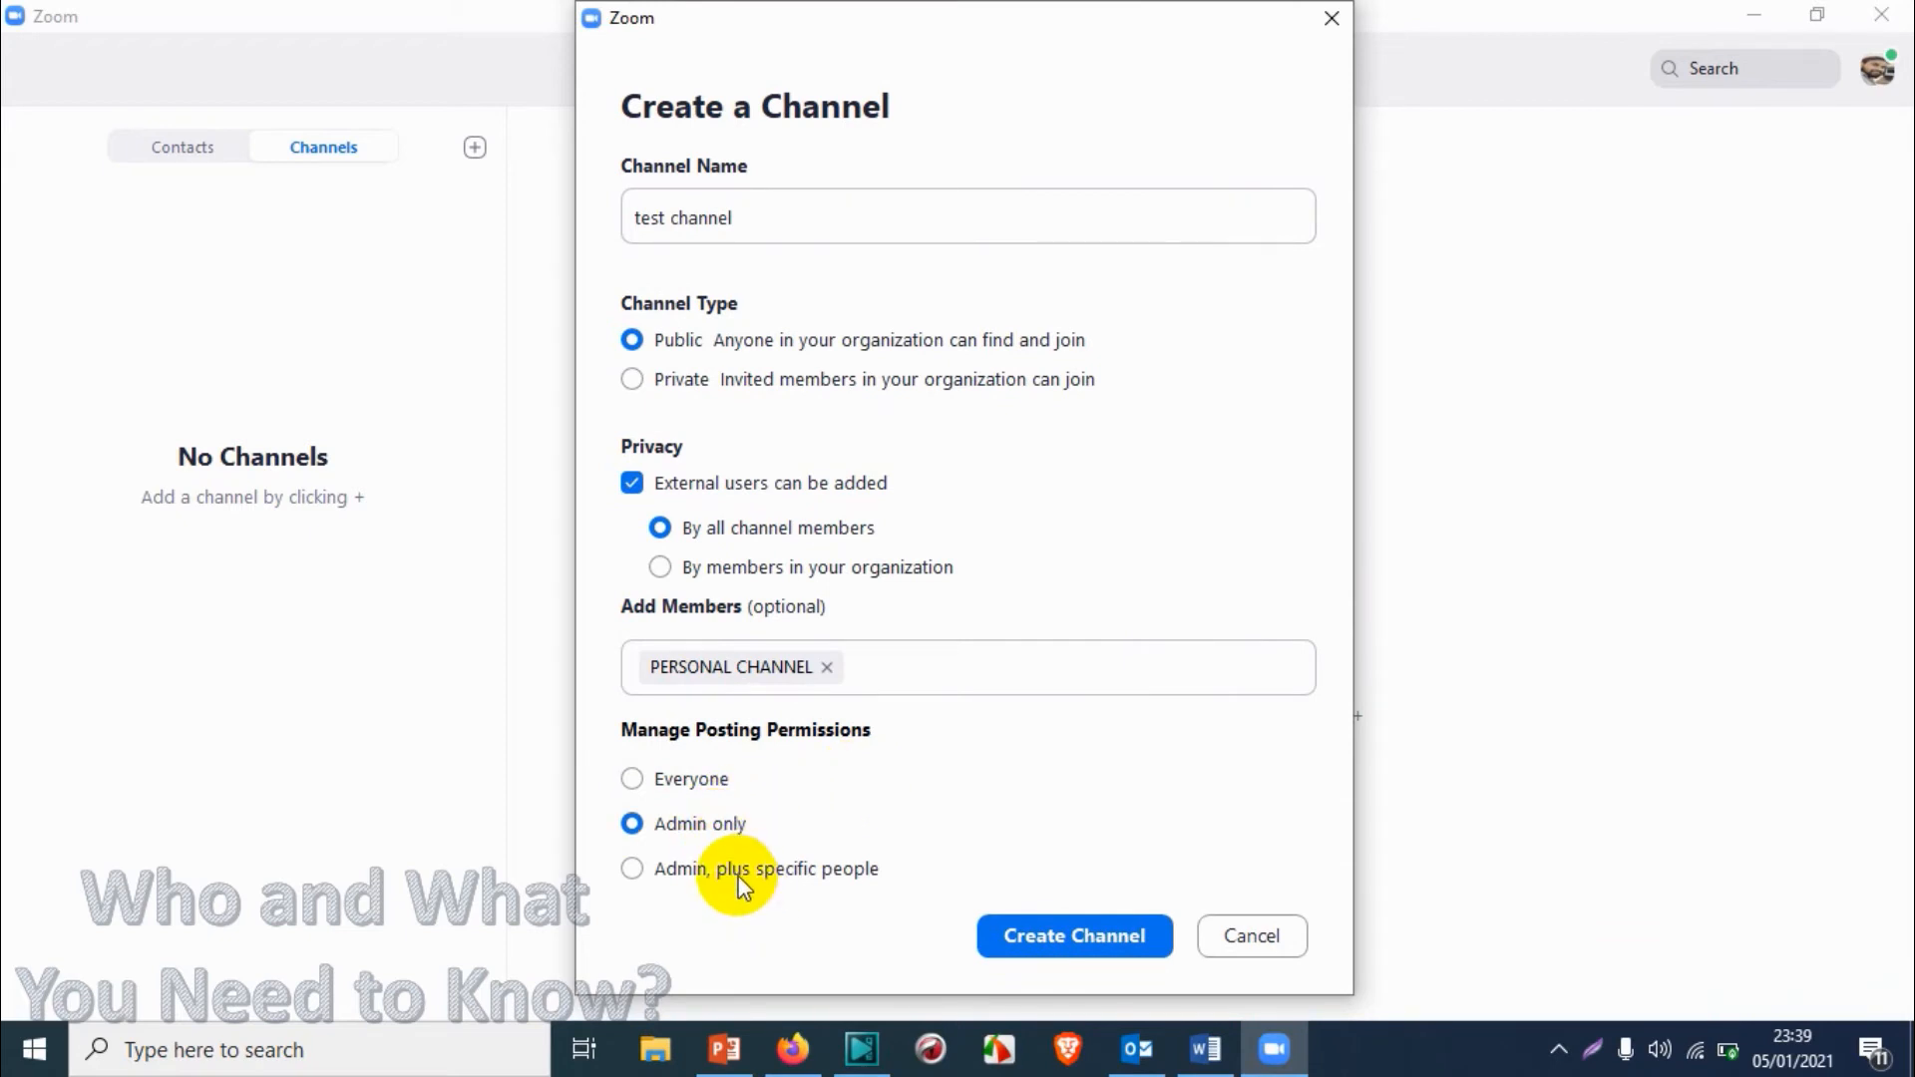
pyautogui.click(633, 868)
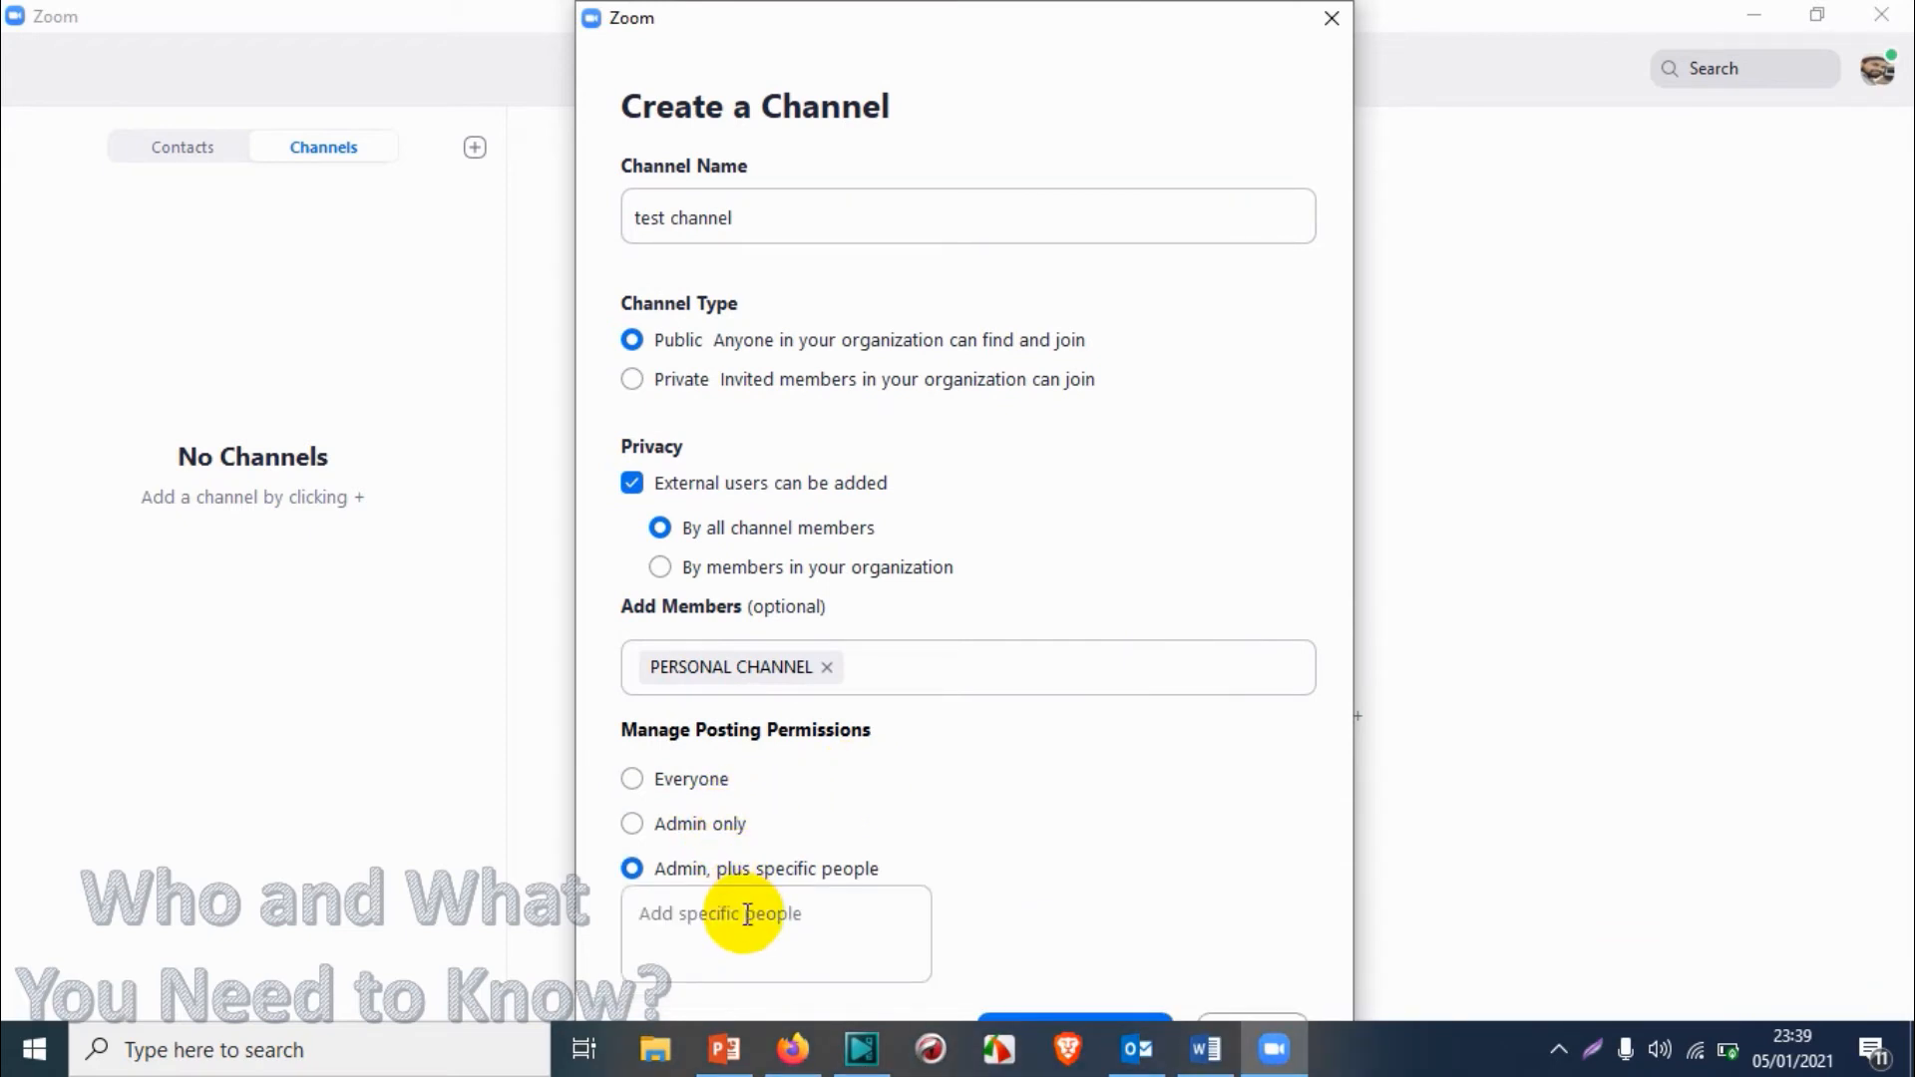
pyautogui.click(758, 914)
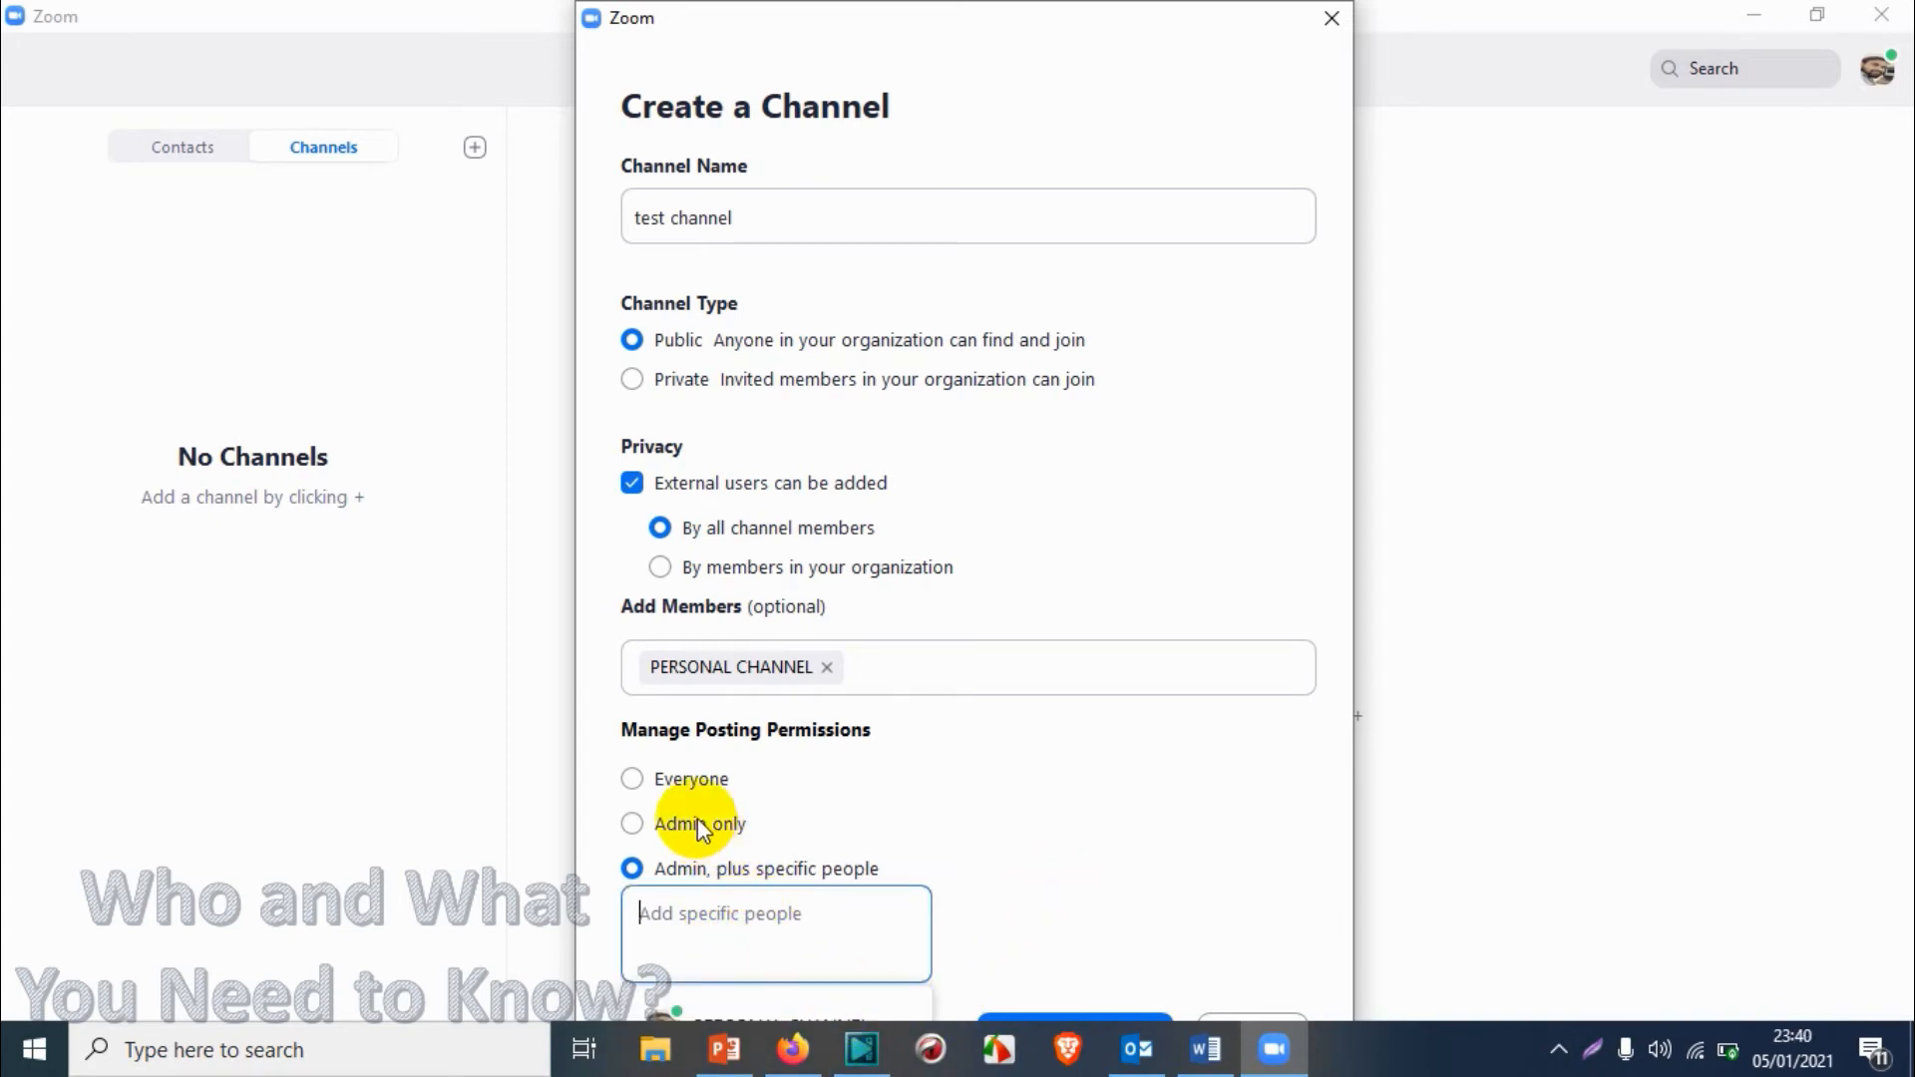
pyautogui.click(633, 780)
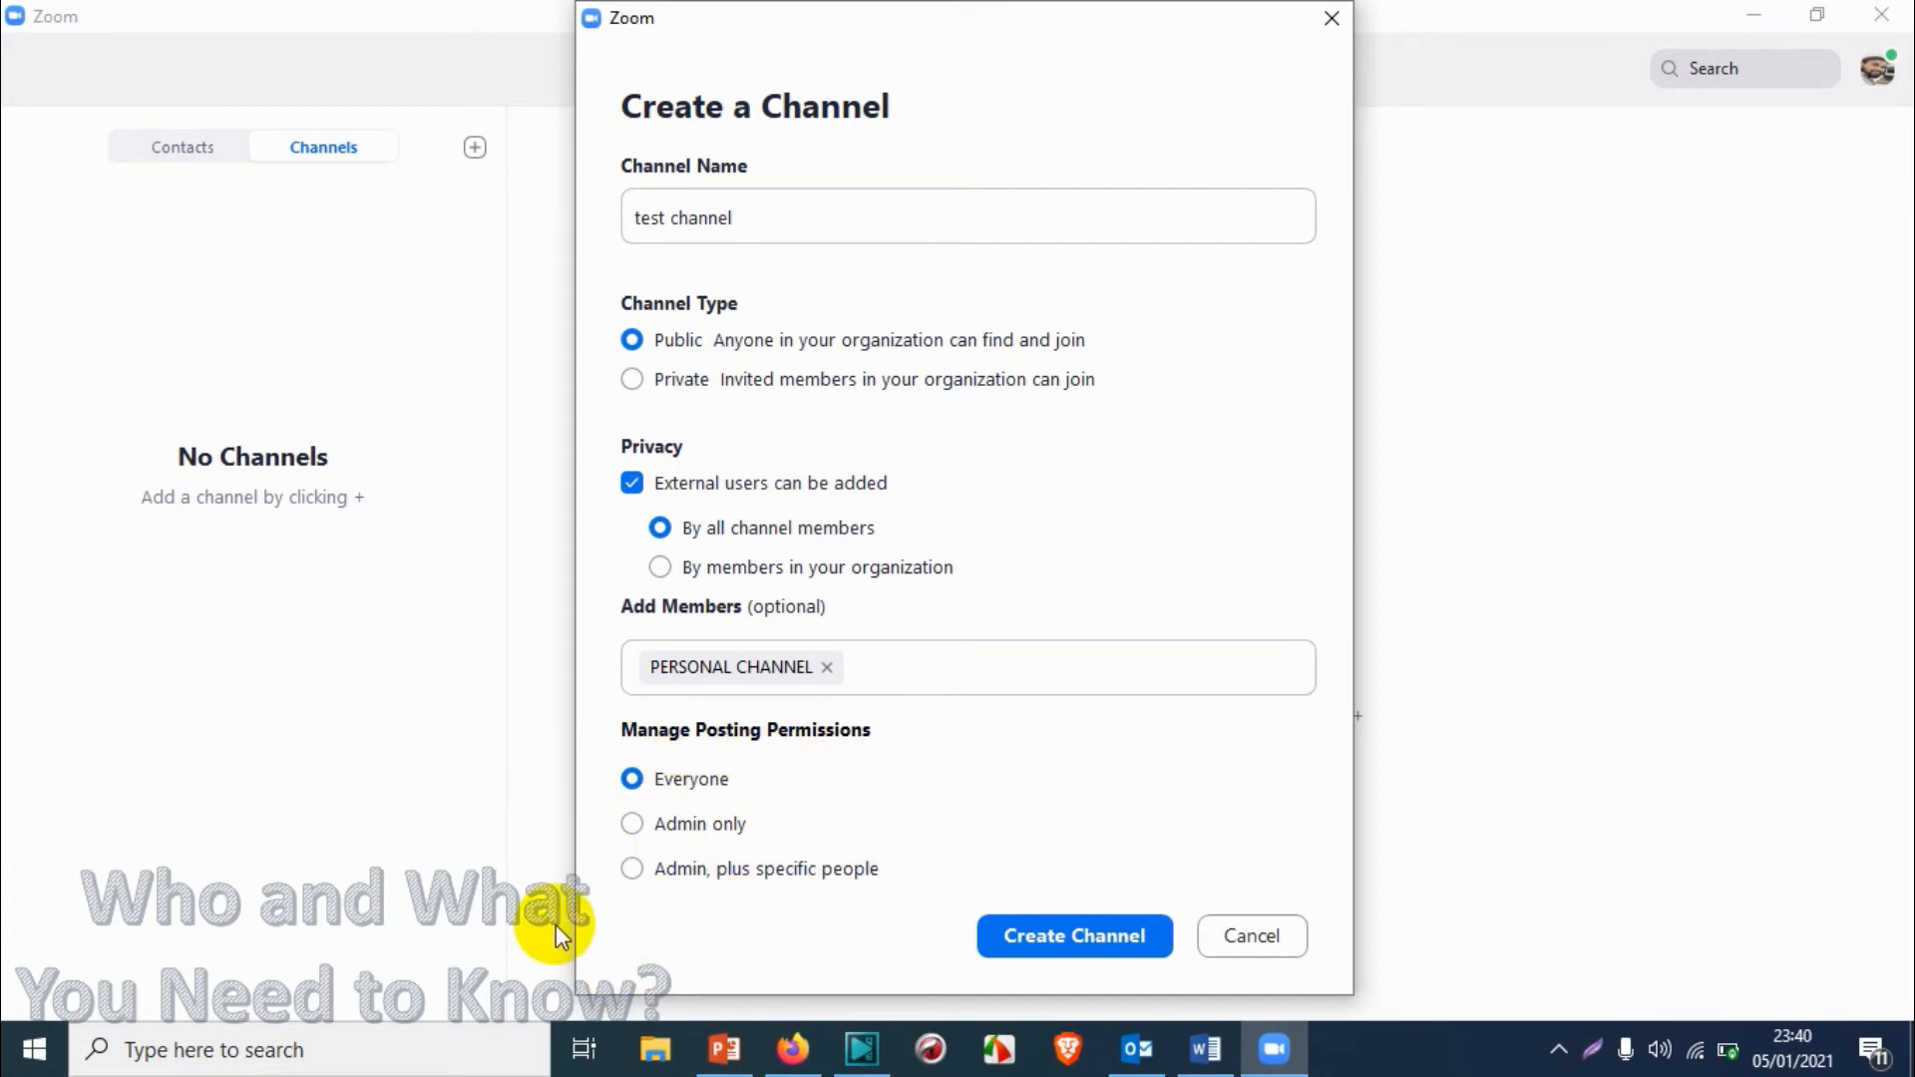
pyautogui.moveTo(788, 916)
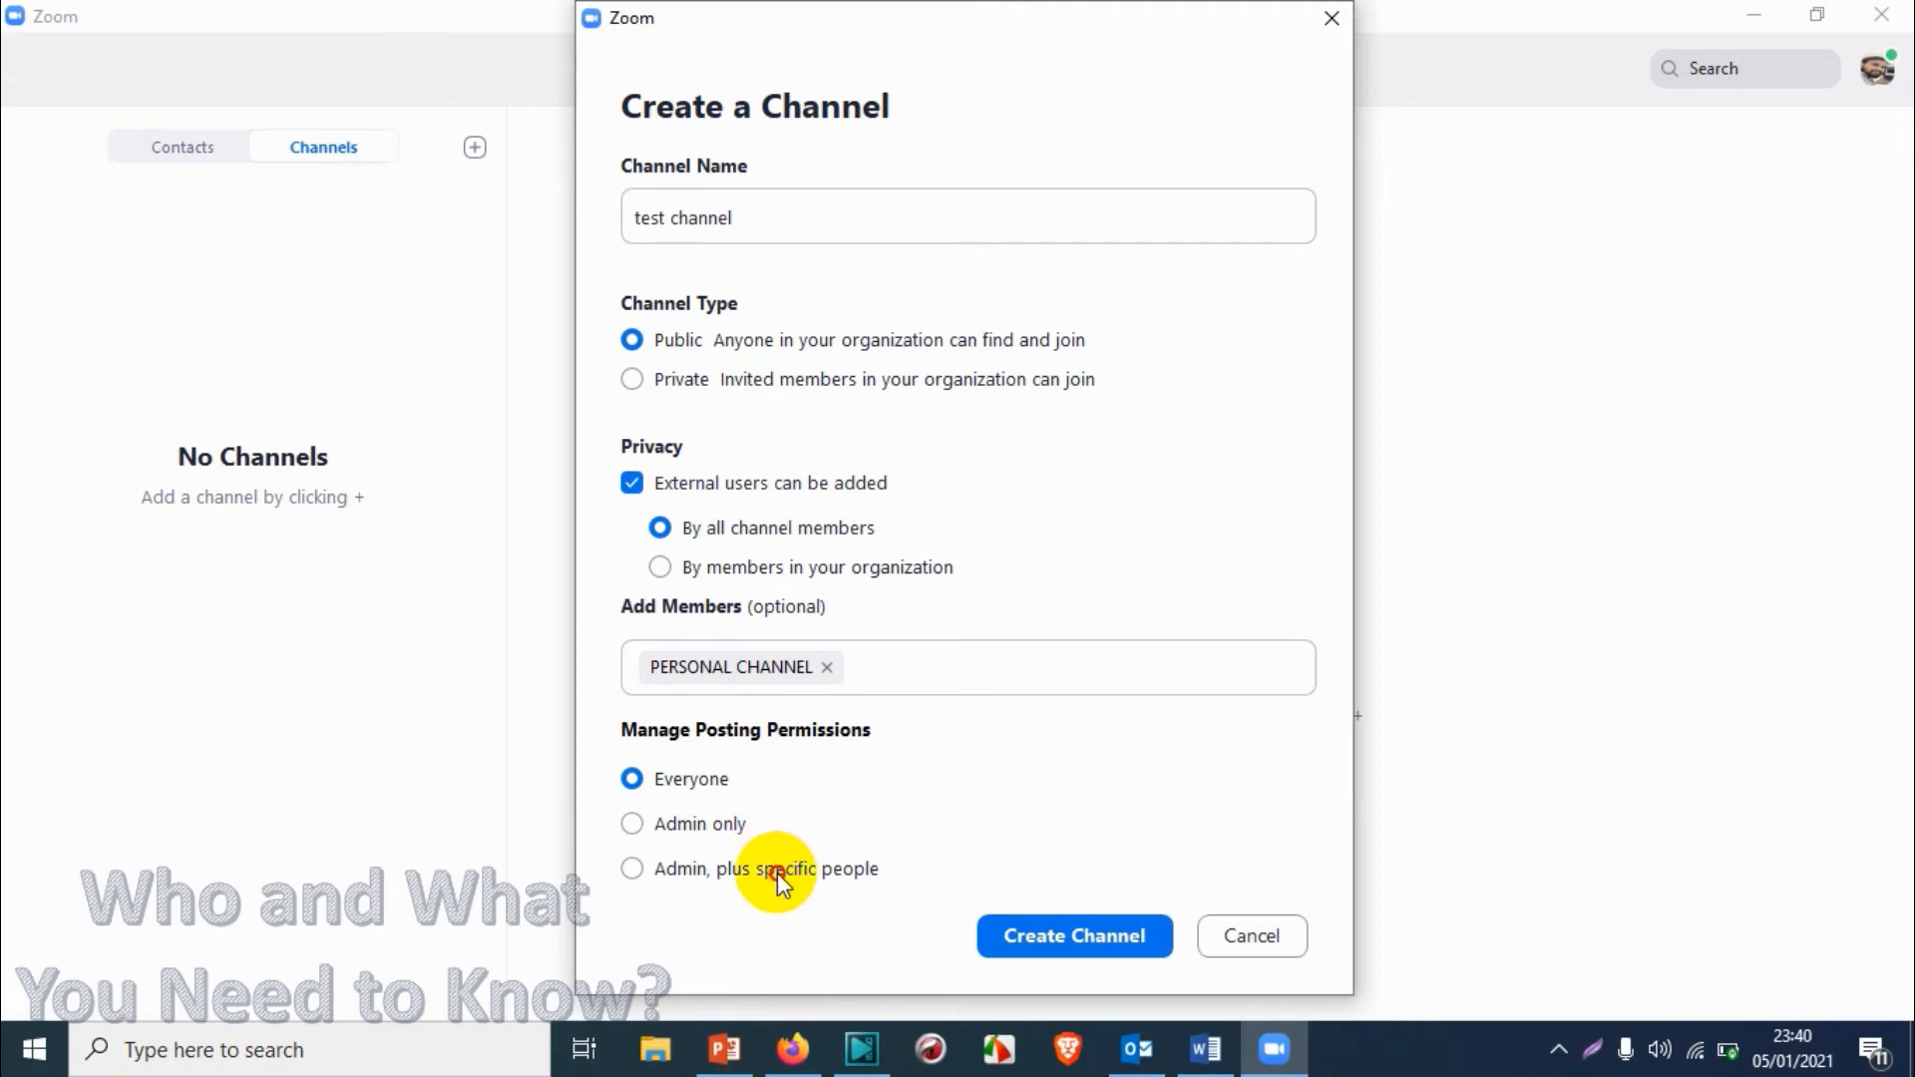
pyautogui.click(632, 868)
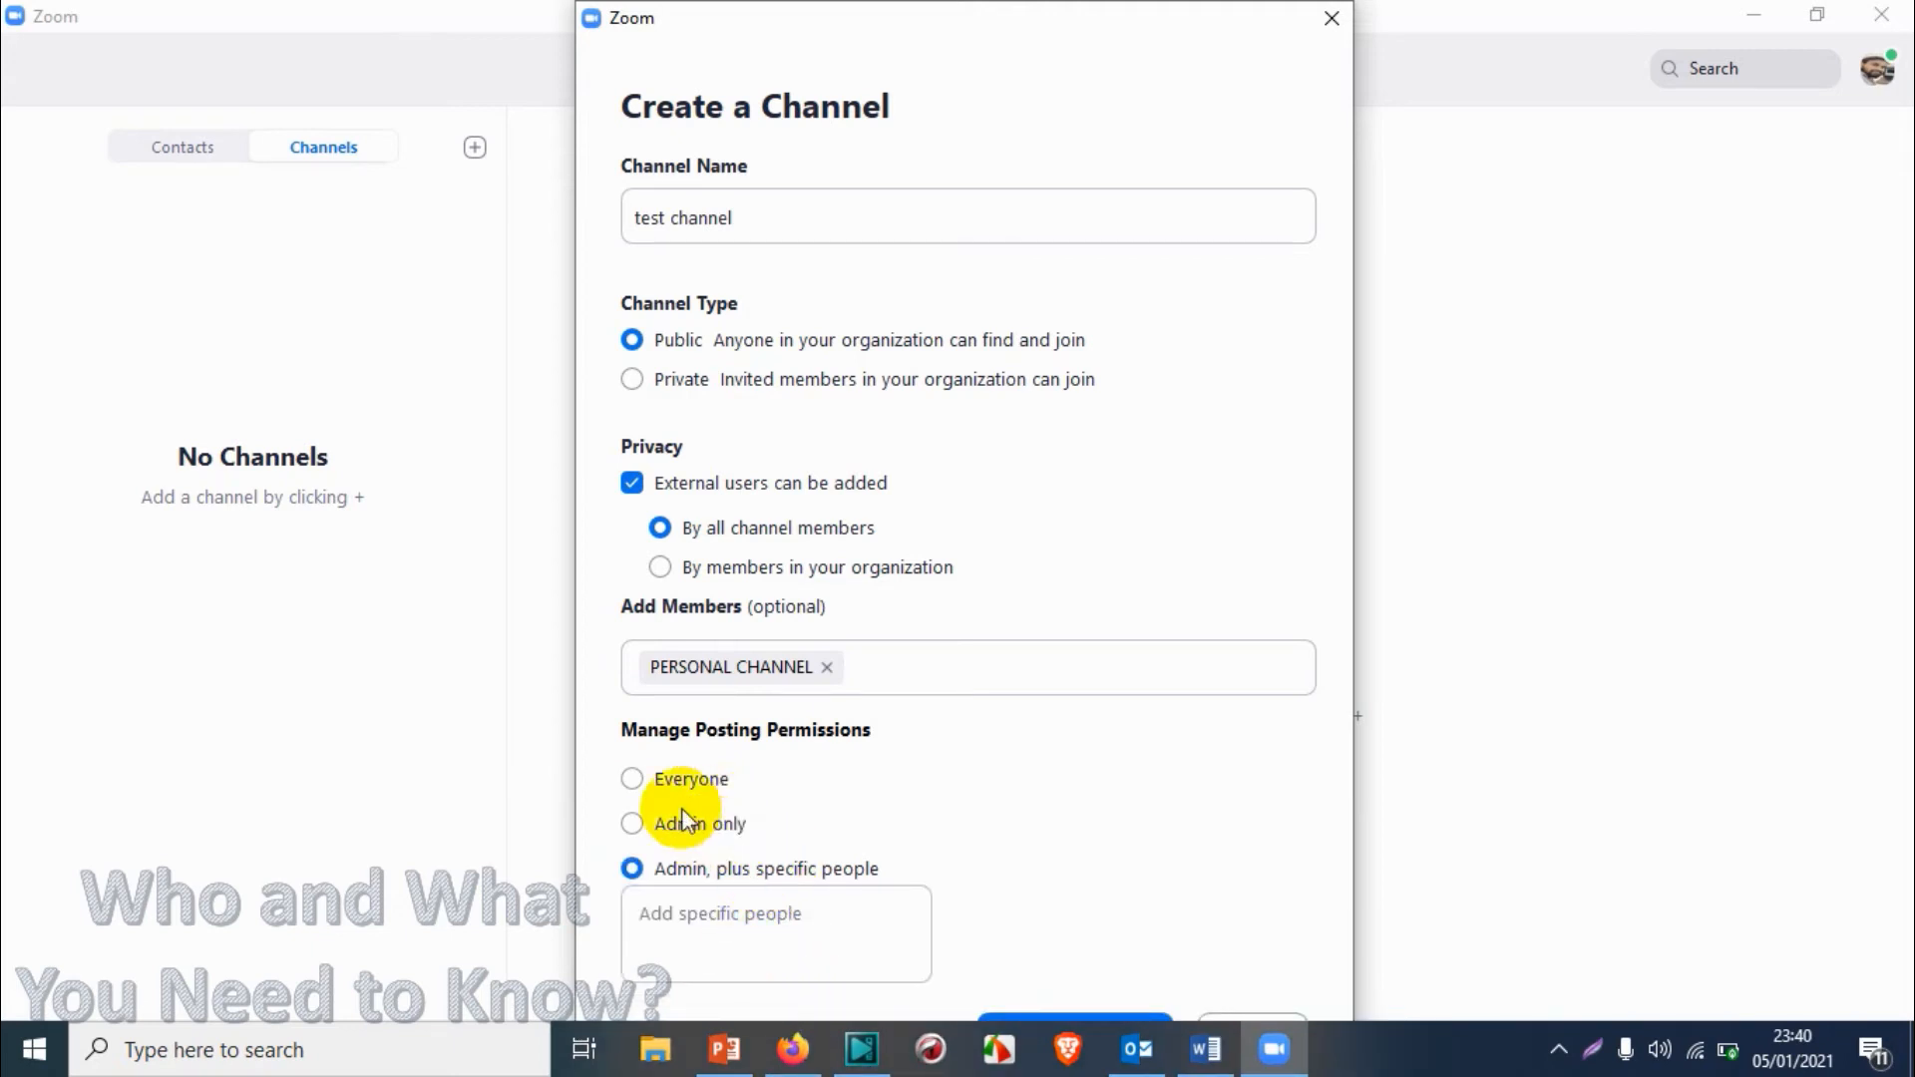
pyautogui.click(633, 778)
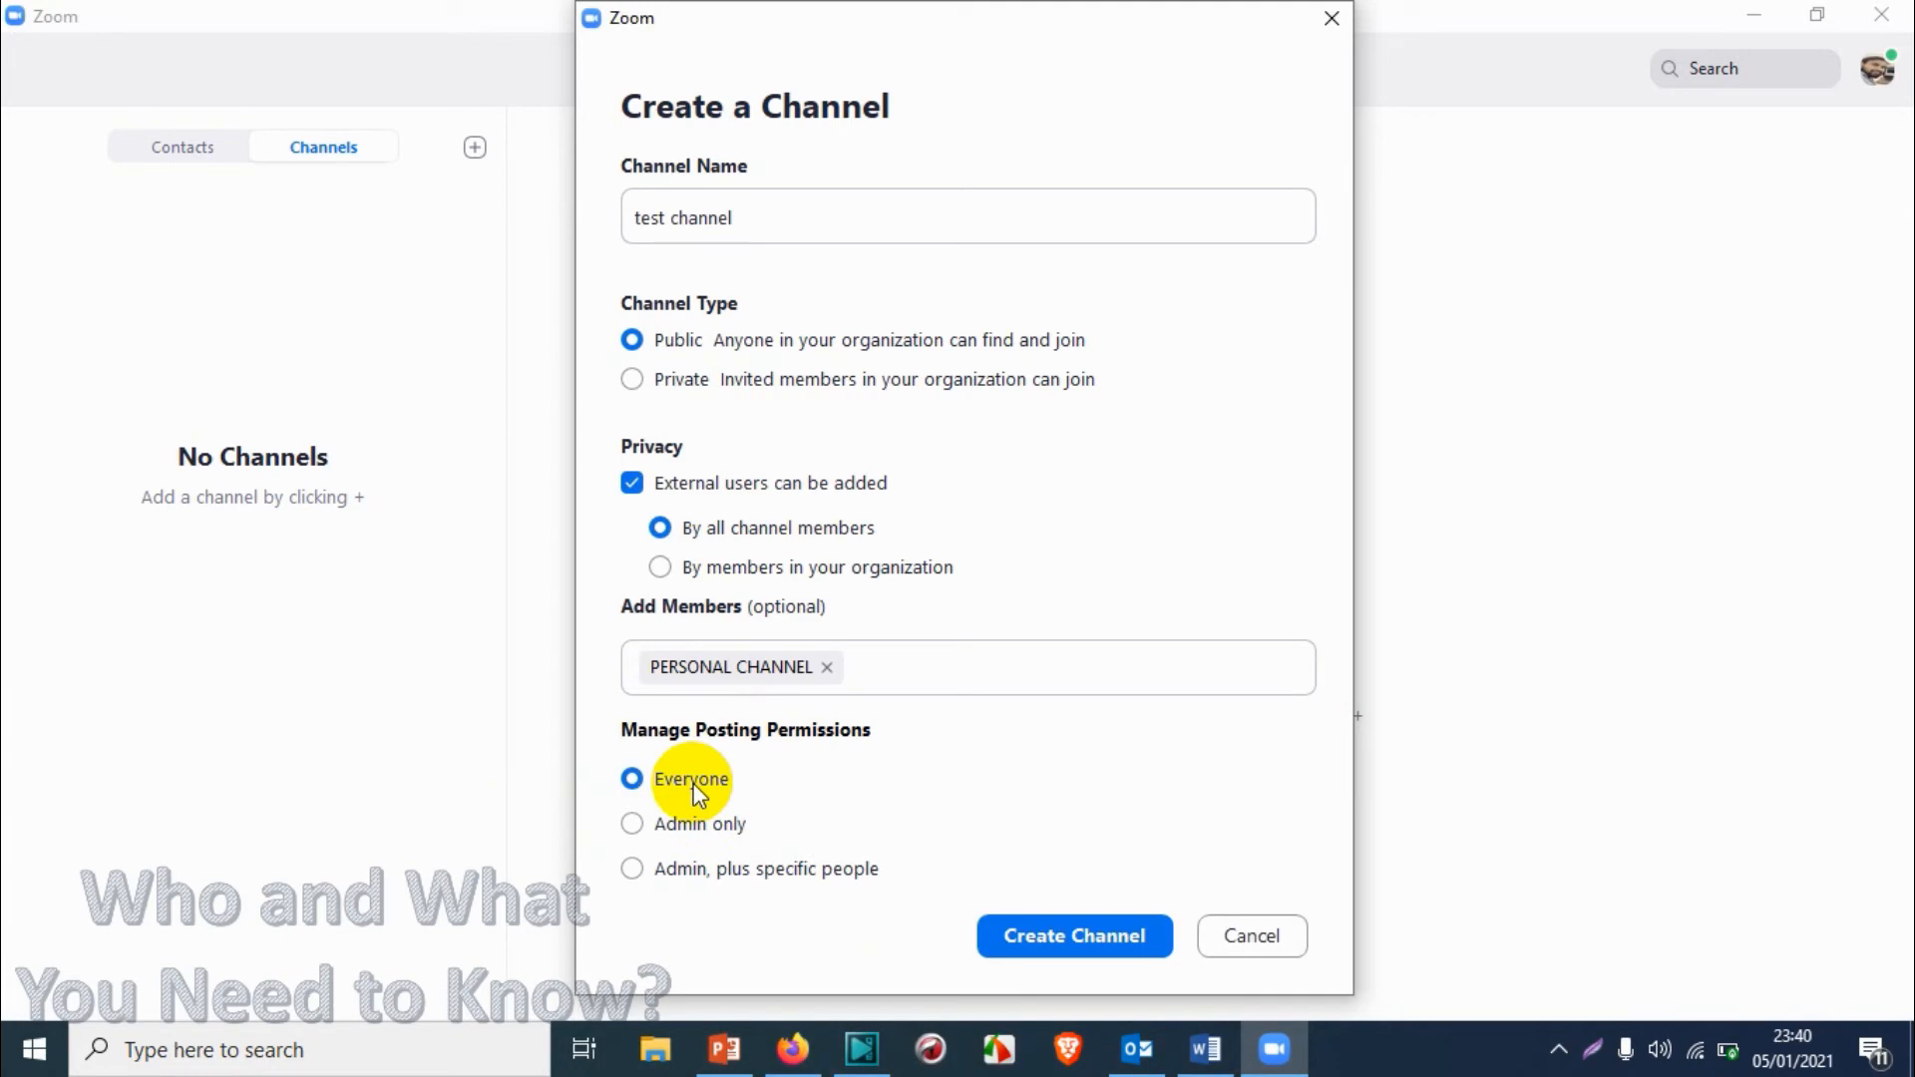
pyautogui.click(1073, 935)
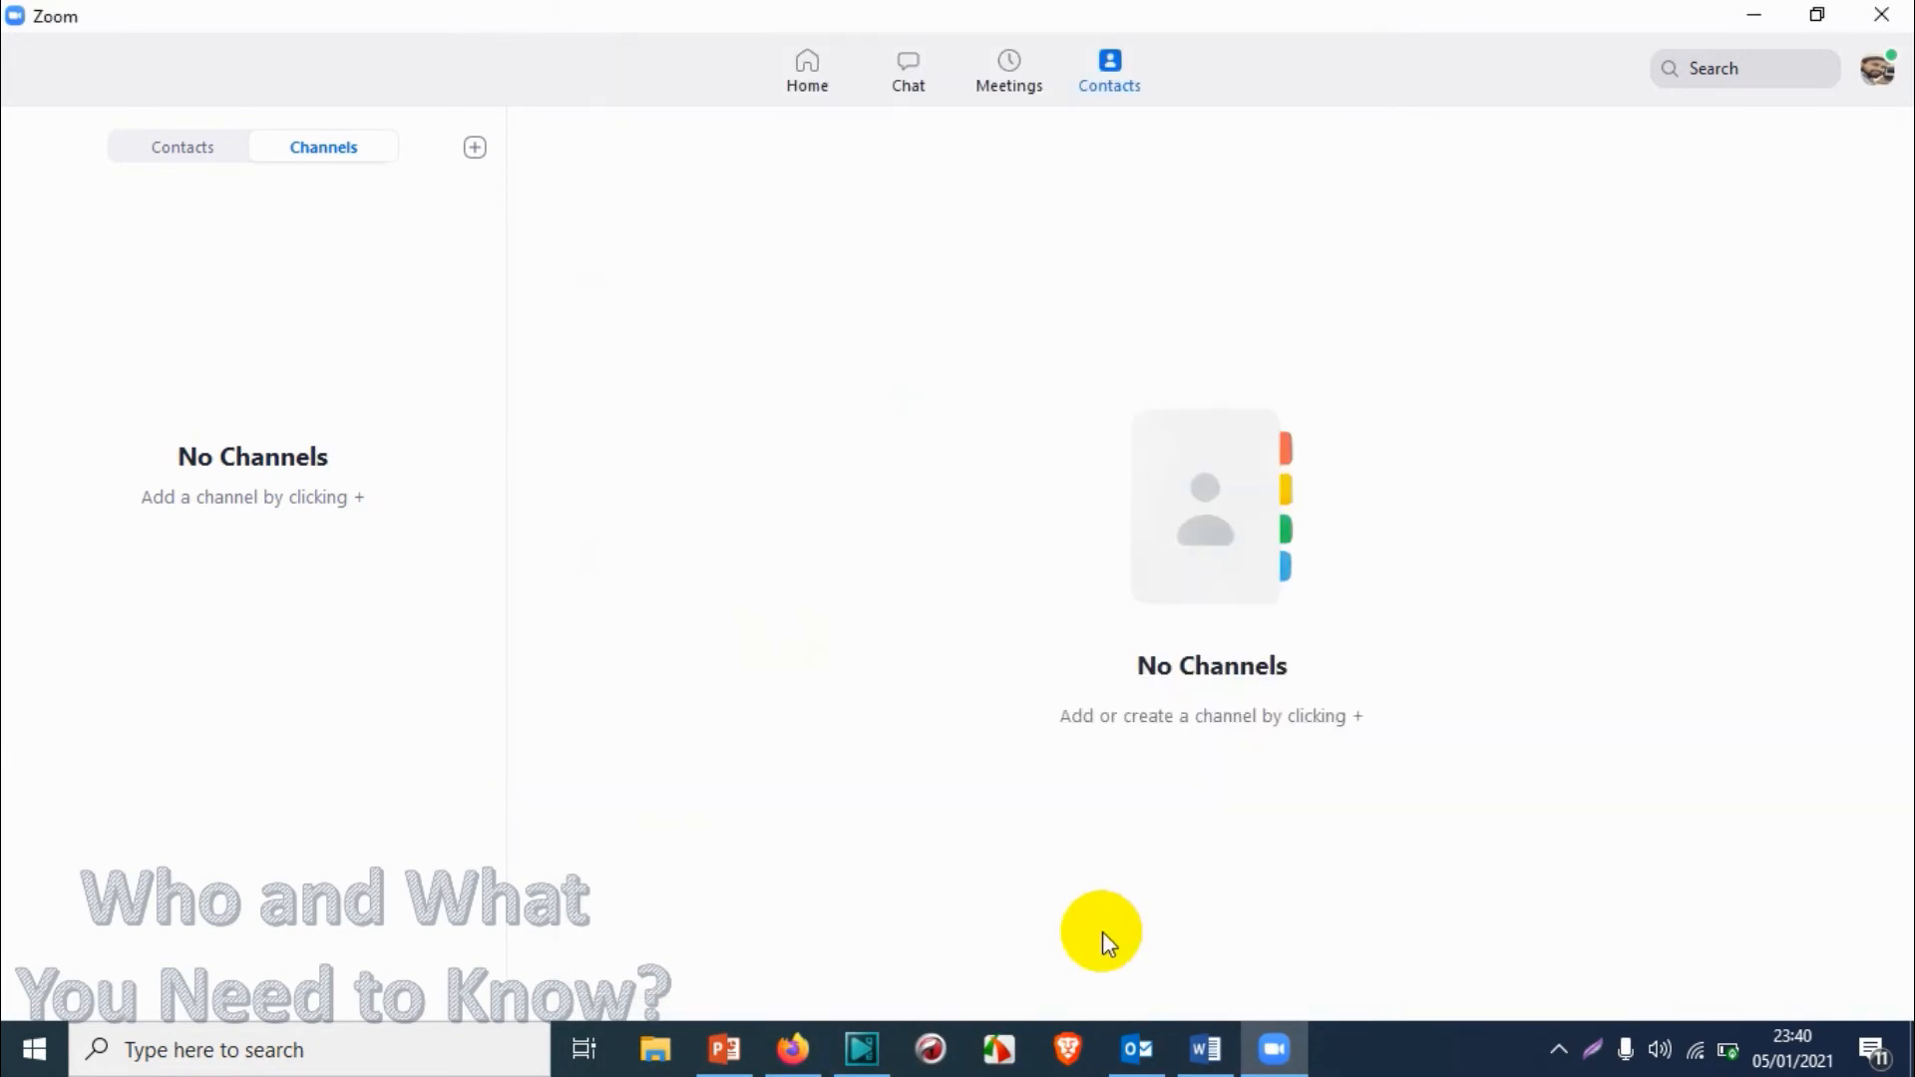
# Go to Chat where the new public 'test channel' is listed with its details.
pyautogui.click(908, 70)
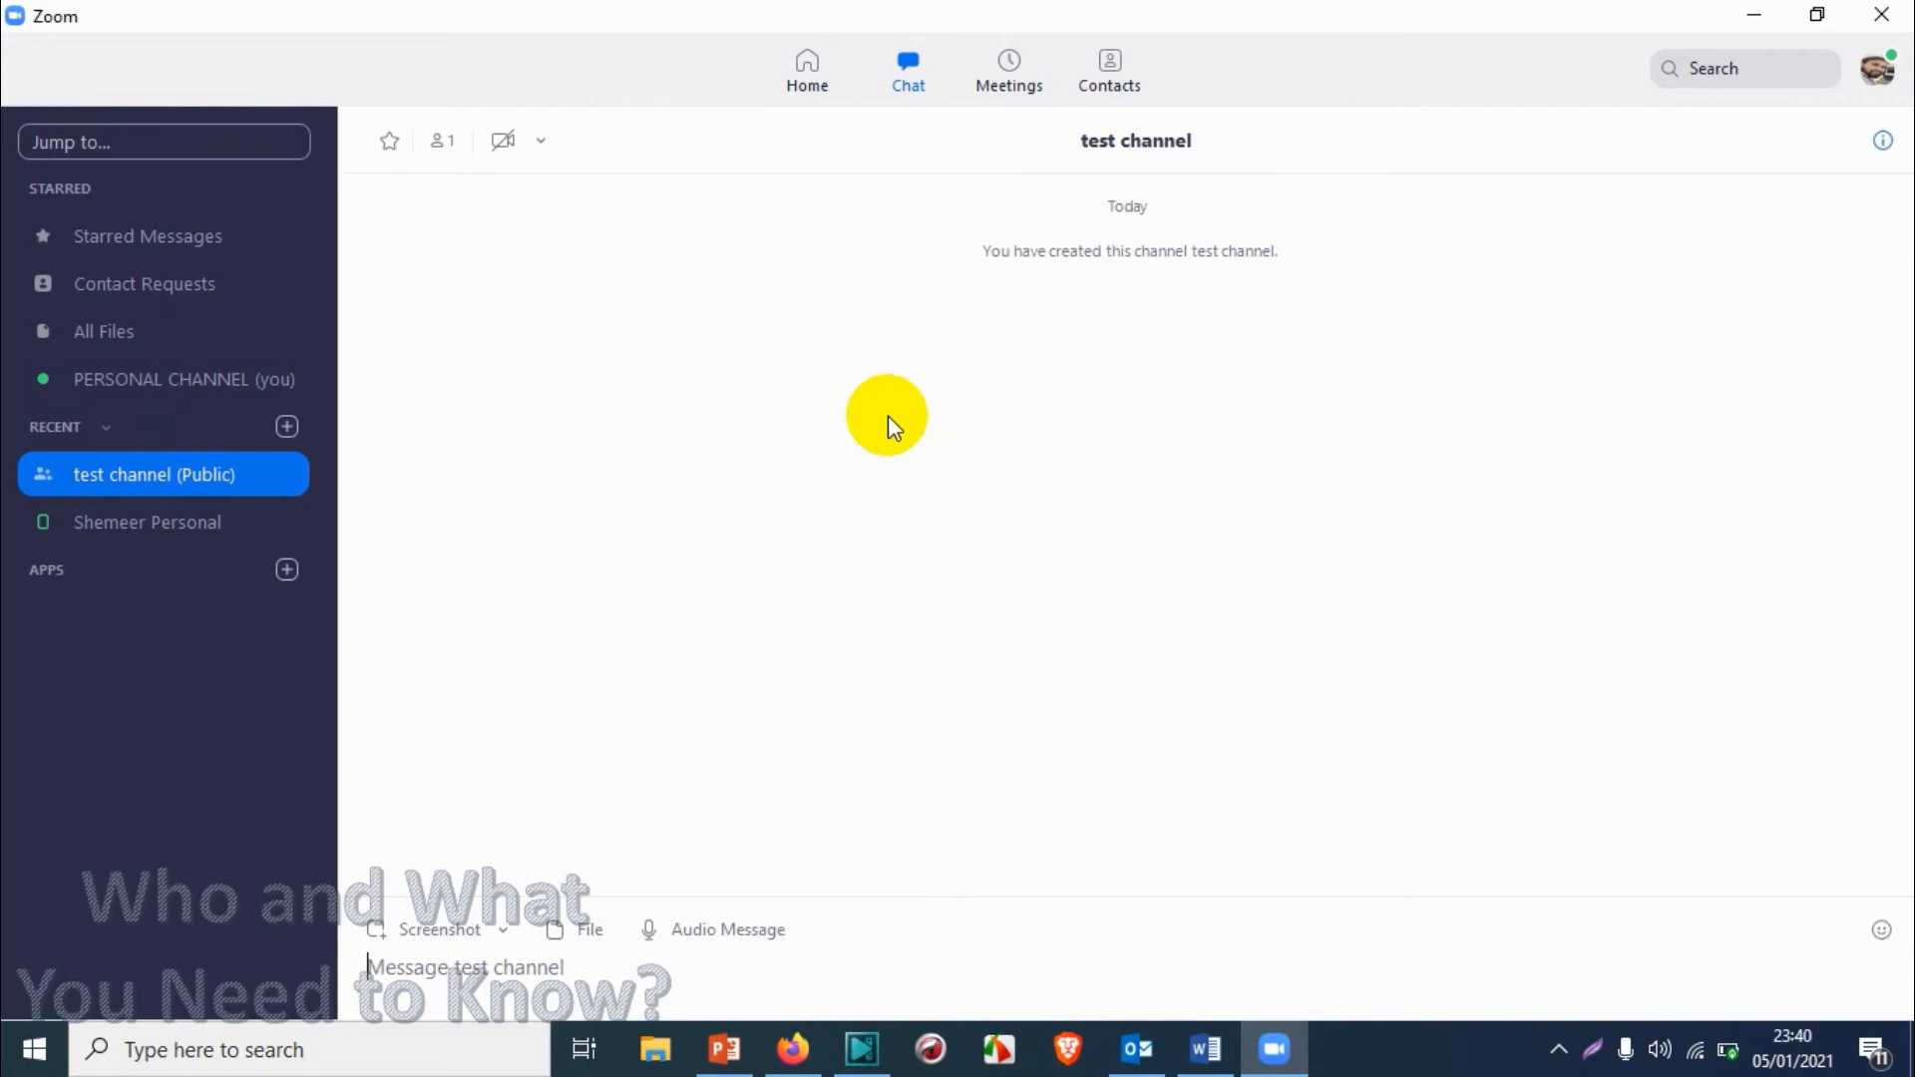
pyautogui.moveTo(959, 393)
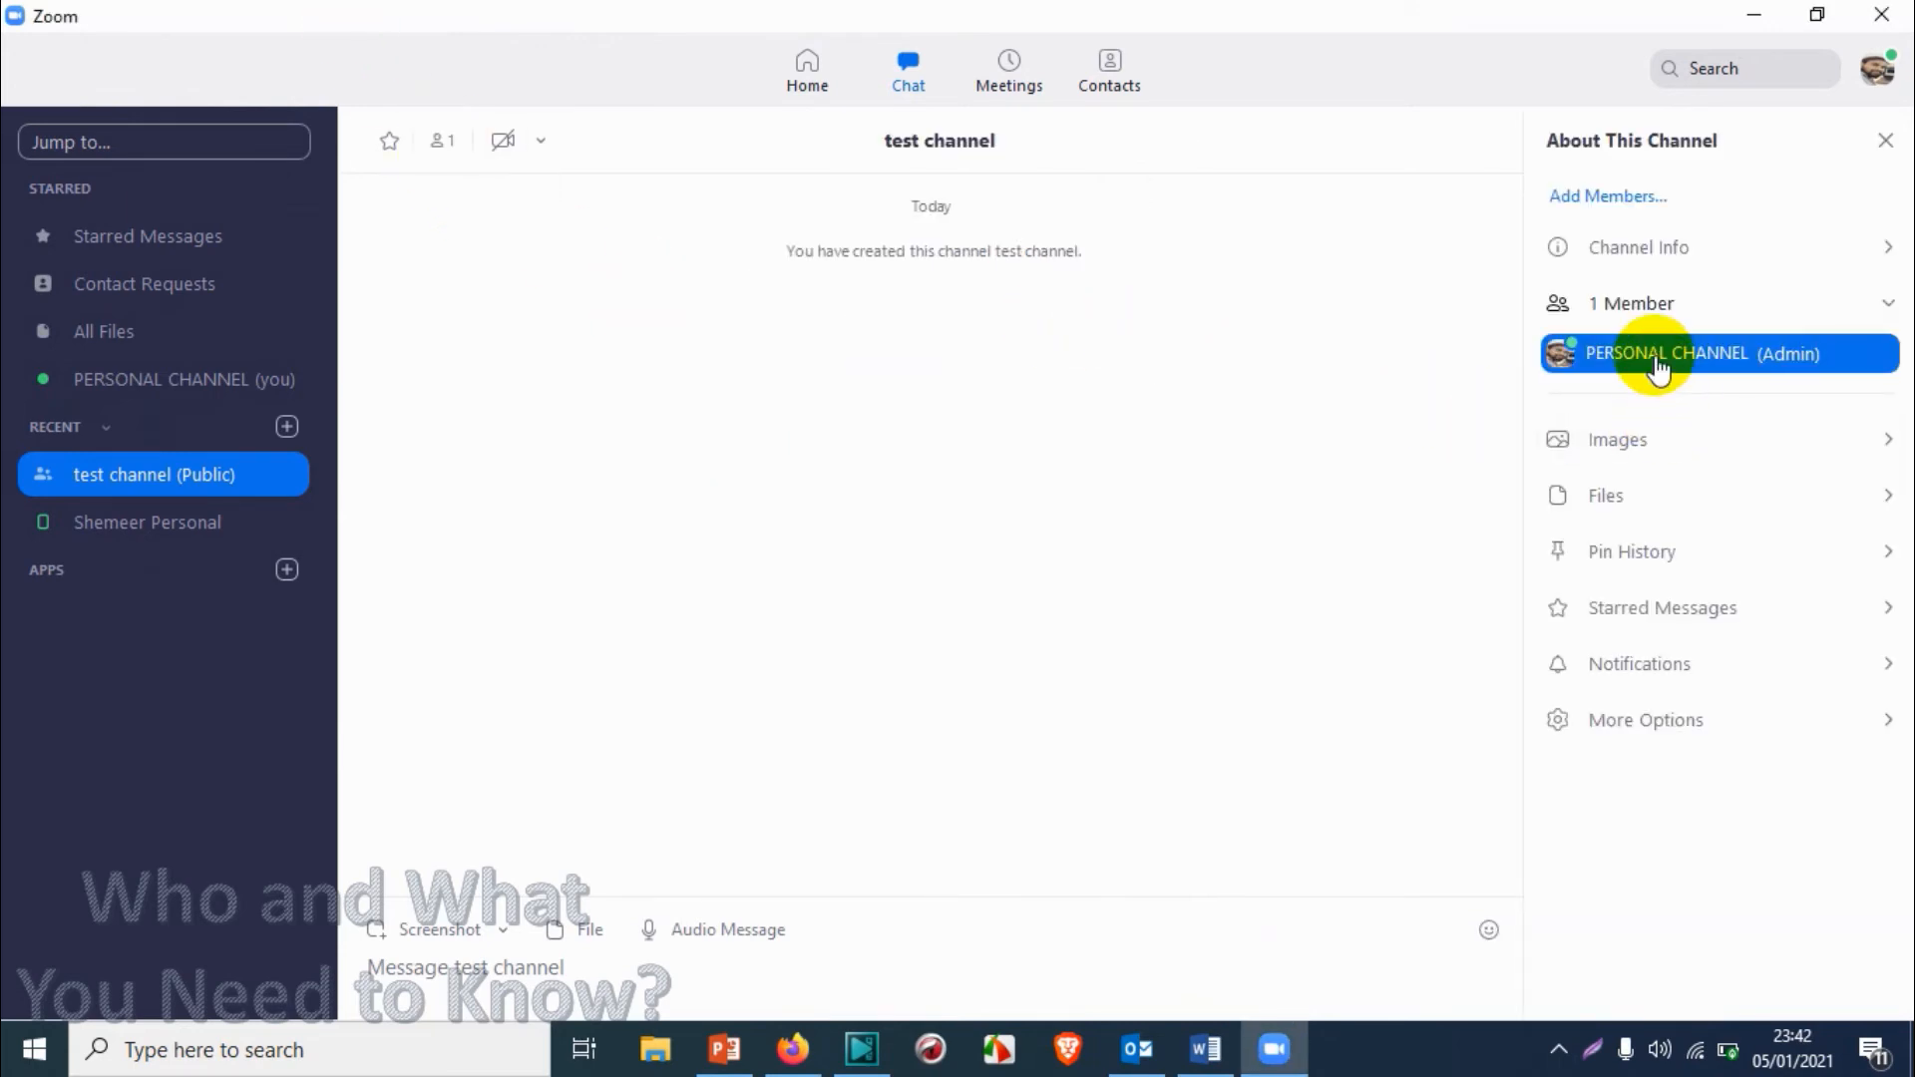
pyautogui.moveTo(1831, 68)
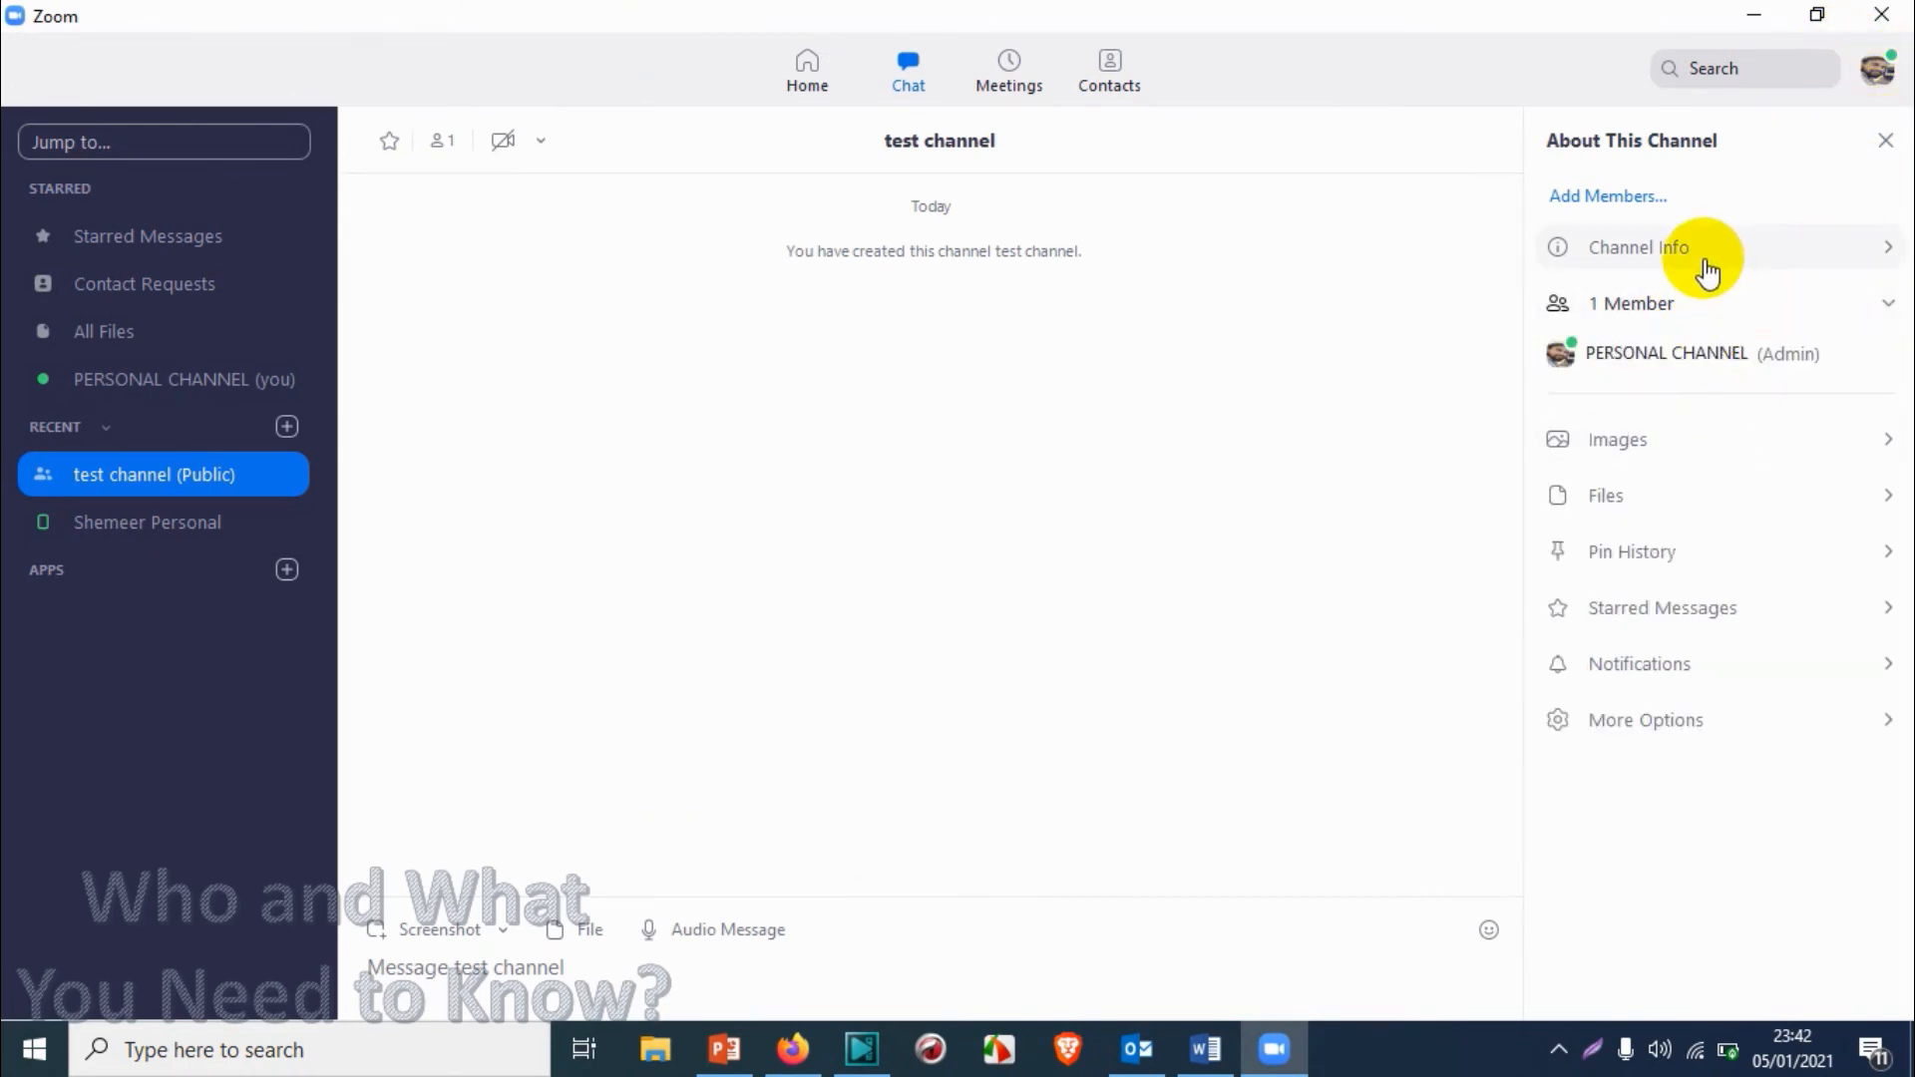
pyautogui.moveTo(1707, 257)
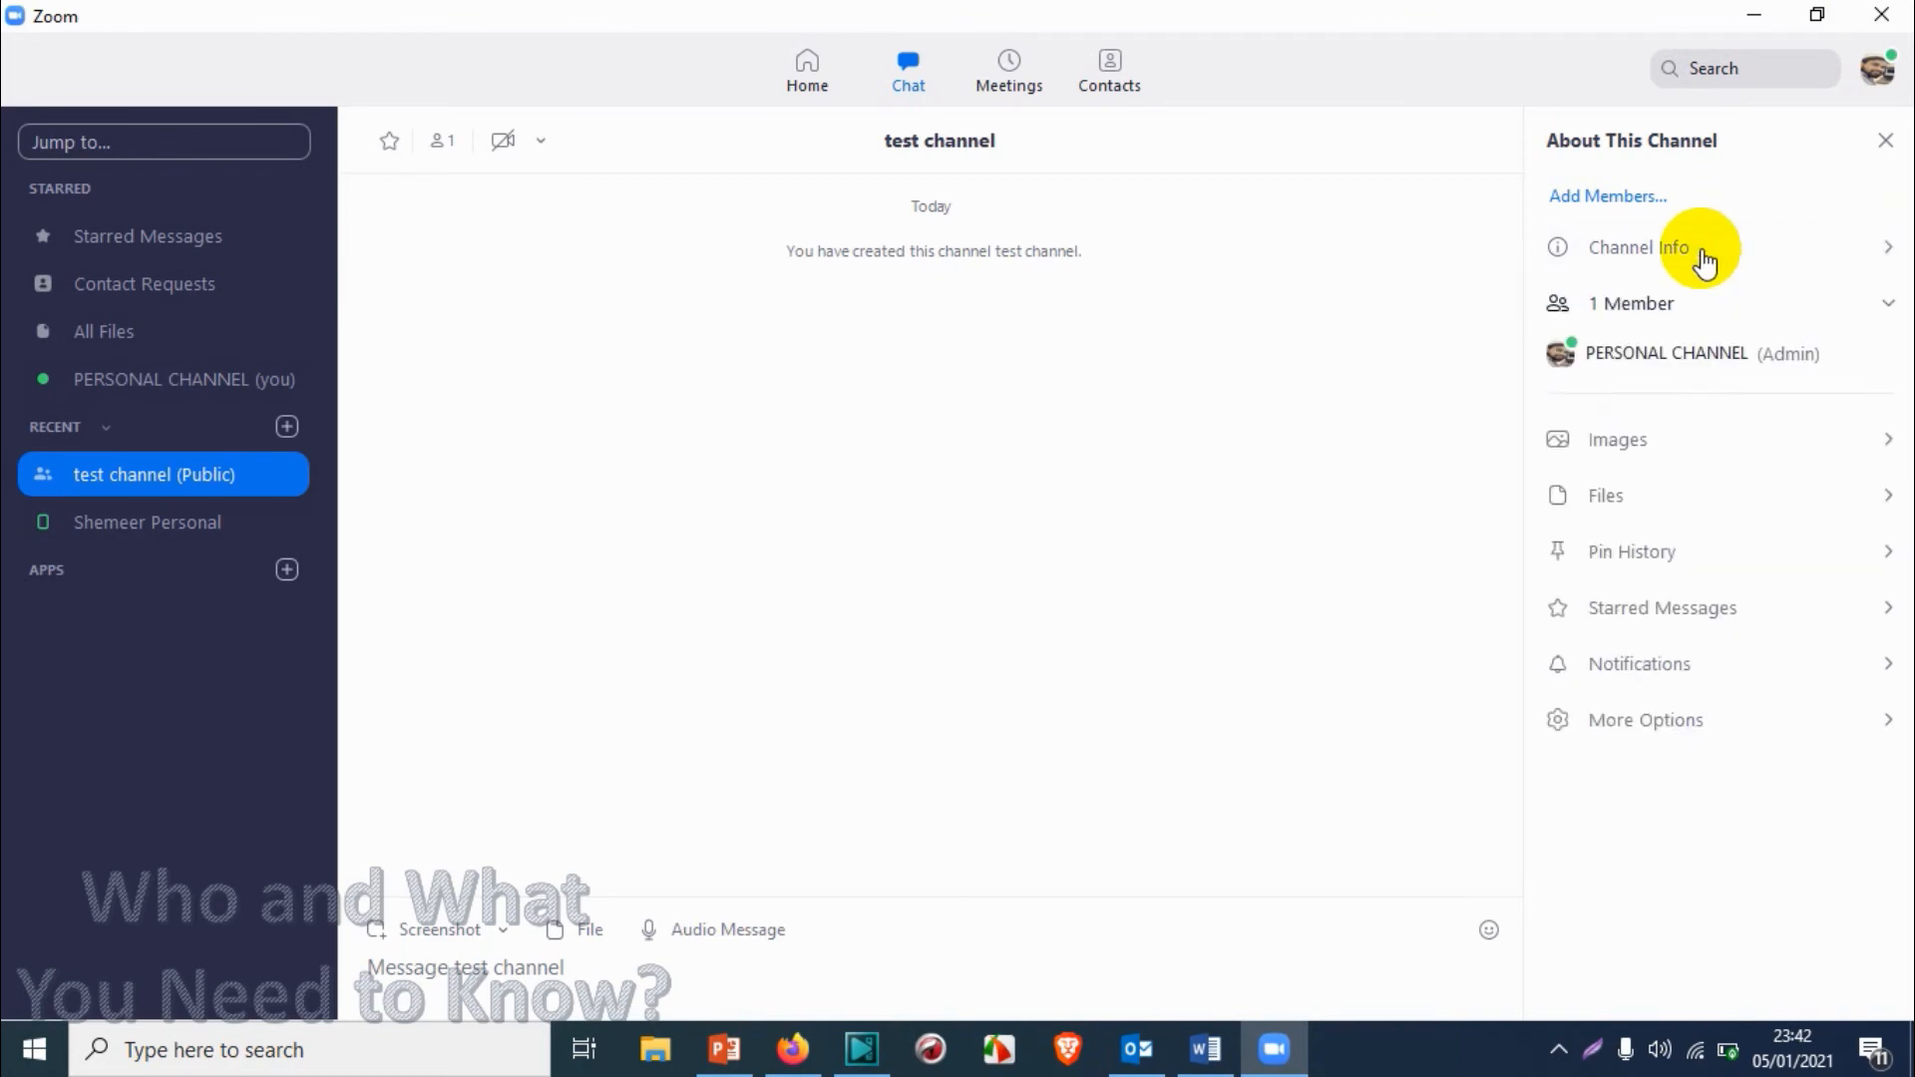
# Add the external contact Shemeer Personal to test channel as its second member.
pyautogui.click(1608, 196)
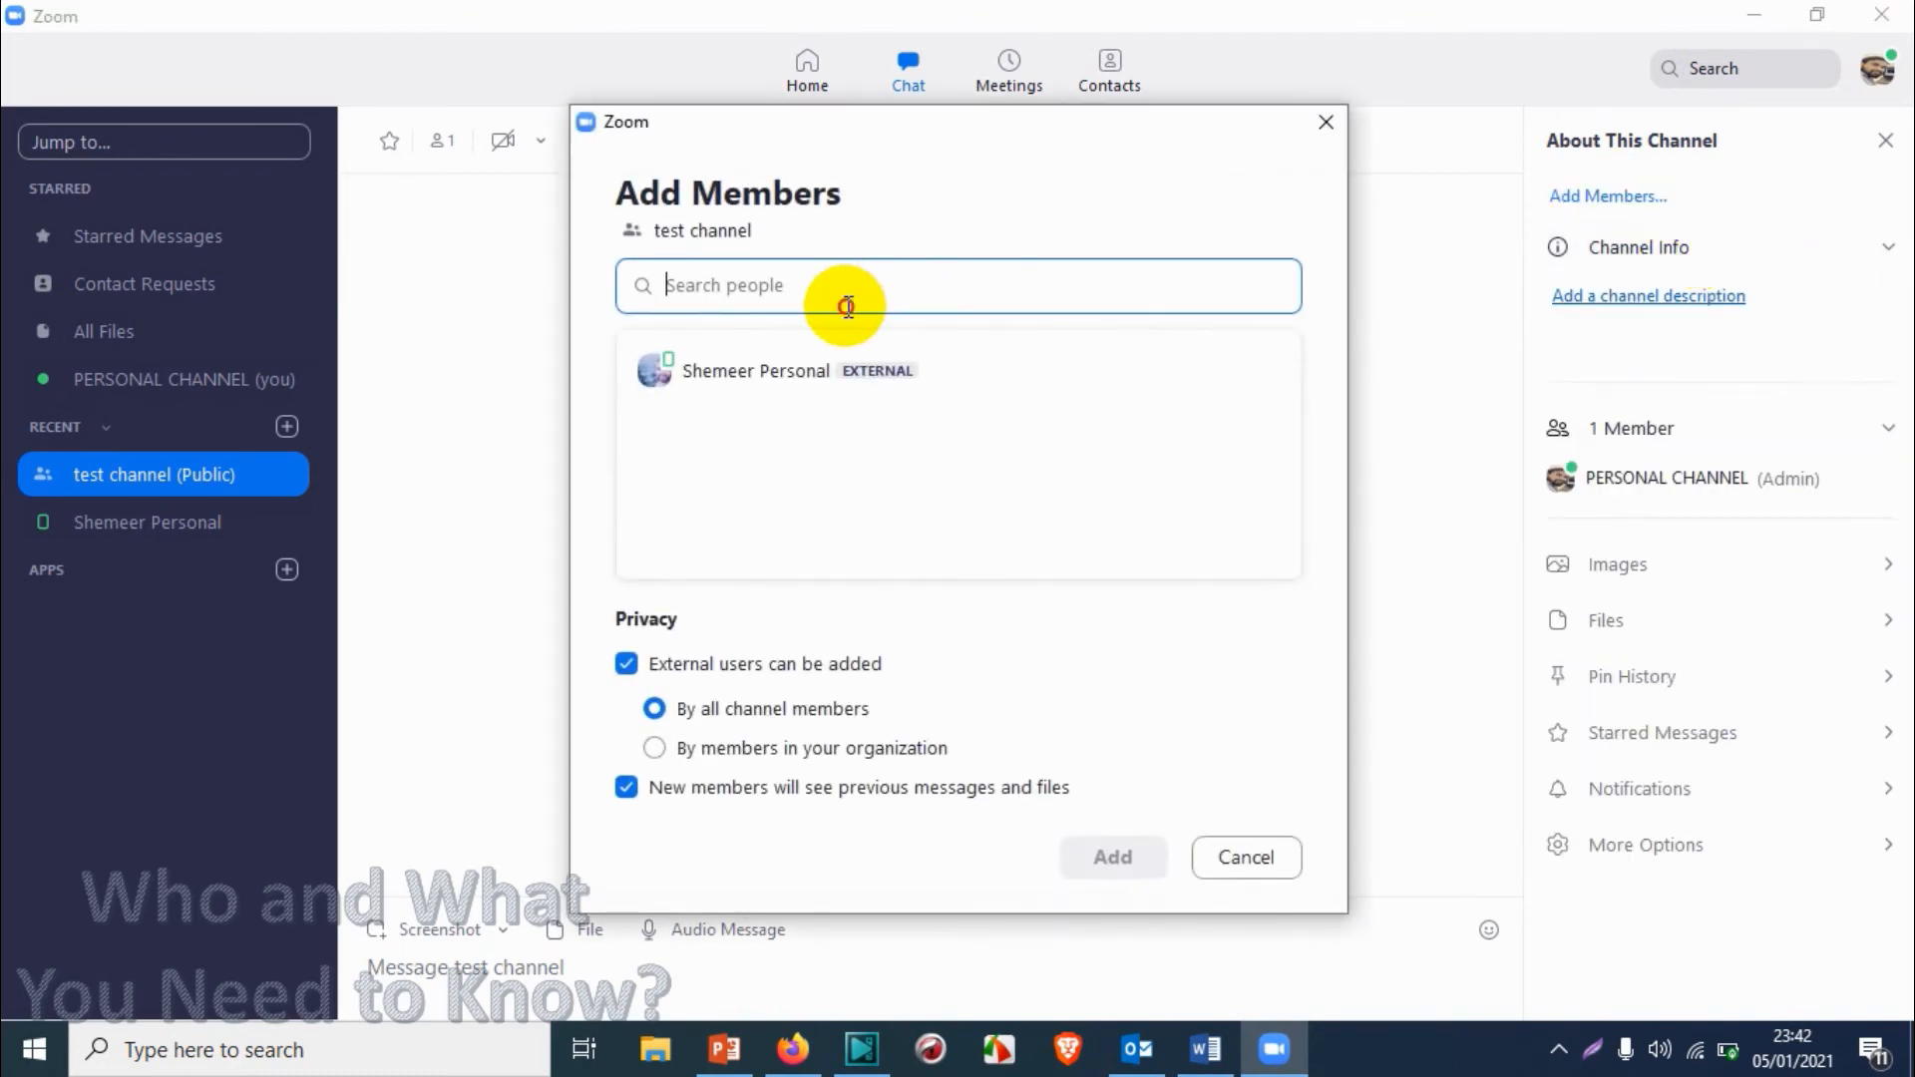
pyautogui.click(754, 371)
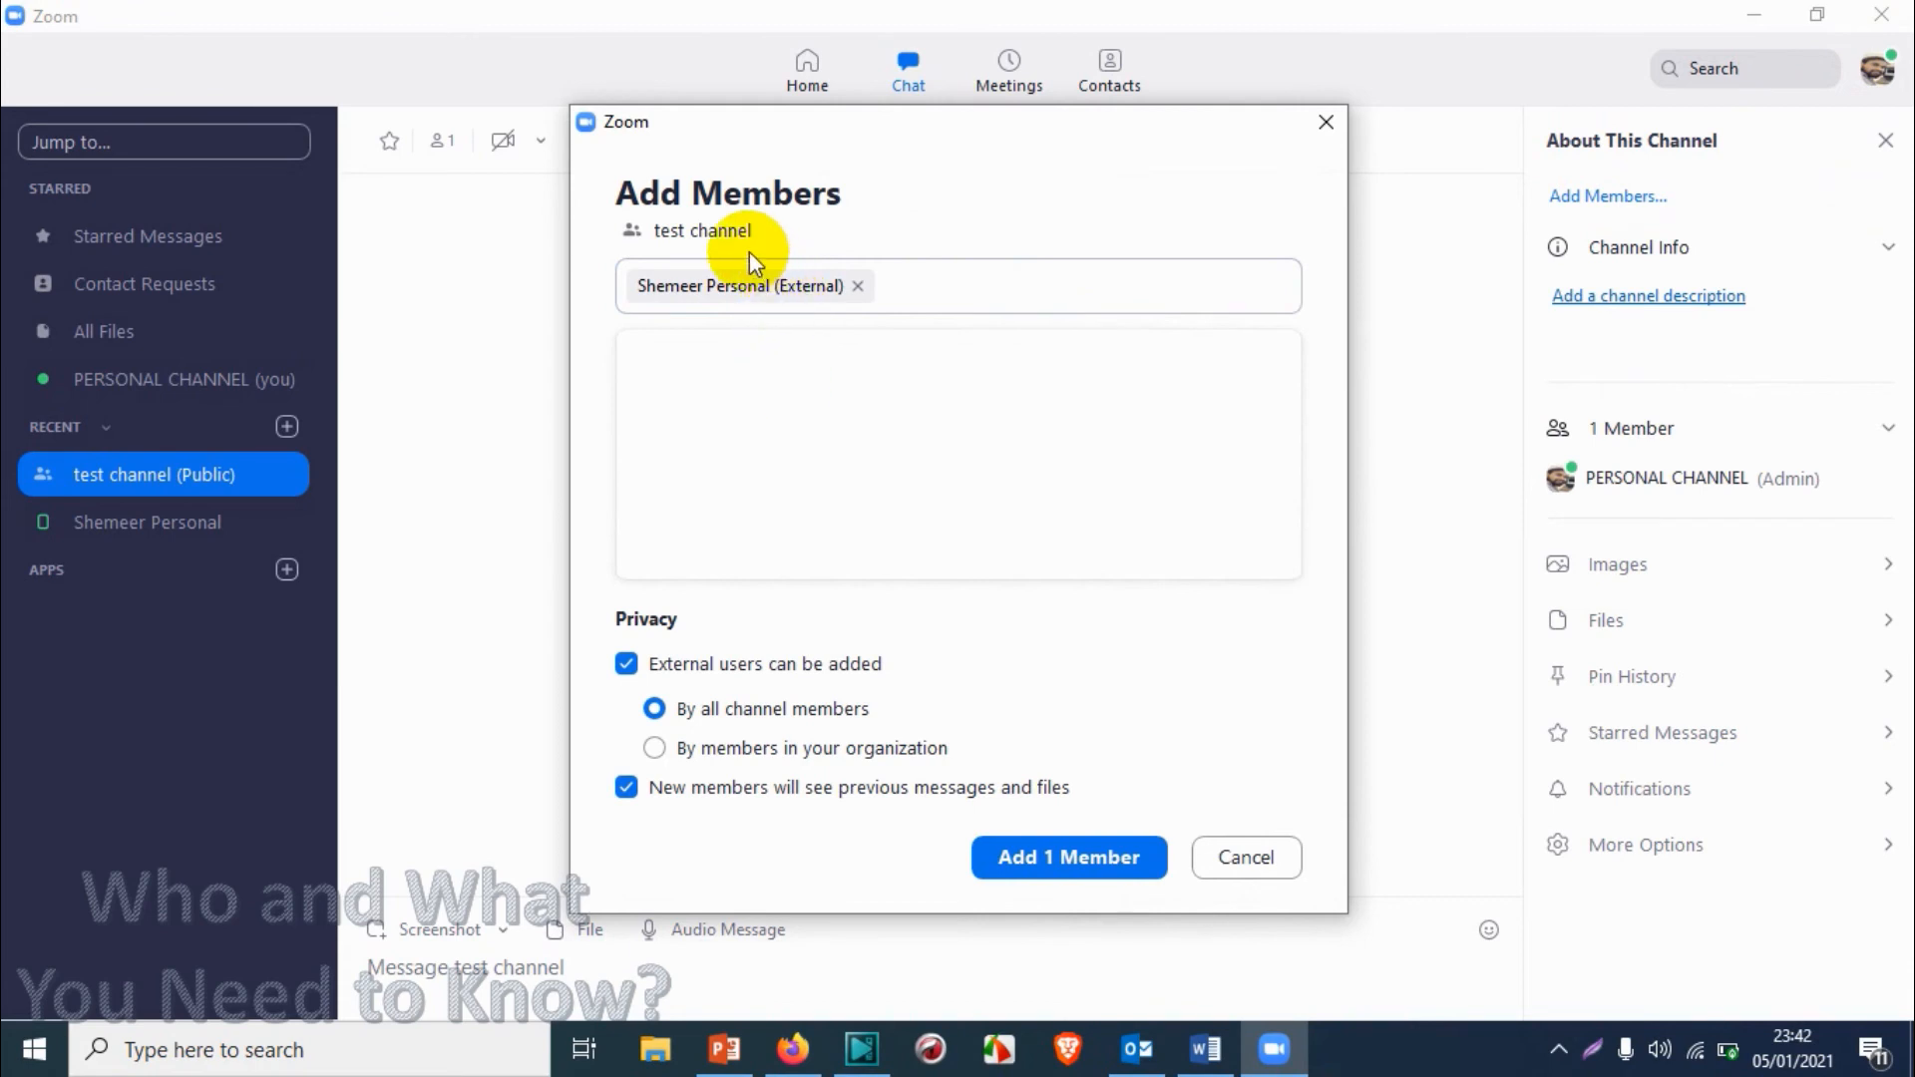
pyautogui.moveTo(1552, 74)
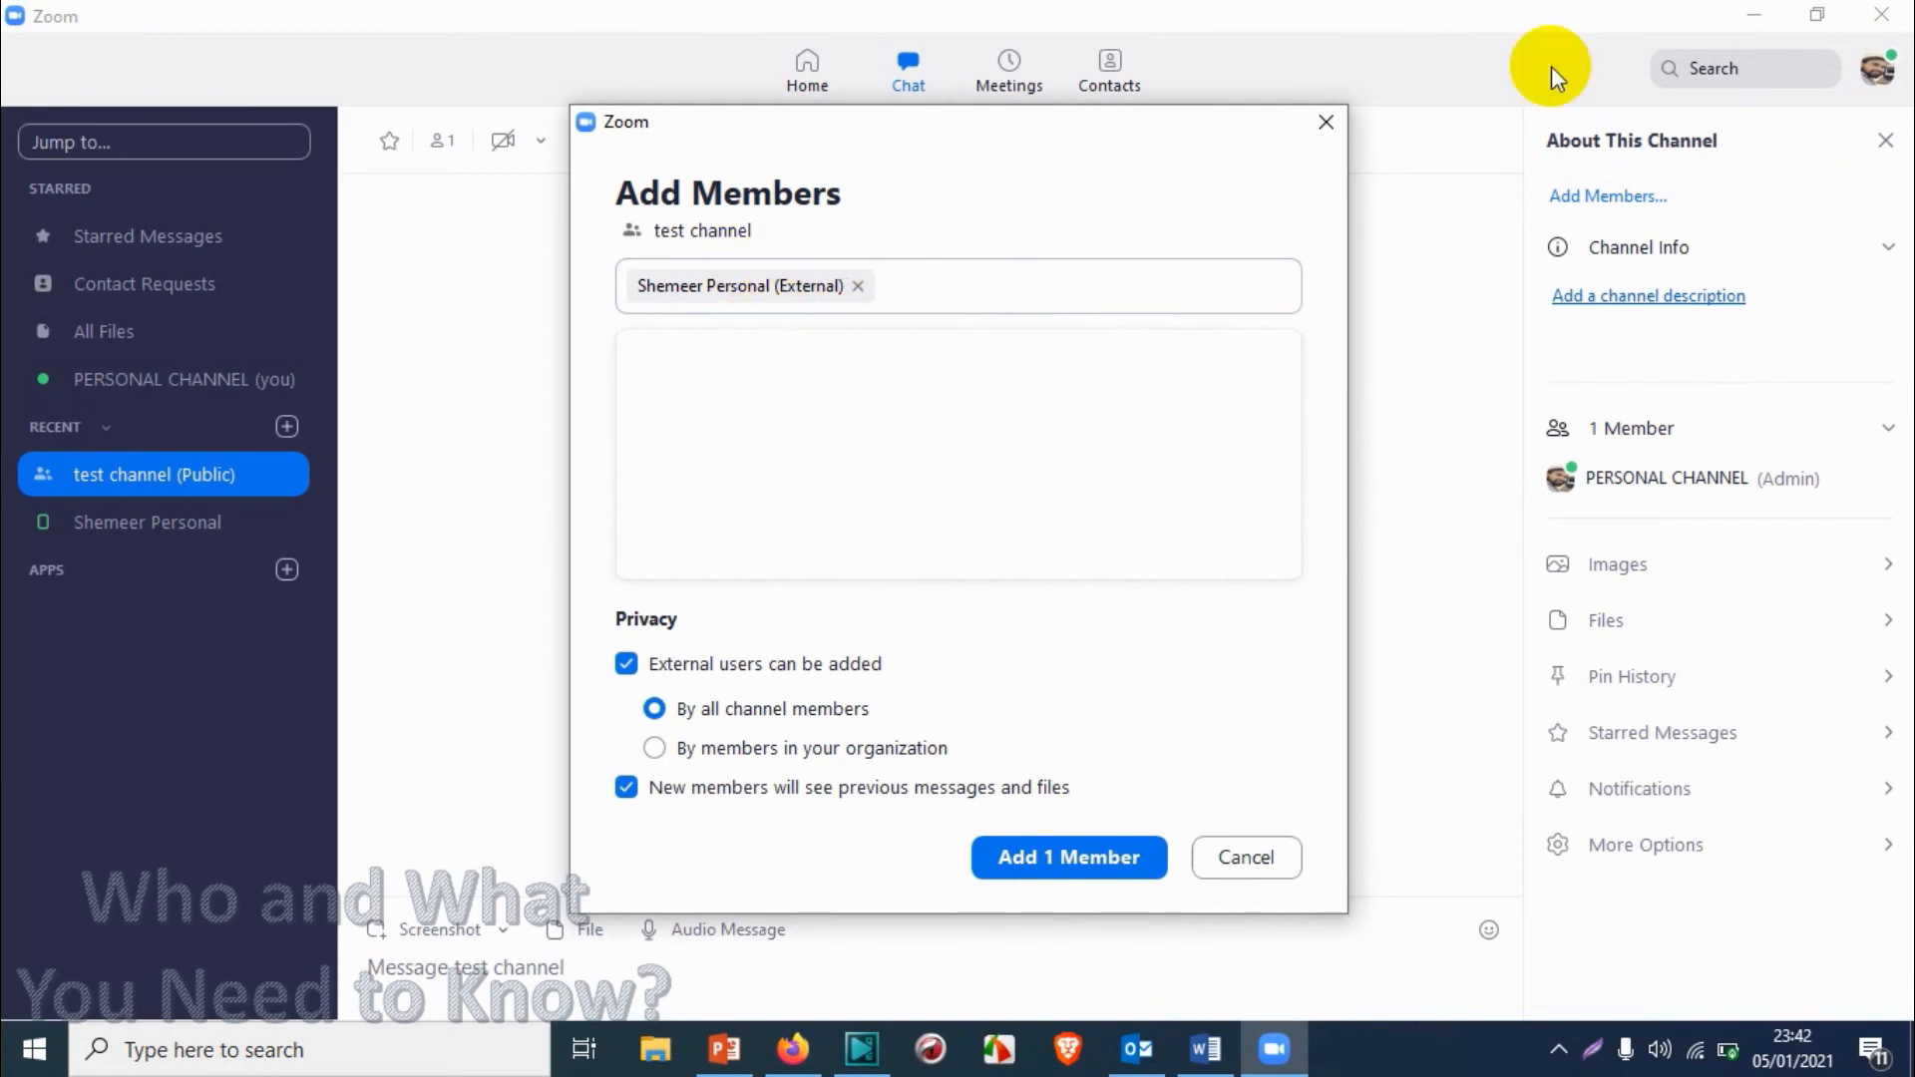
pyautogui.moveTo(1259, 403)
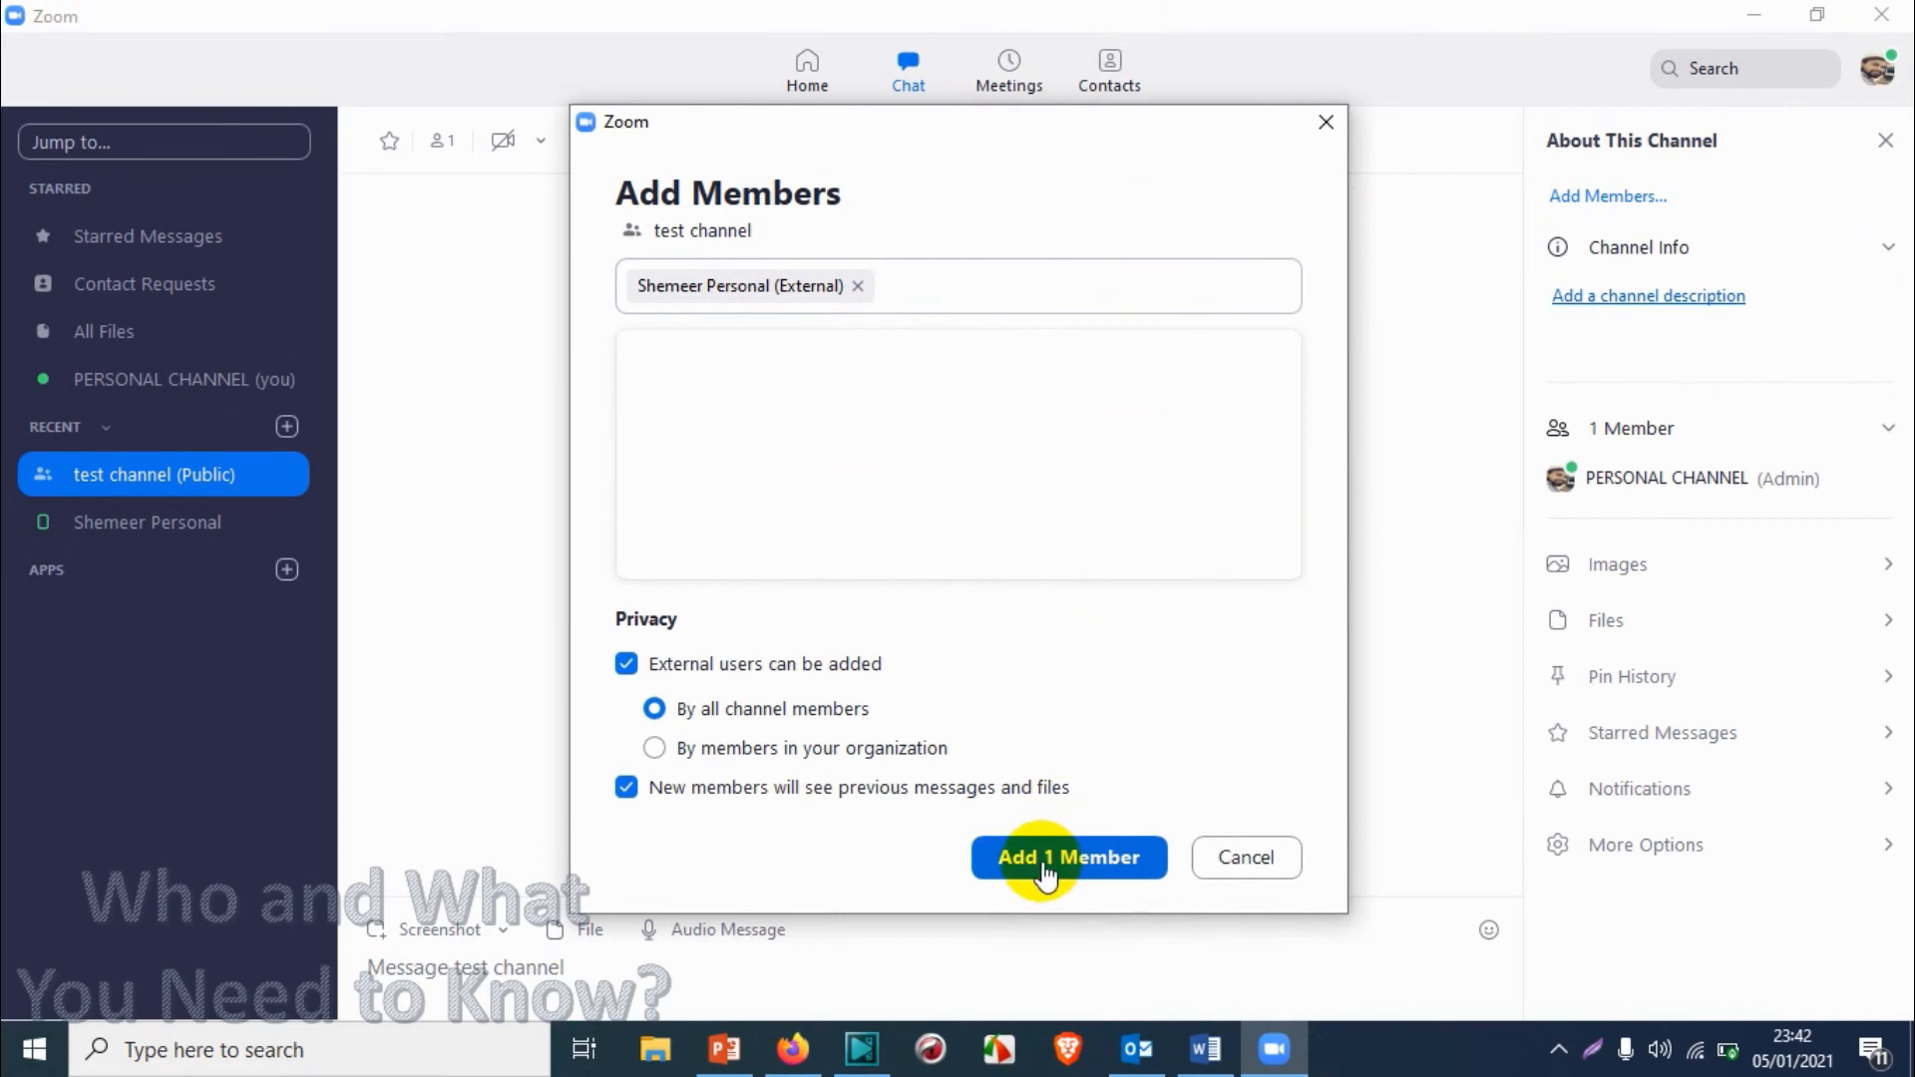
pyautogui.click(1067, 857)
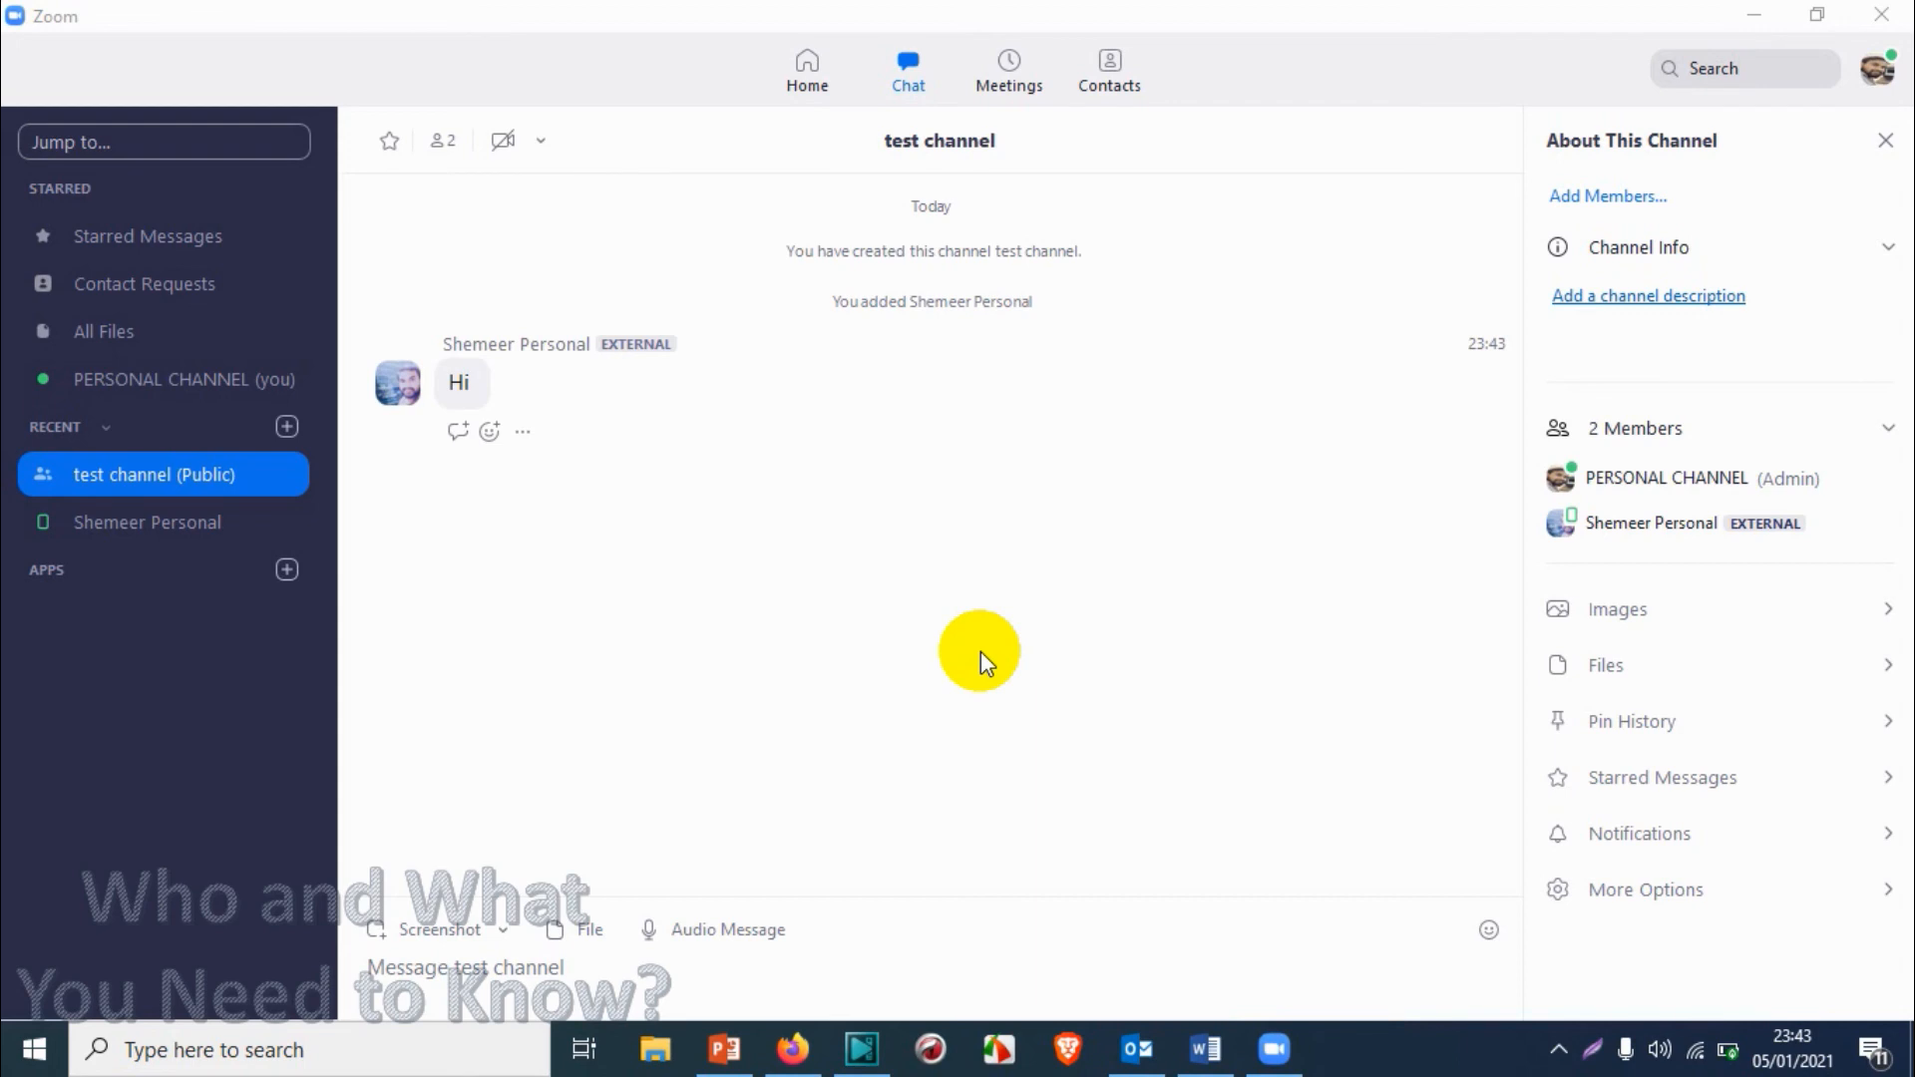
pyautogui.moveTo(526, 513)
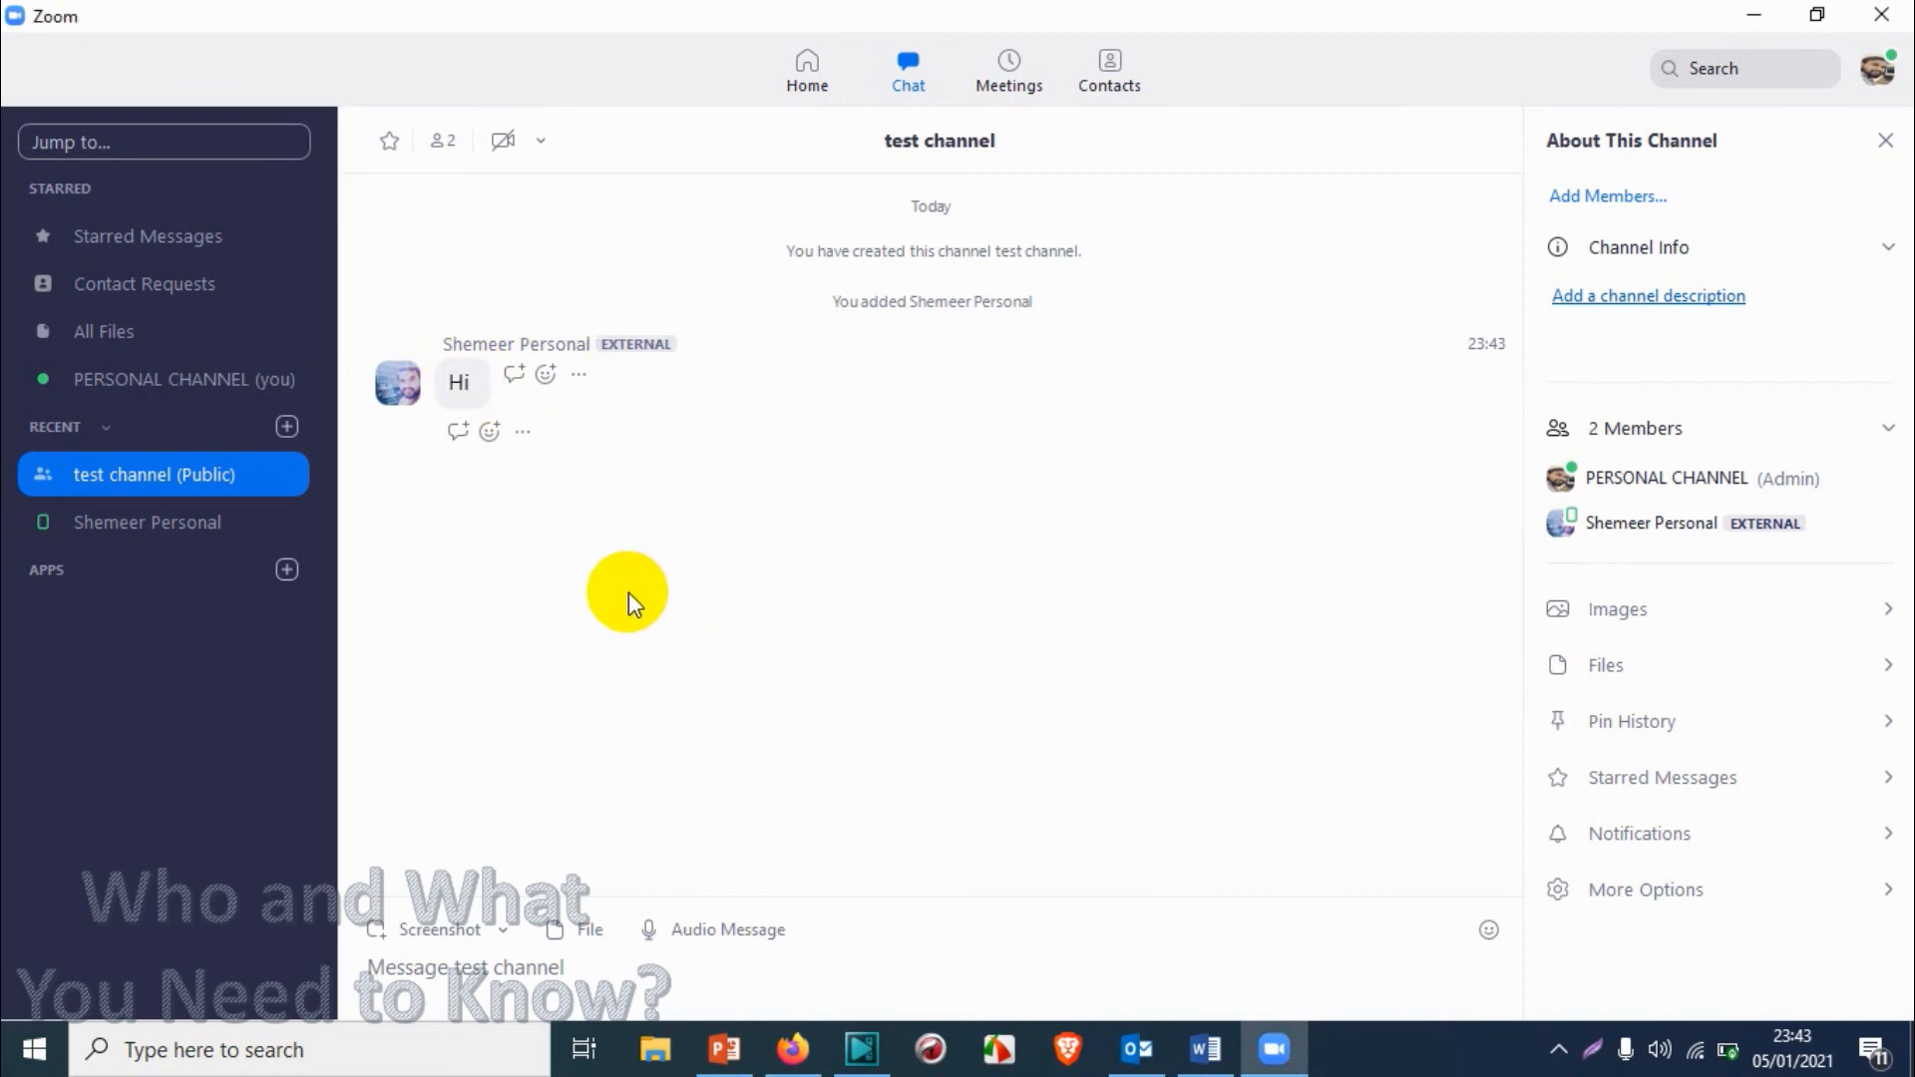
# Draft the reply 'hi' to the external member's Hi message without sending it.
pyautogui.write('hi')
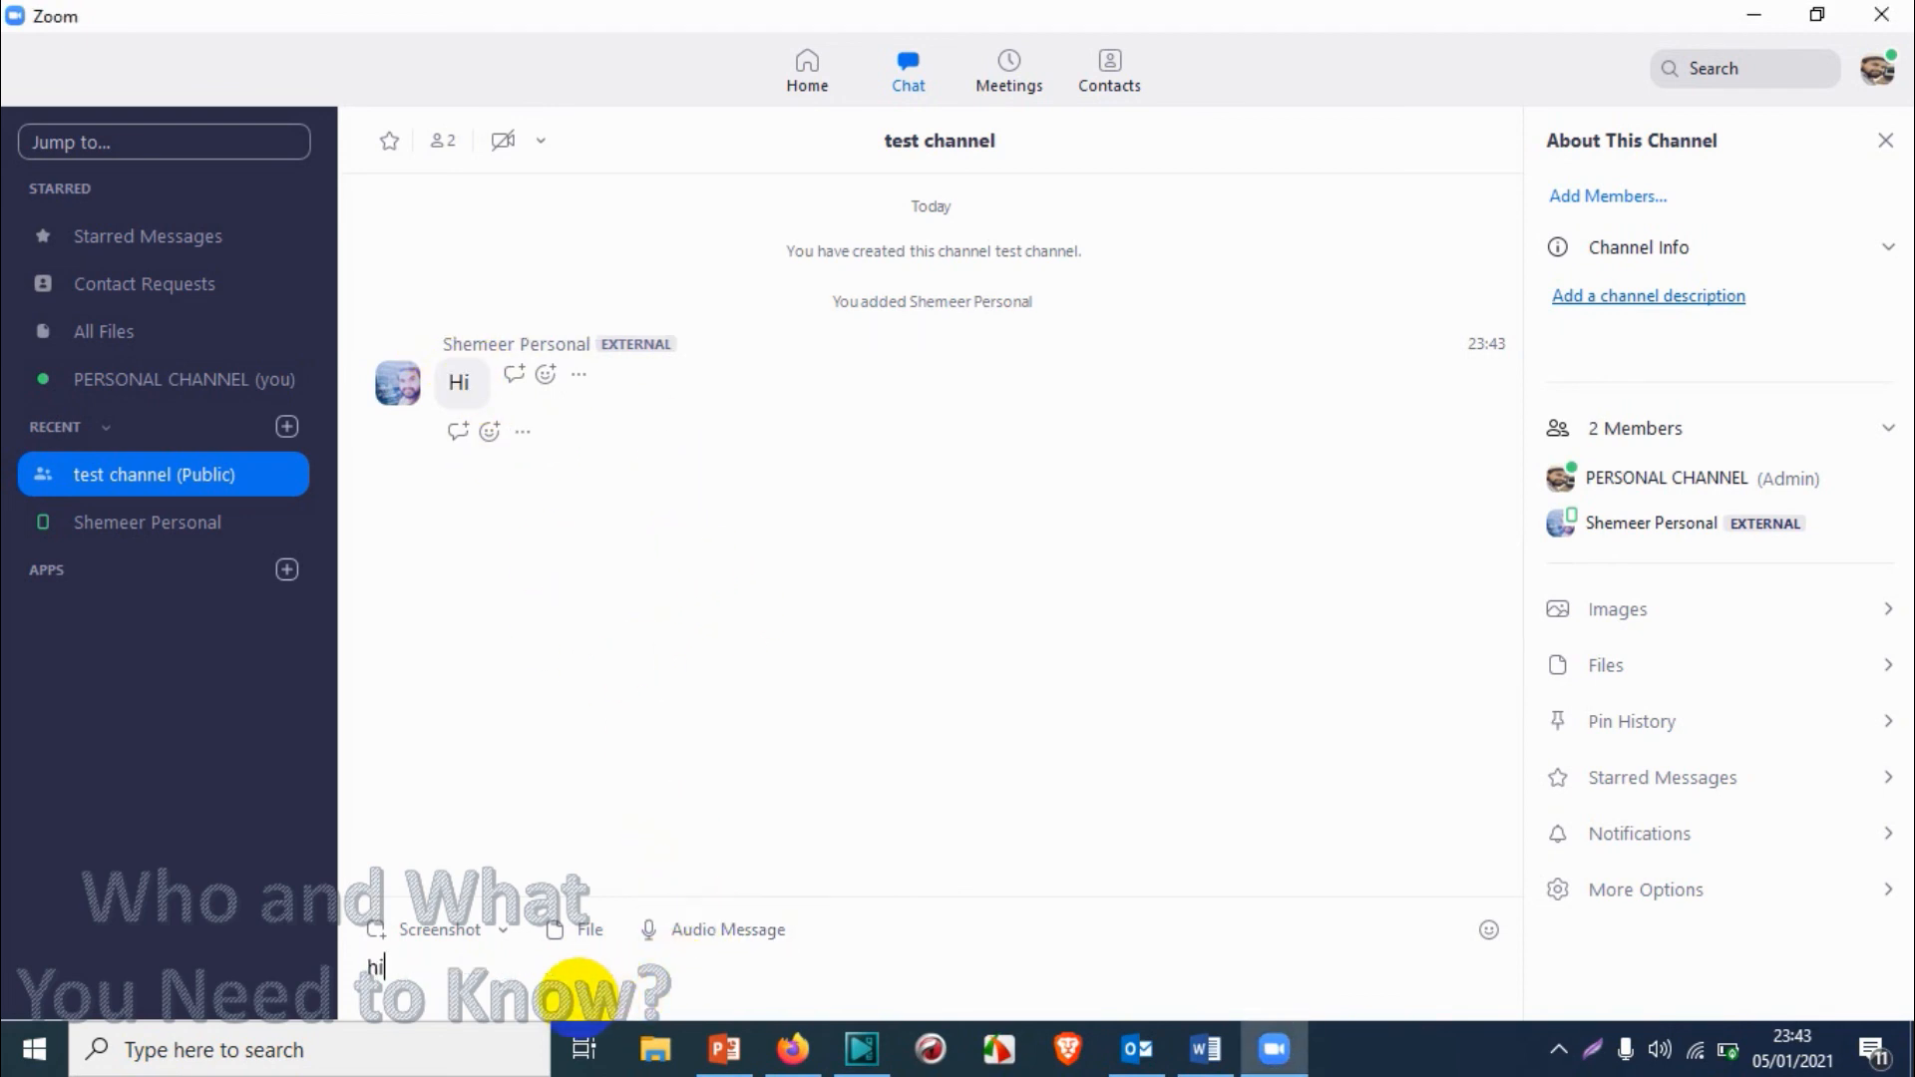